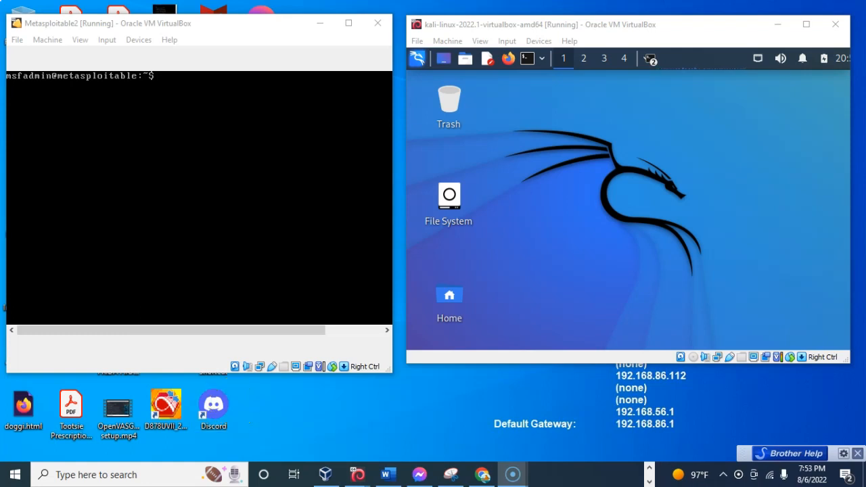
# Bring the Word Pentest notes document to the front from the taskbar
pyautogui.click(388, 474)
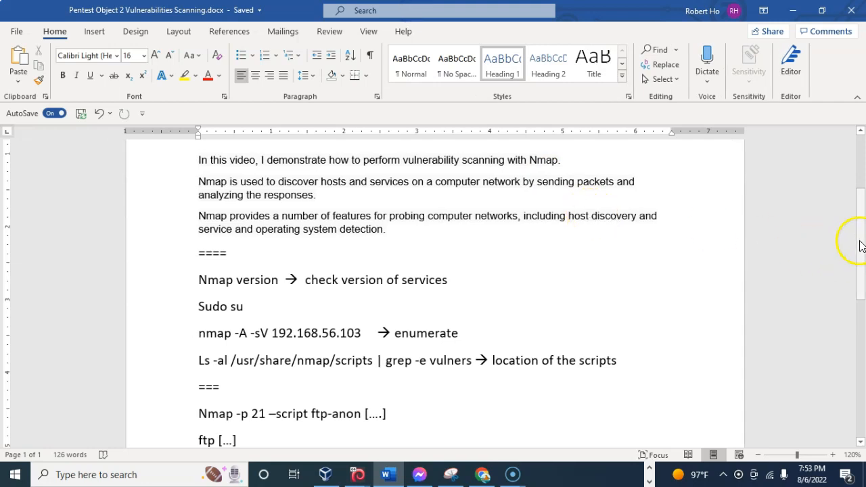
# Change the title's 'Vulnerabilities' to lowercase 'vulnerabilities' and review the Nmap command notes
pyautogui.scroll(3)
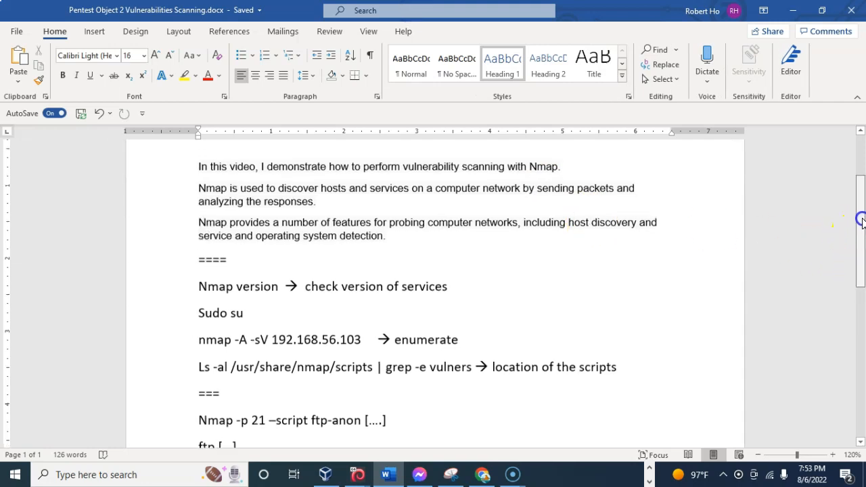
pyautogui.scroll(3)
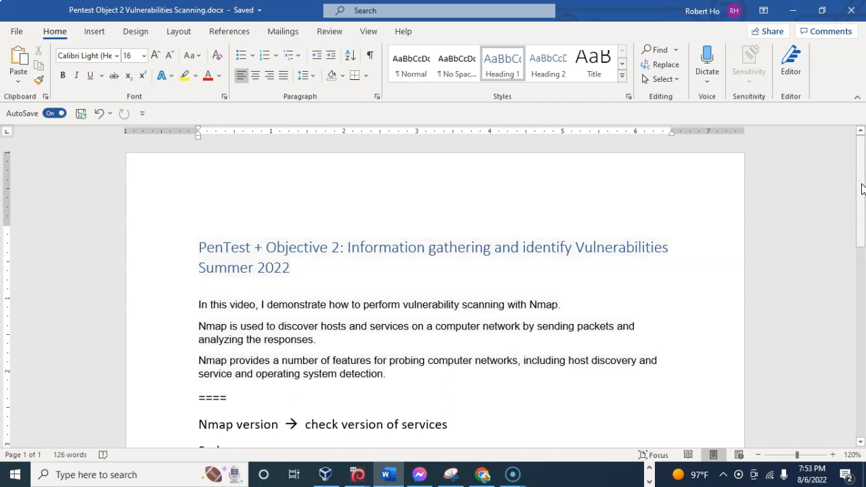
pyautogui.click(290, 267)
pyautogui.write('v')
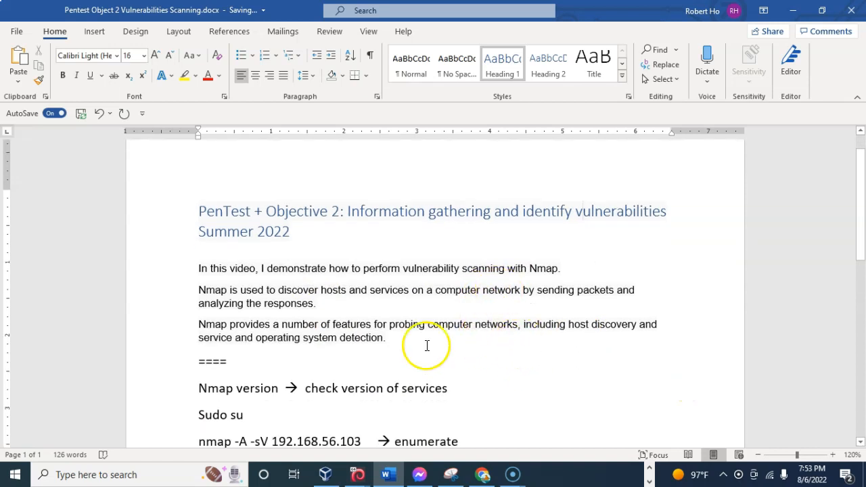
pyautogui.moveTo(492, 318)
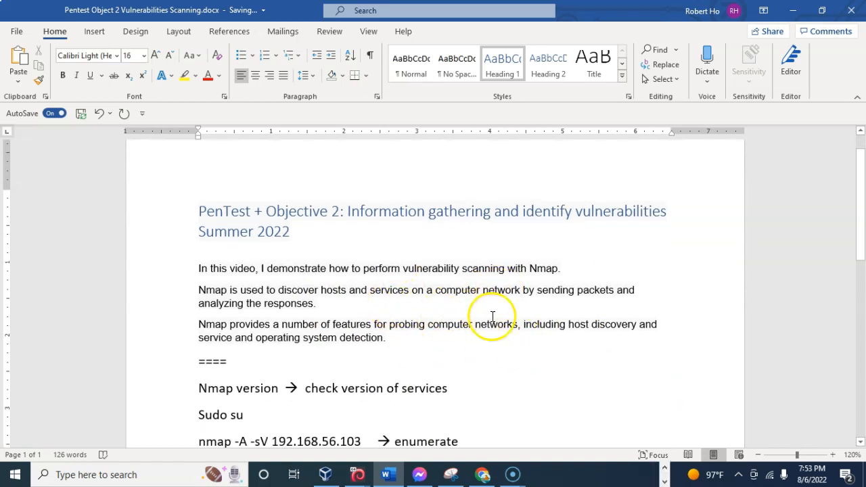
pyautogui.moveTo(550, 303)
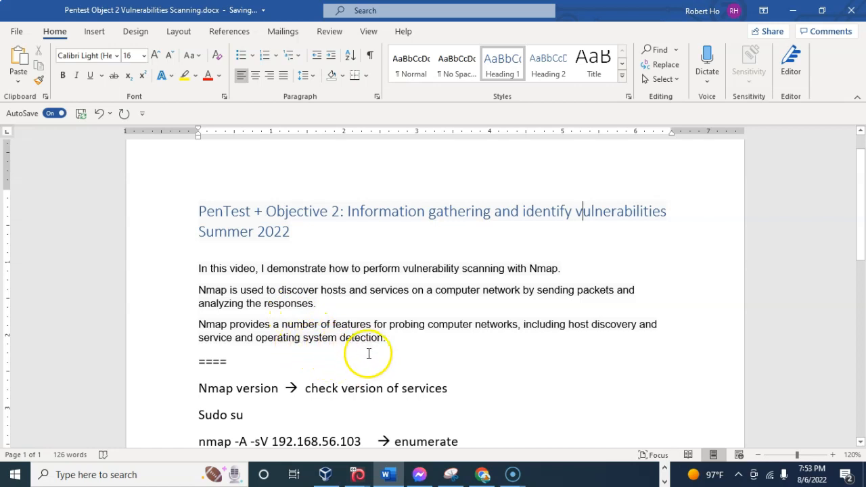
pyautogui.moveTo(416, 350)
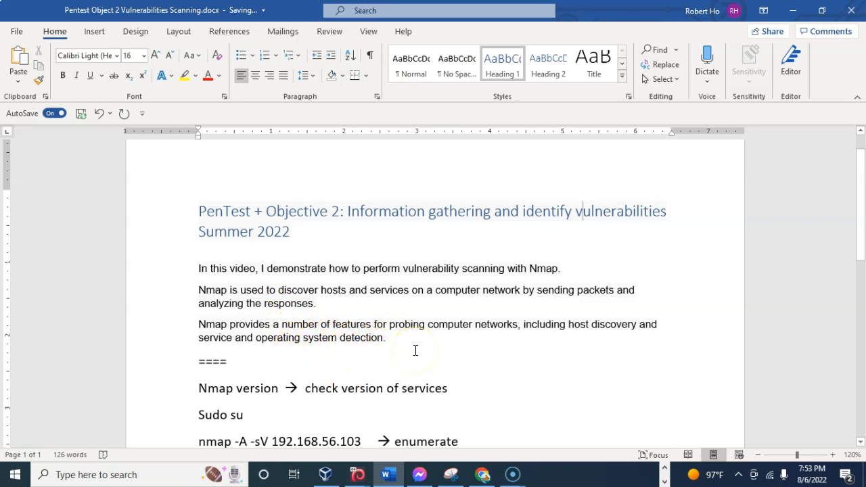
pyautogui.moveTo(548, 331)
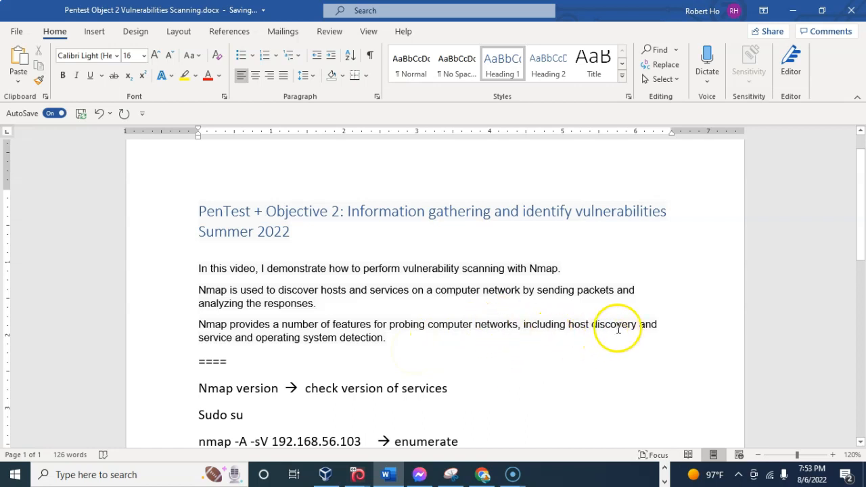
pyautogui.moveTo(298, 352)
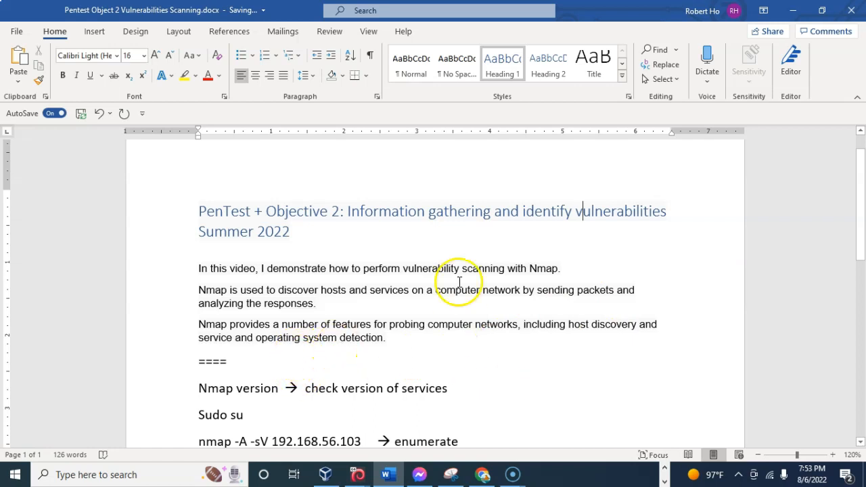
pyautogui.scroll(3)
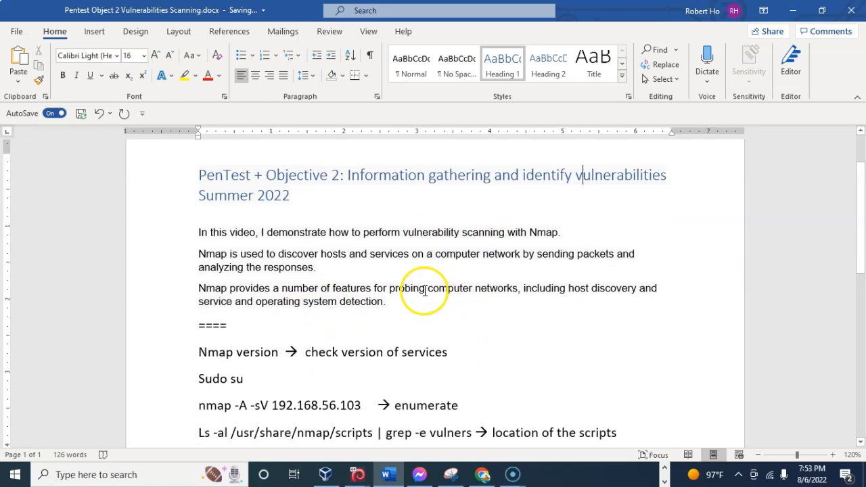
pyautogui.moveTo(466, 312)
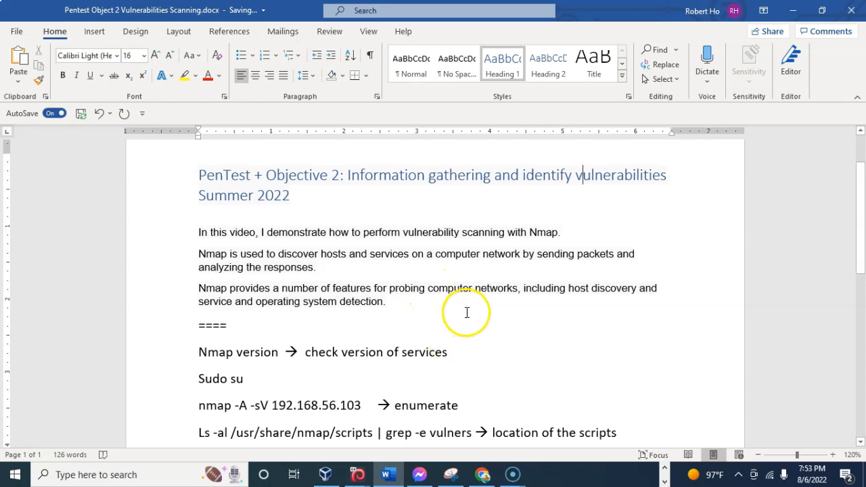
pyautogui.moveTo(558, 477)
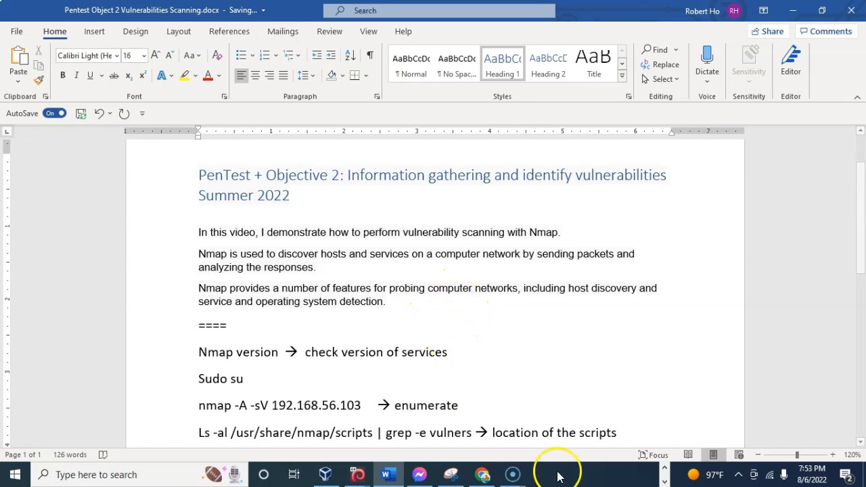
pyautogui.moveTo(512, 474)
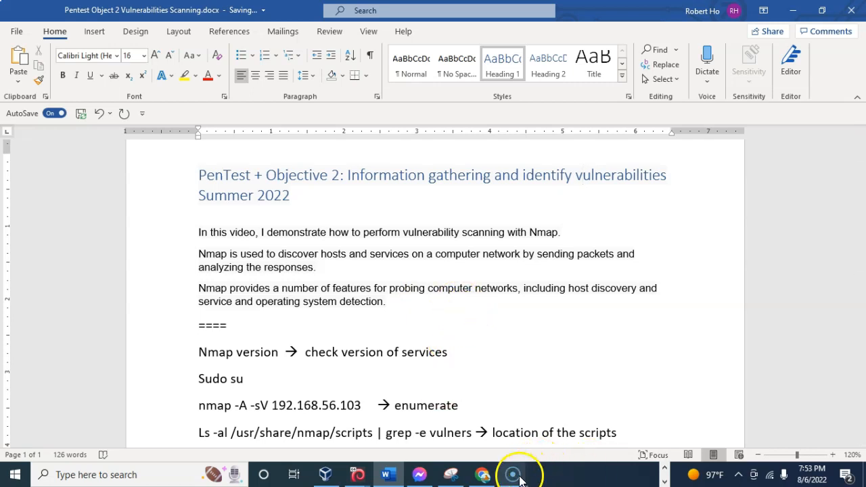
pyautogui.moveTo(388, 474)
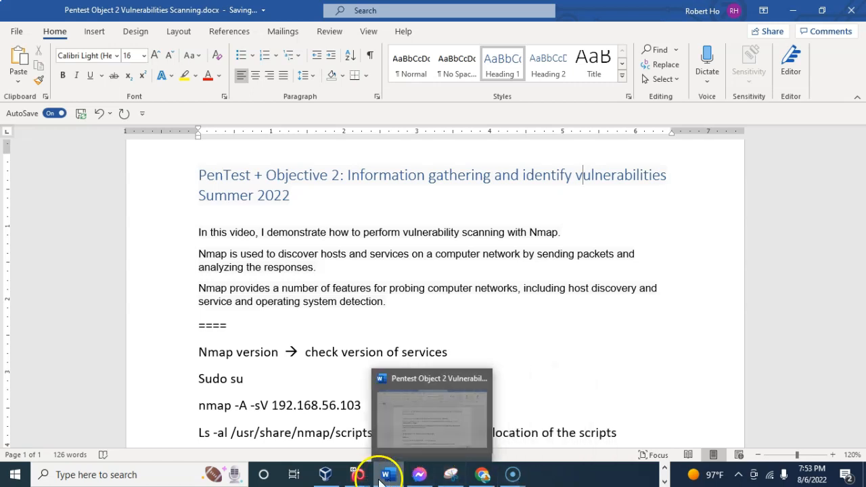
pyautogui.moveTo(609, 12)
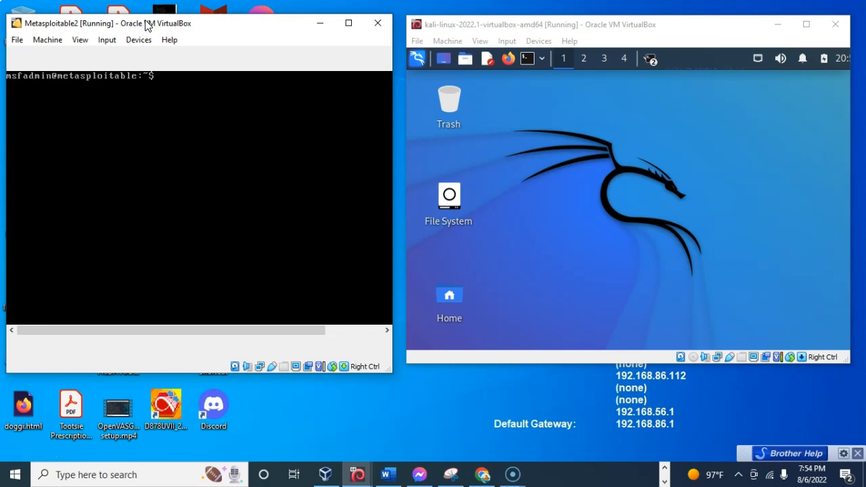
# Run ifconfig on Metasploitable2 to show its address 192.168.56.103
pyautogui.write('ifconfig')
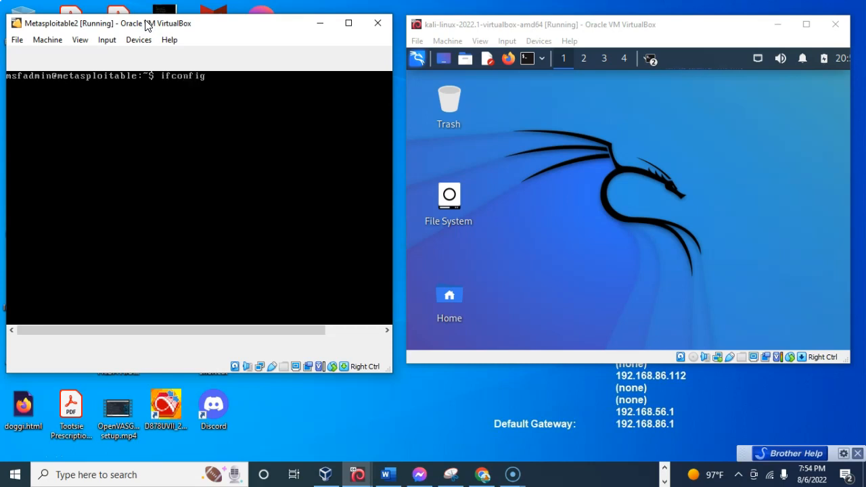
pyautogui.press('Return')
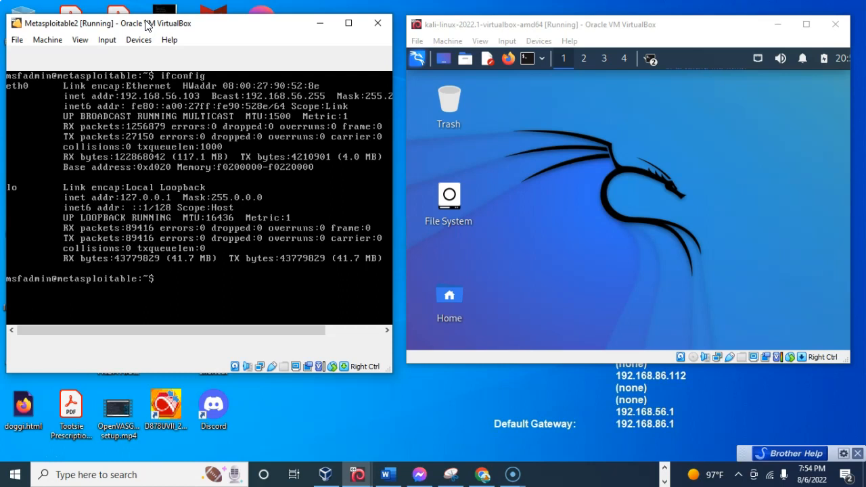
pyautogui.moveTo(142, 31)
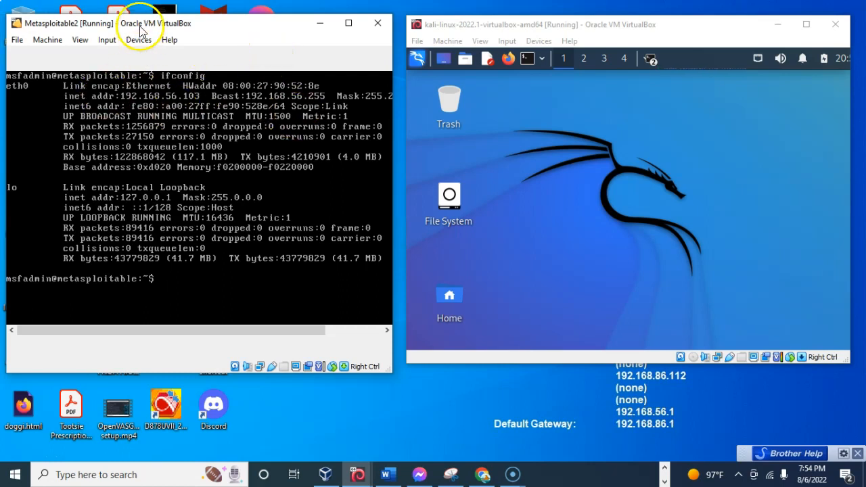
pyautogui.moveTo(148, 53)
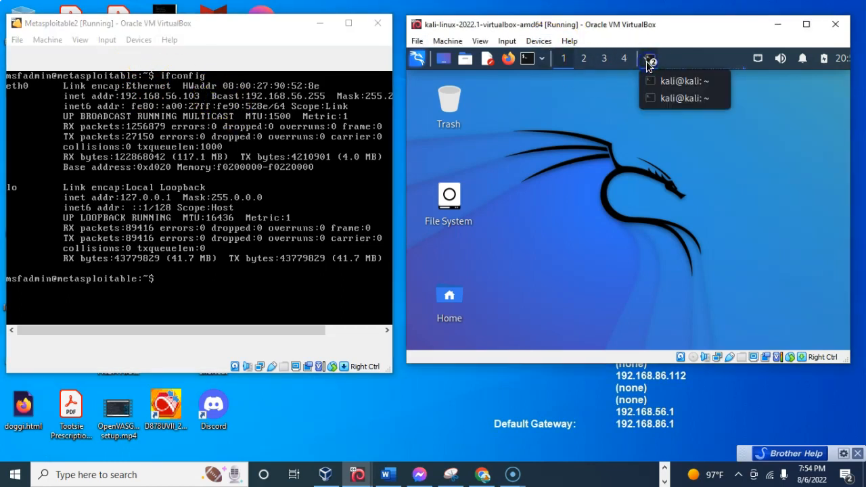
# Run ifconfig in a Kali terminal to show eth1 at 192.168.56.114
pyautogui.click(678, 81)
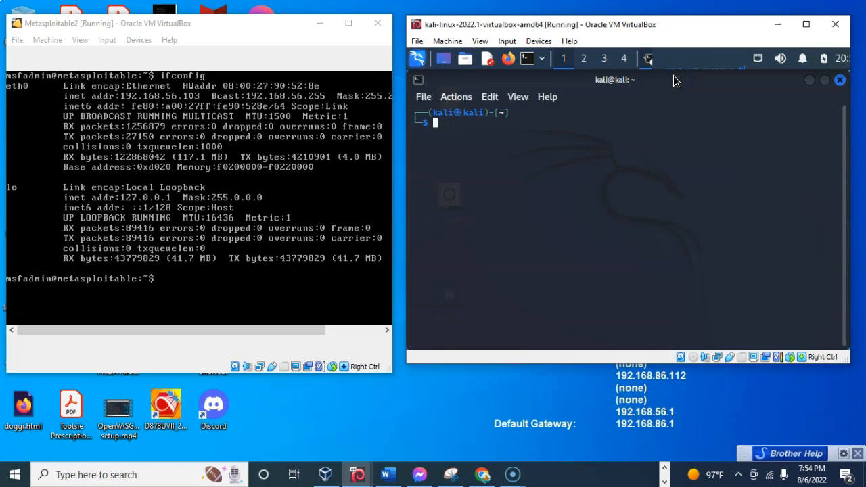
pyautogui.write('ctr')
pyautogui.write('ifco')
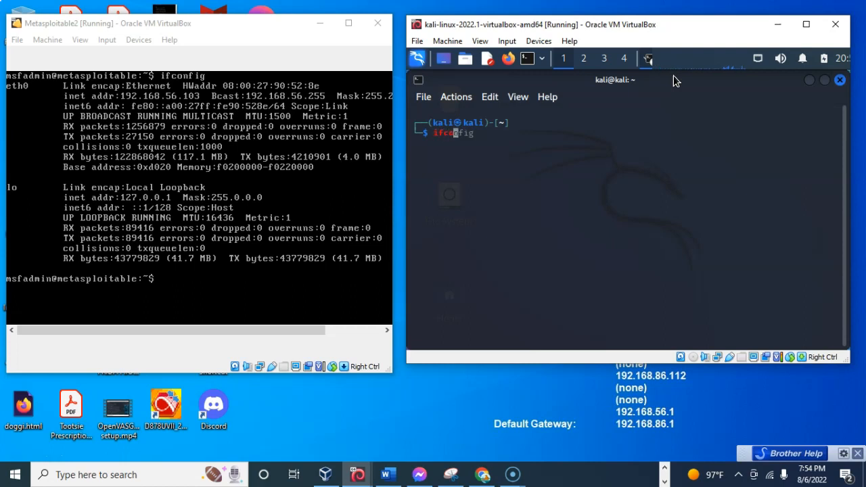
pyautogui.press('Return')
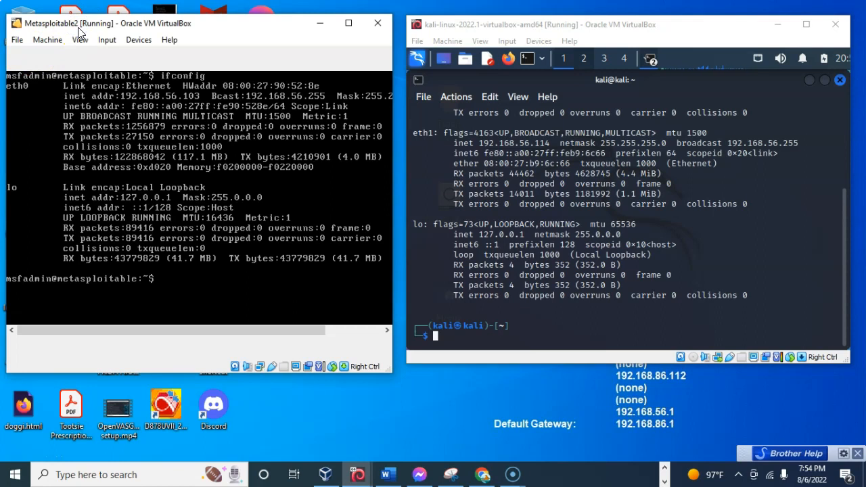
pyautogui.moveTo(142, 68)
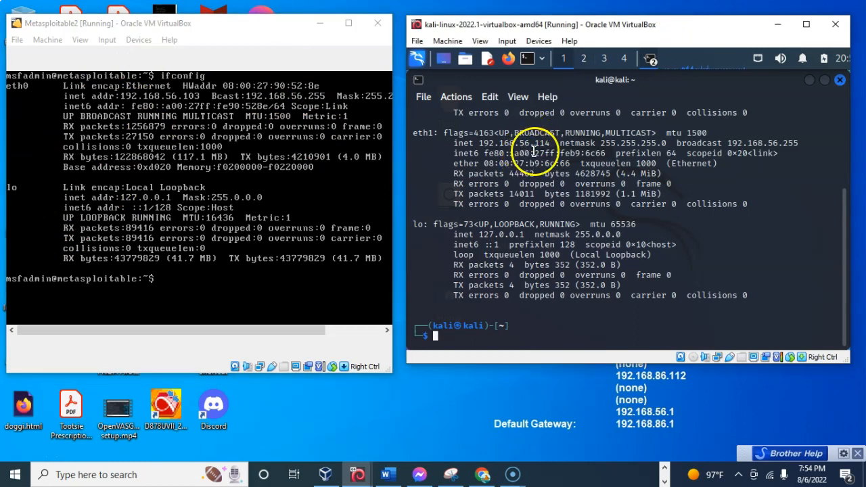
pyautogui.moveTo(142, 17)
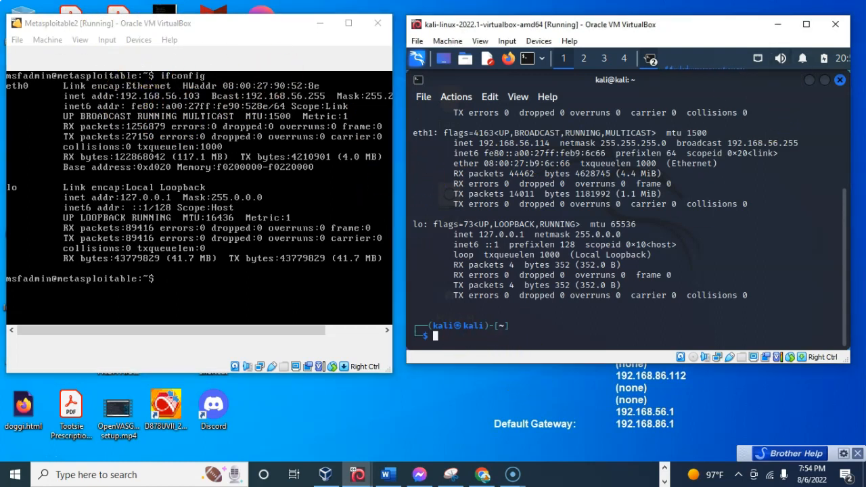
# Run 'nmap version' in Kali, which reports Nmap 7.92 but scans 0 hosts
pyautogui.write('nmap -sV --script vulners 192.168.56.103')
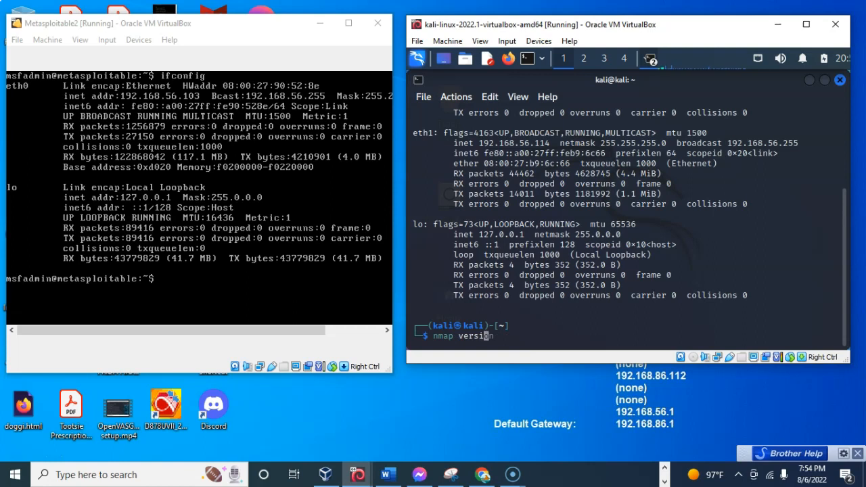
pyautogui.press('Return')
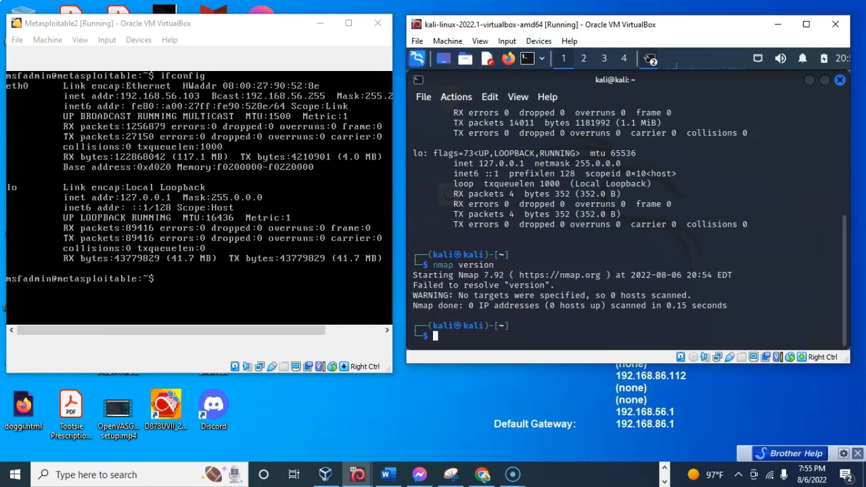
# Launch nmap -A -sV against 192.168.56.103 from the Kali terminal
pyautogui.write('nmap version')
pyautogui.write('nmap -A -sV 192.168.56.103')
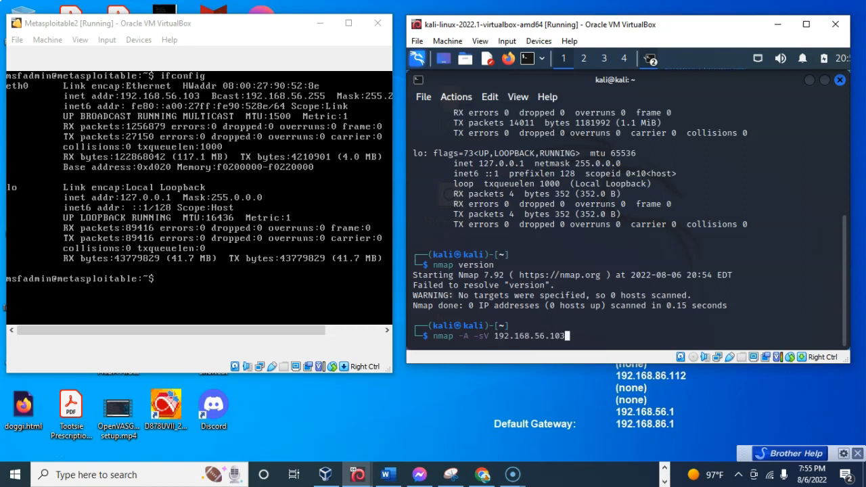
pyautogui.moveTo(462, 328)
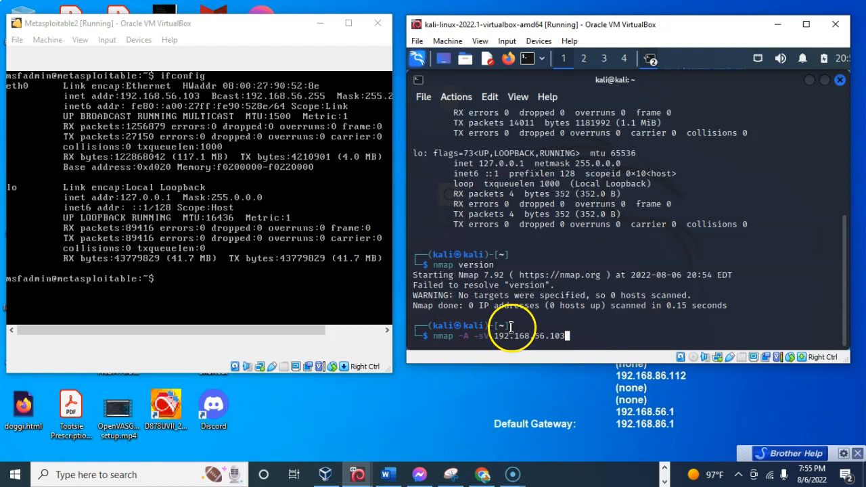
pyautogui.write('V')
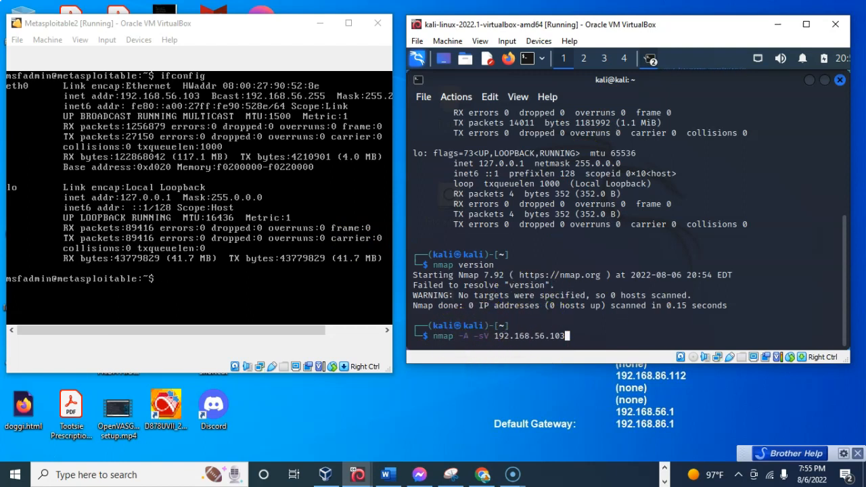
pyautogui.moveTo(699, 397)
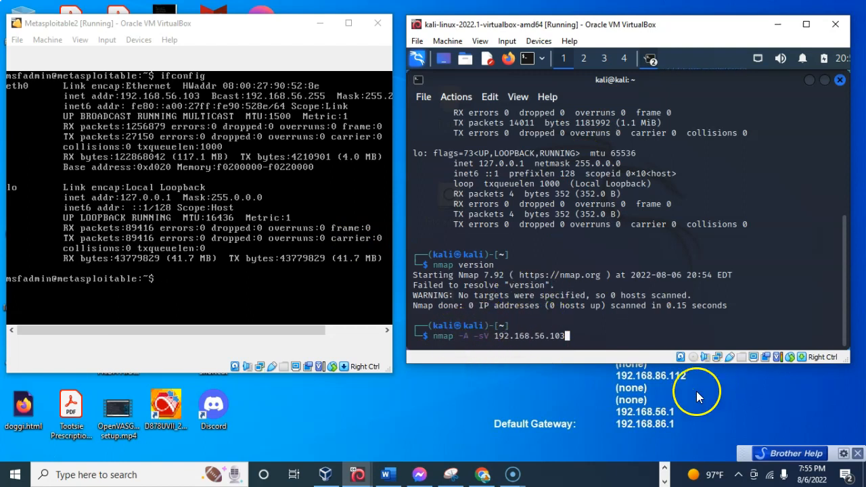
pyautogui.moveTo(546, 309)
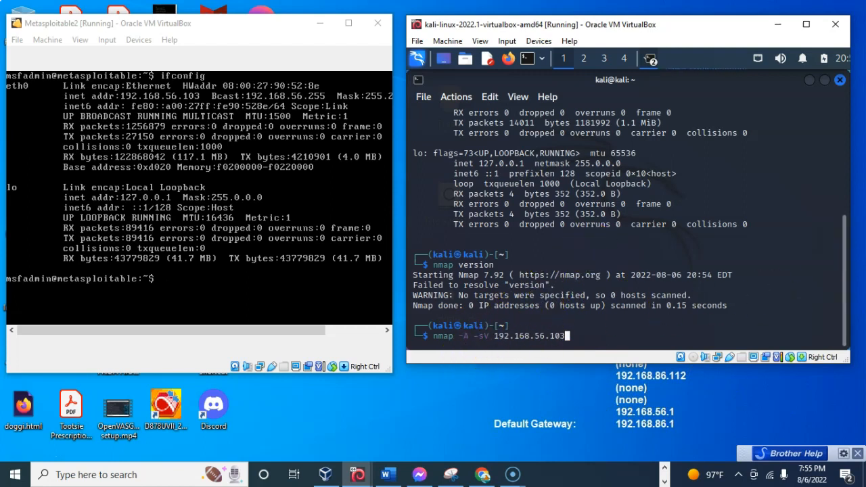
pyautogui.press('Return')
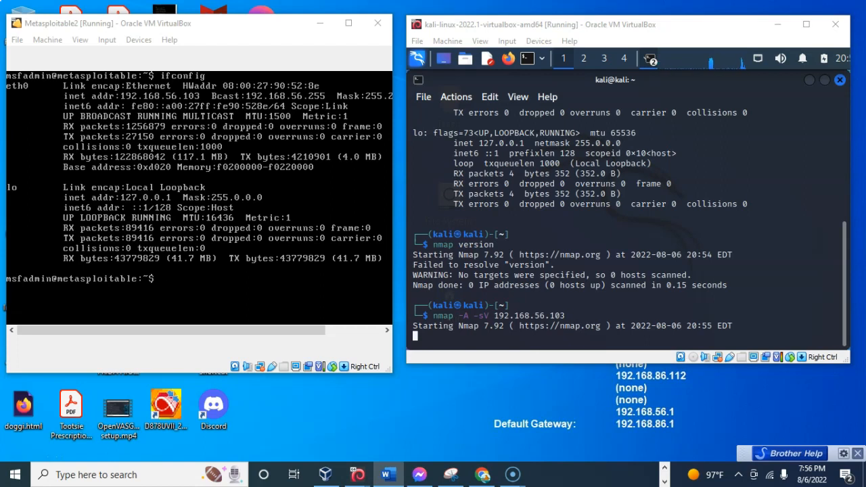
pyautogui.moveTo(611, 15)
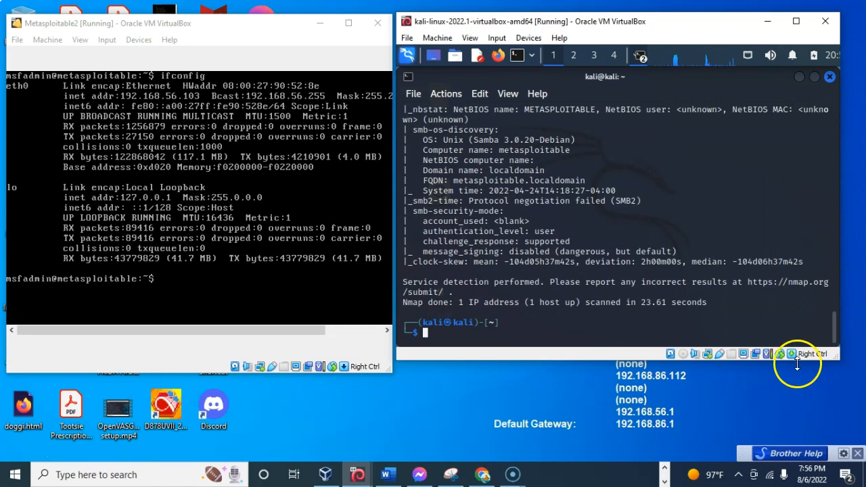
pyautogui.moveTo(430, 135)
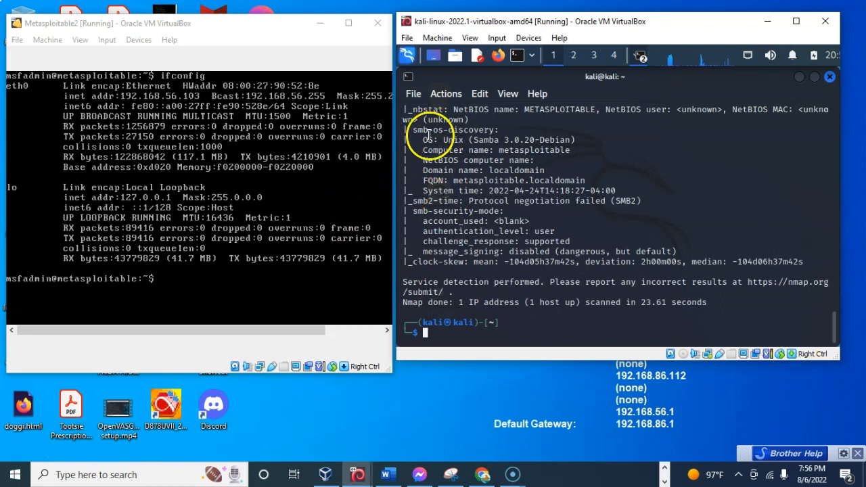
pyautogui.moveTo(480, 142)
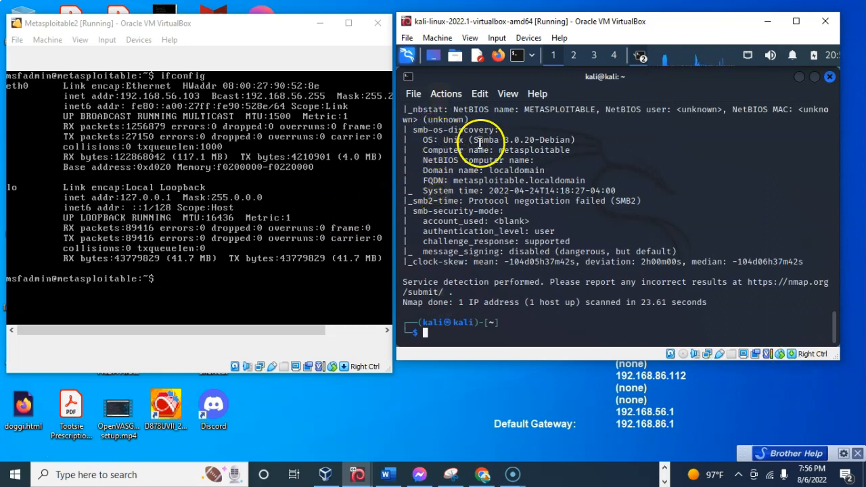
pyautogui.moveTo(545, 156)
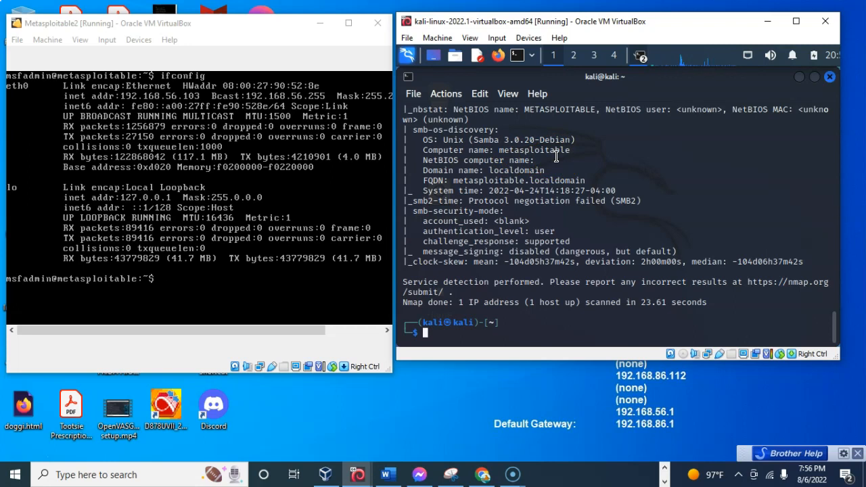
pyautogui.moveTo(816, 317)
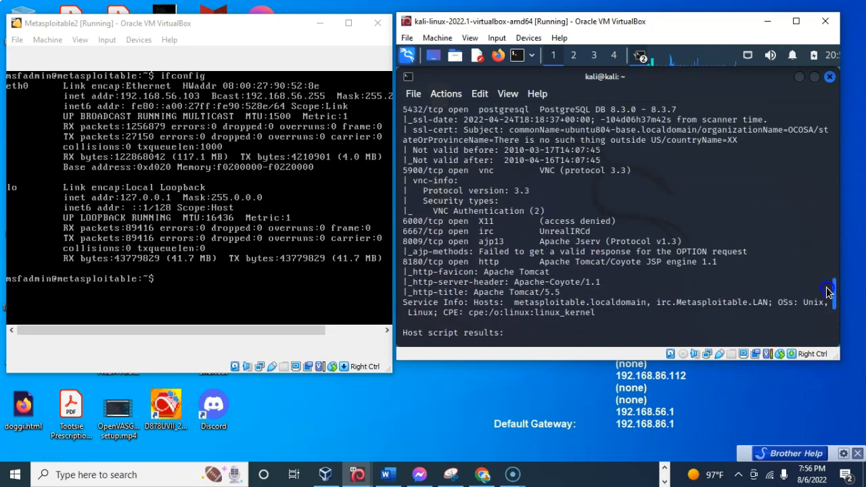
# Scroll through the finished scan results listing vsftpd 2.3.4, OpenSSH, Samba and SMB details
pyautogui.scroll(3)
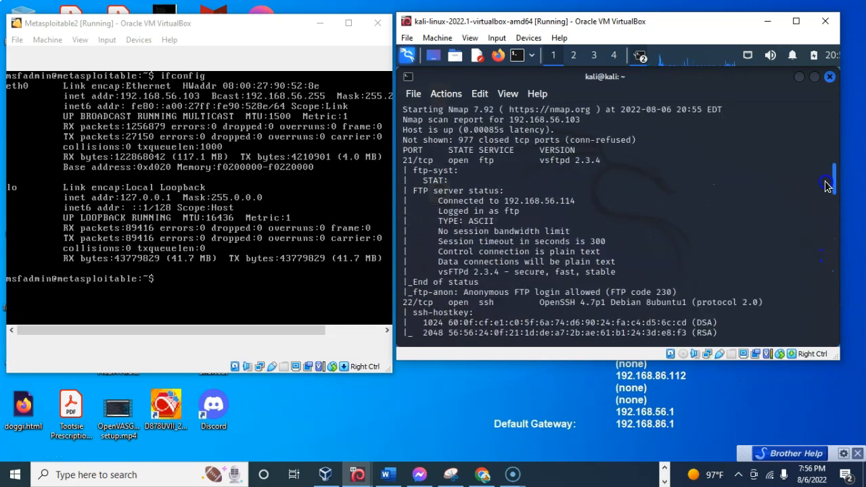
pyautogui.scroll(3)
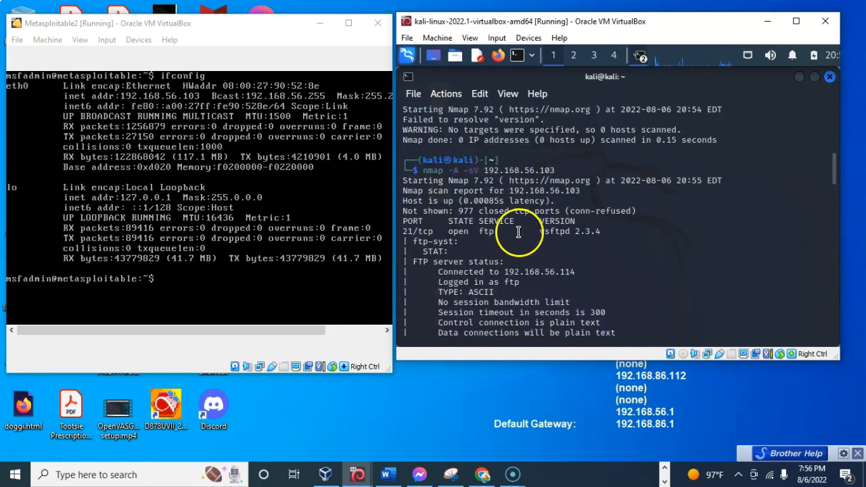
pyautogui.moveTo(572, 241)
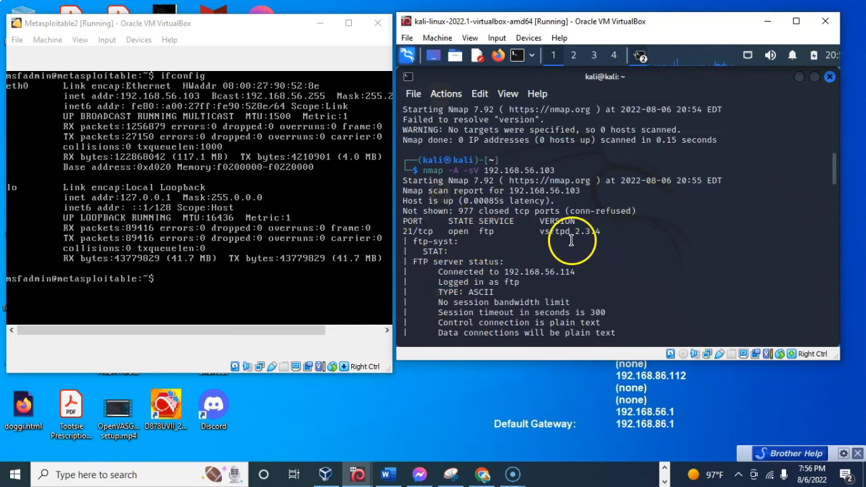
pyautogui.moveTo(584, 241)
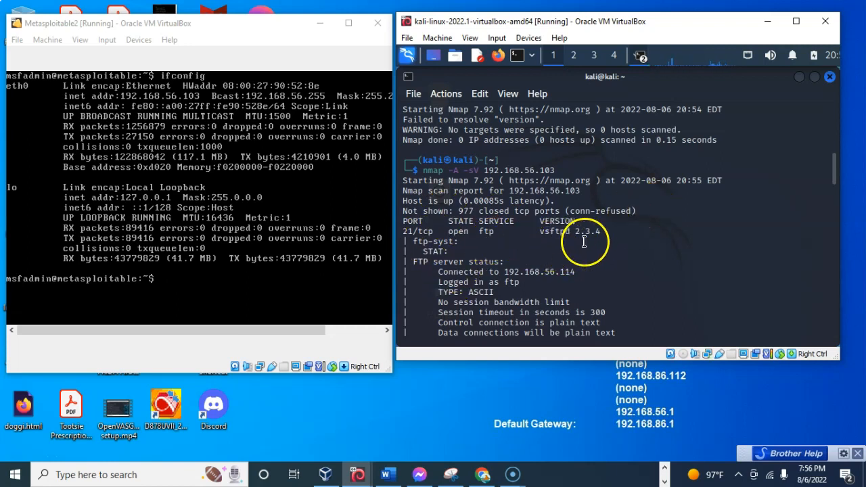
pyautogui.moveTo(821, 166)
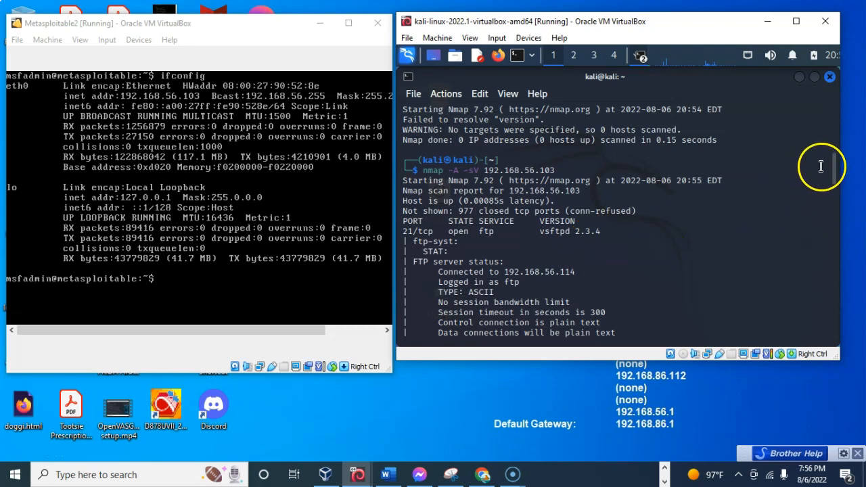
pyautogui.scroll(3)
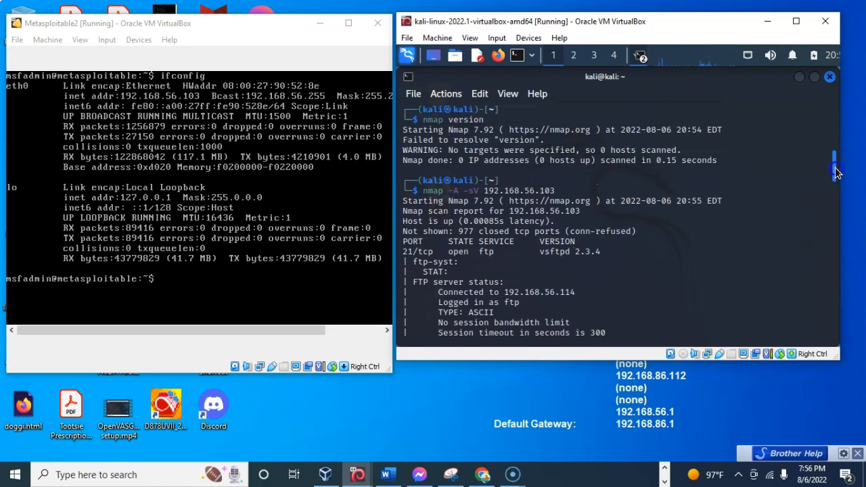
pyautogui.moveTo(837, 176)
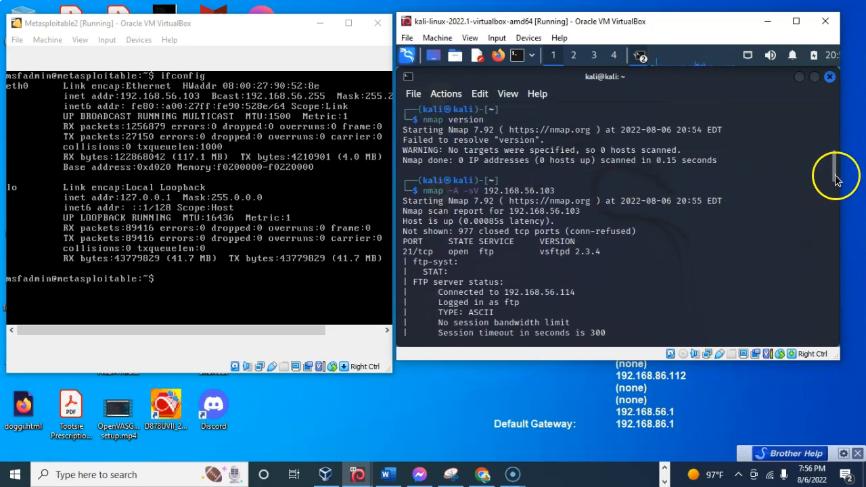
pyautogui.scroll(-3)
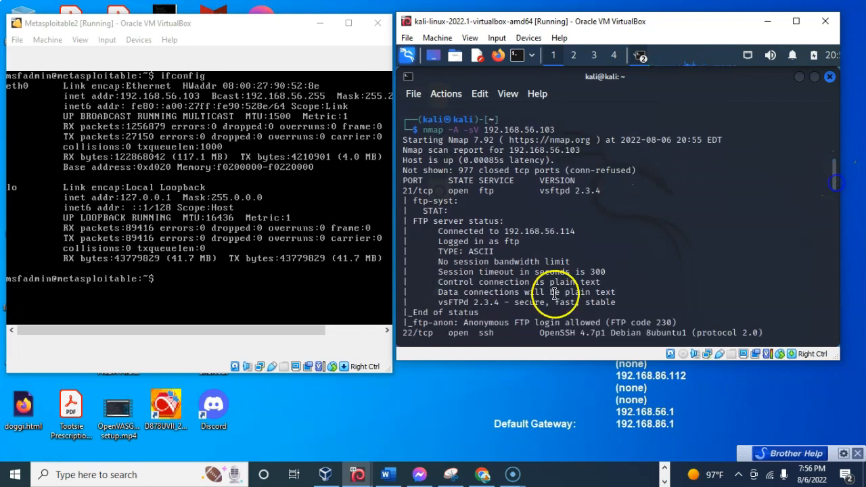
pyautogui.moveTo(541, 328)
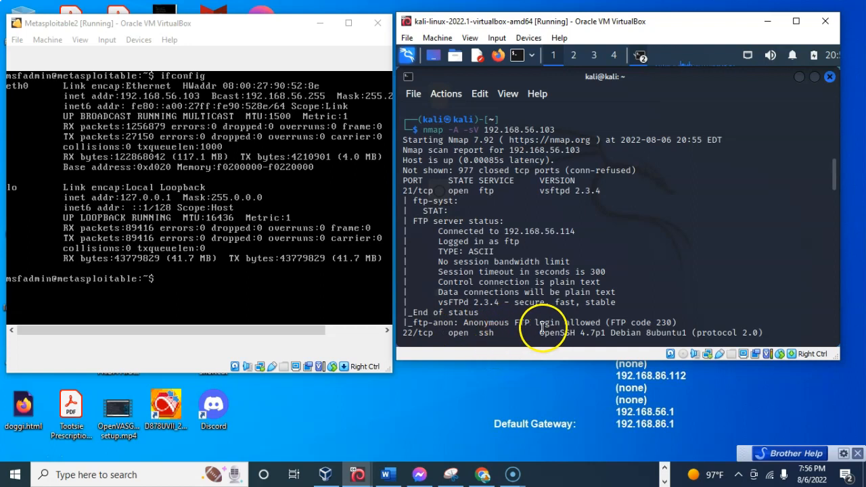
pyautogui.moveTo(629, 401)
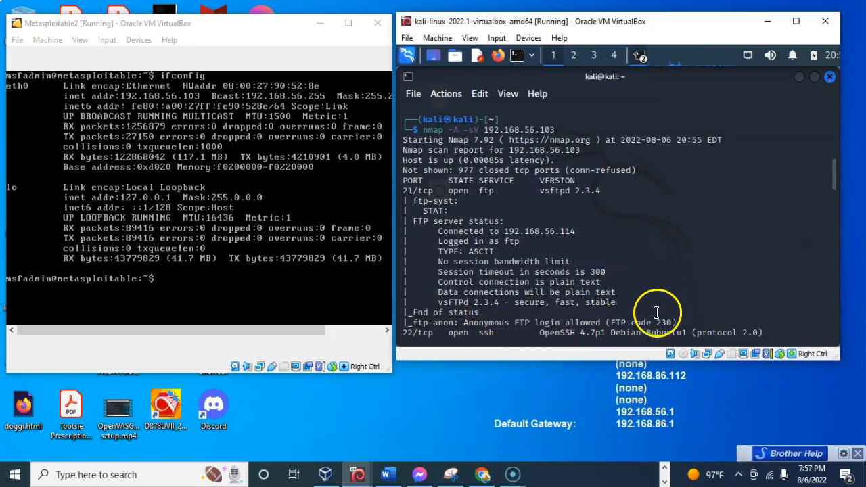
pyautogui.moveTo(626, 244)
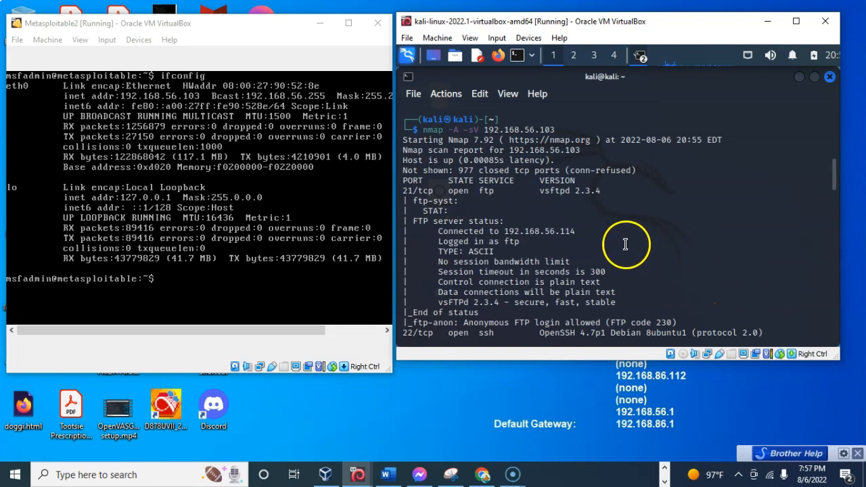
pyautogui.moveTo(644, 252)
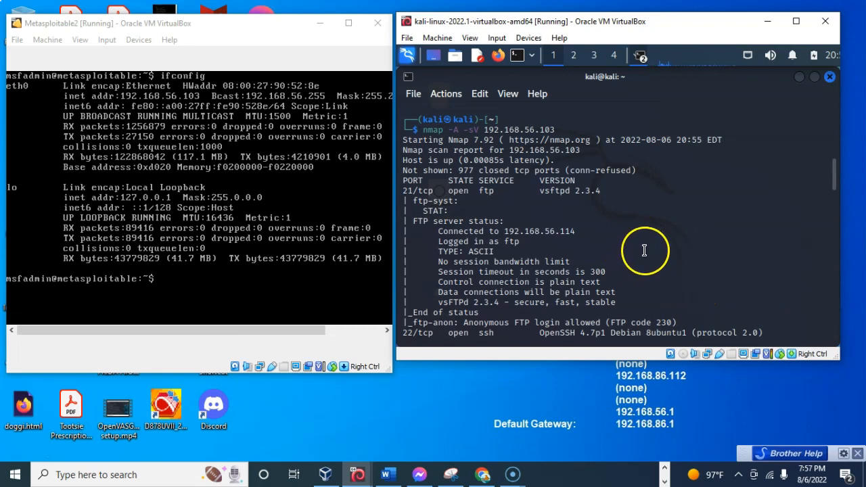
pyautogui.moveTo(563, 194)
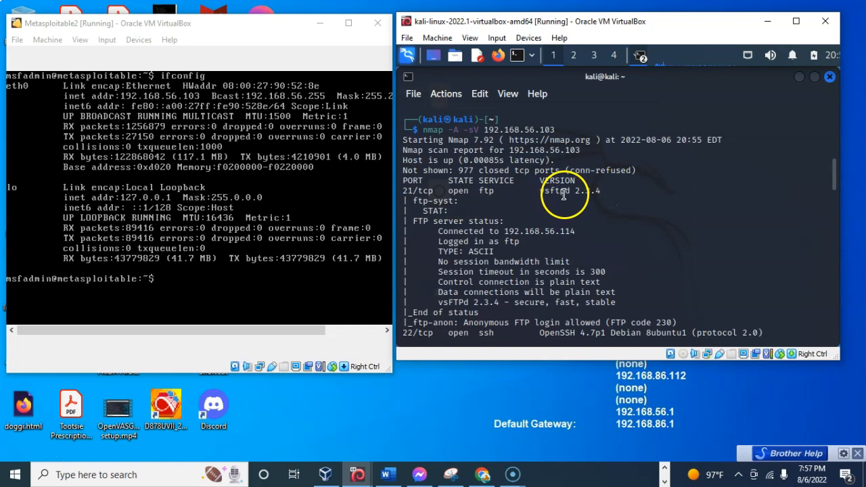
pyautogui.moveTo(784, 203)
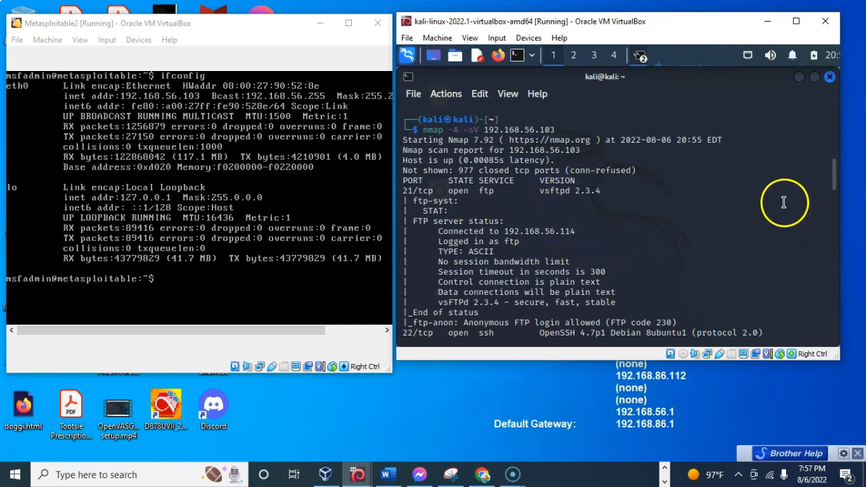
pyautogui.moveTo(834, 172)
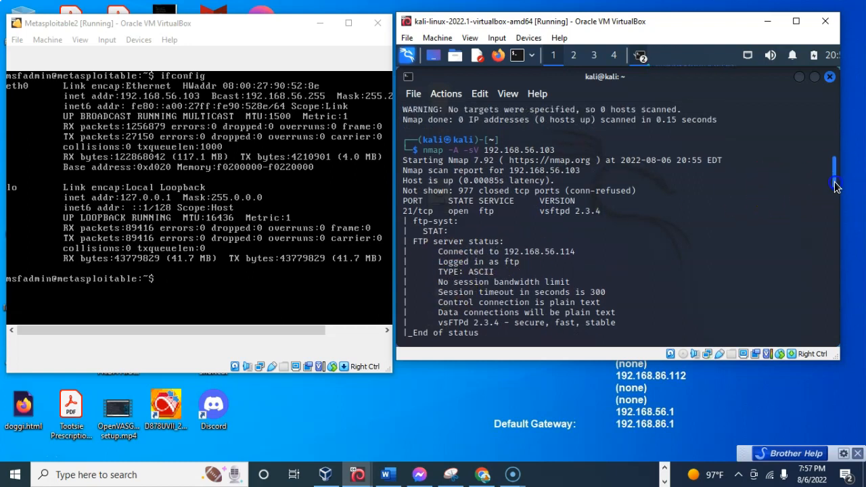
pyautogui.scroll(-3)
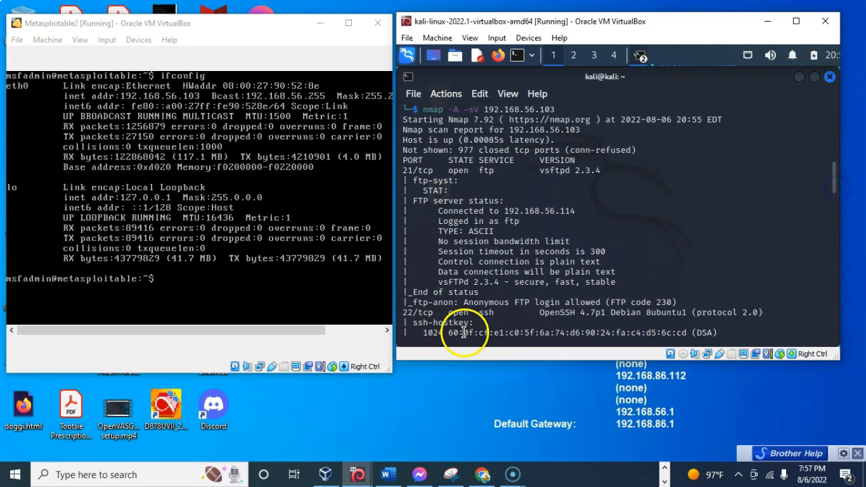
pyautogui.moveTo(551, 319)
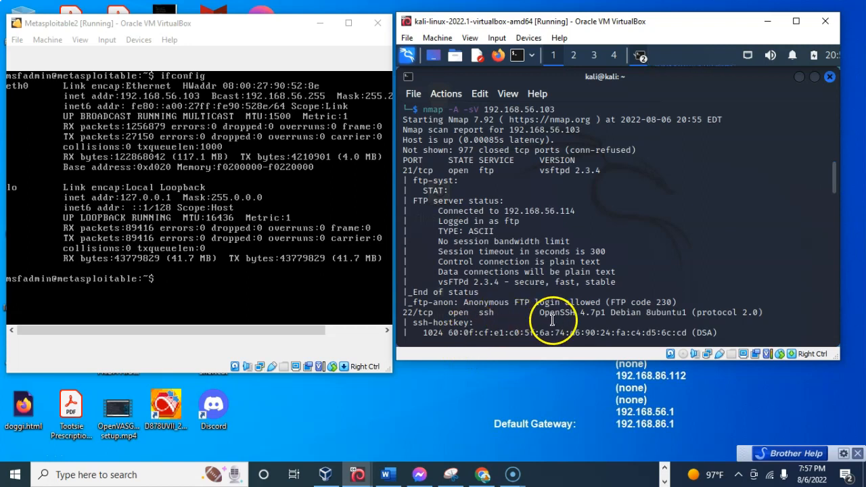
pyautogui.moveTo(554, 318)
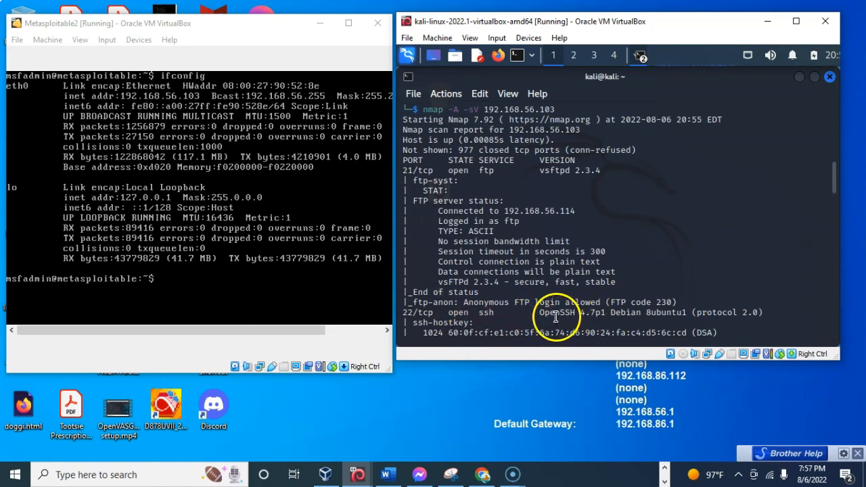
pyautogui.moveTo(706, 323)
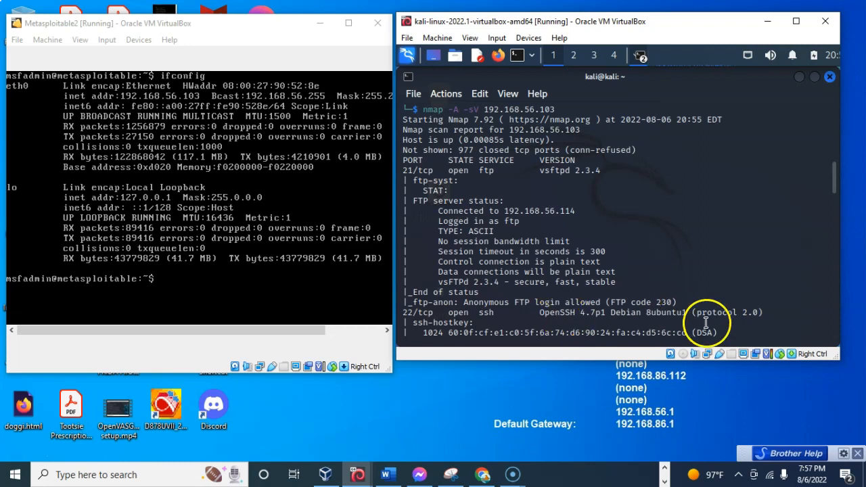
pyautogui.moveTo(838, 183)
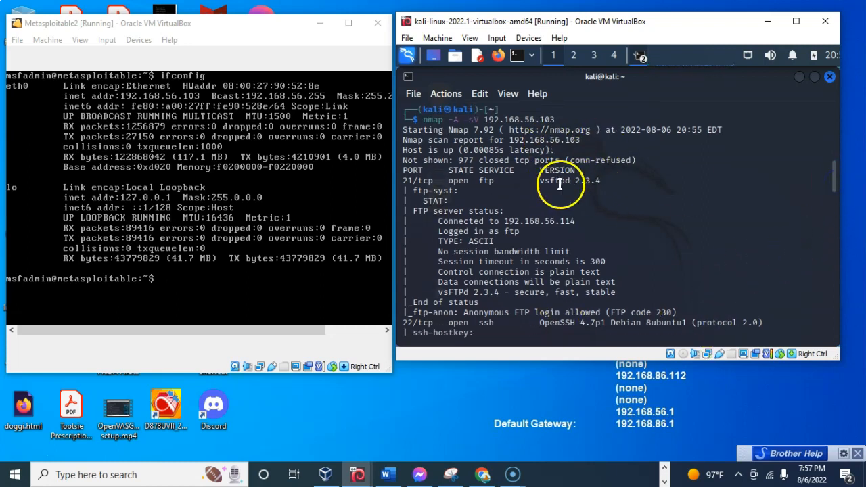
pyautogui.moveTo(575, 329)
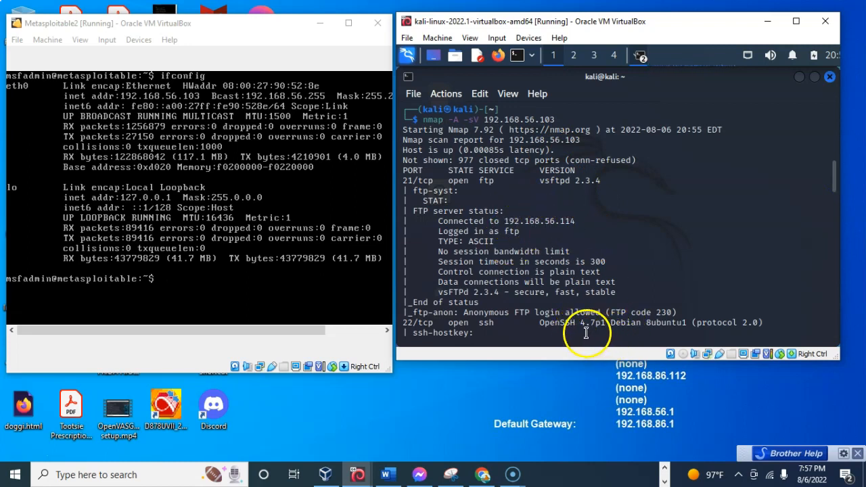
pyautogui.moveTo(833, 174)
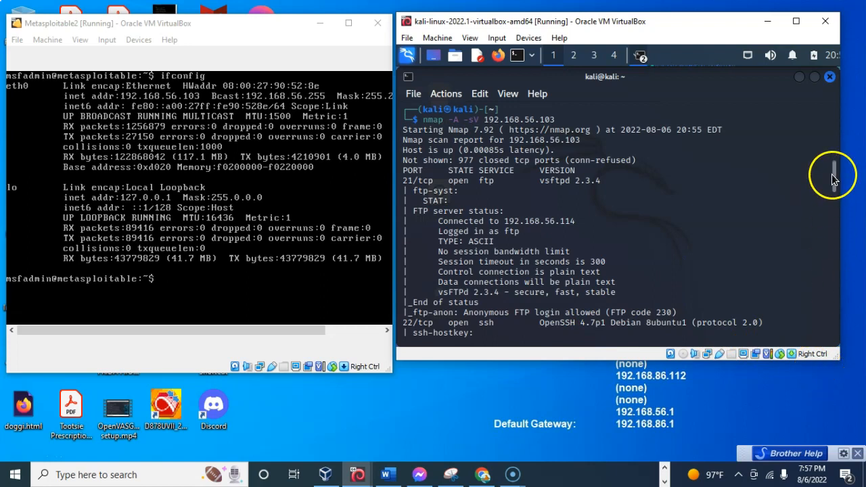
pyautogui.scroll(-3)
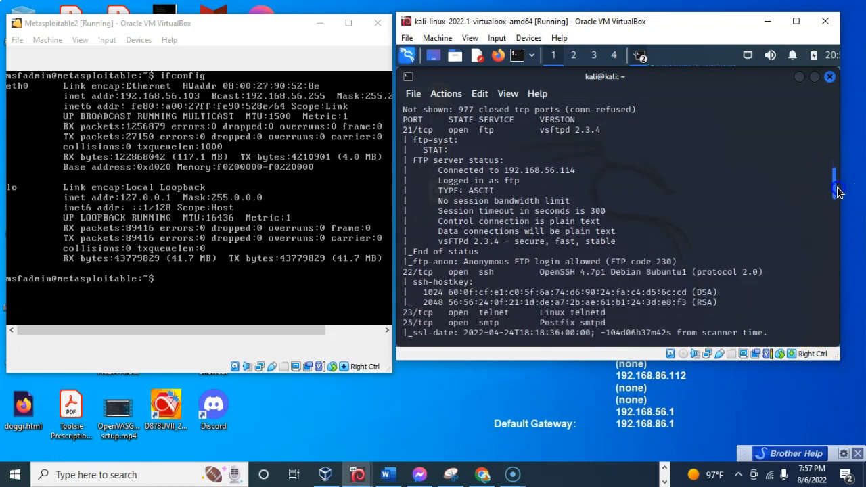
pyautogui.scroll(-3)
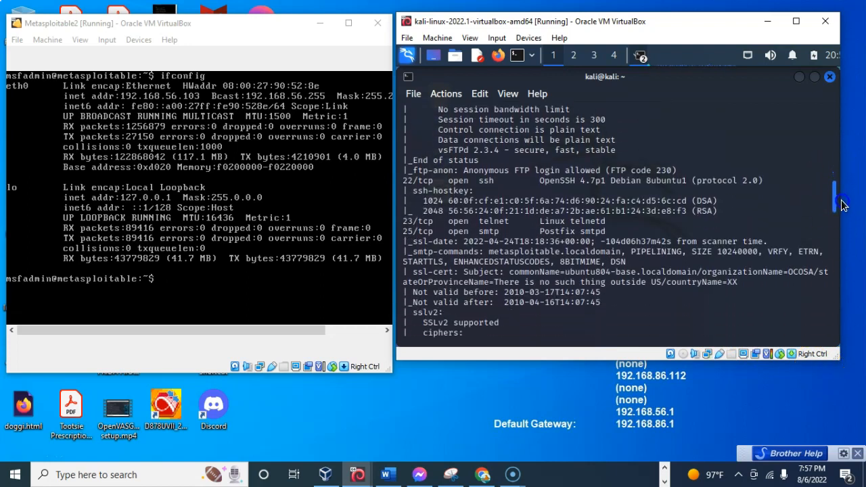
pyautogui.scroll(-3)
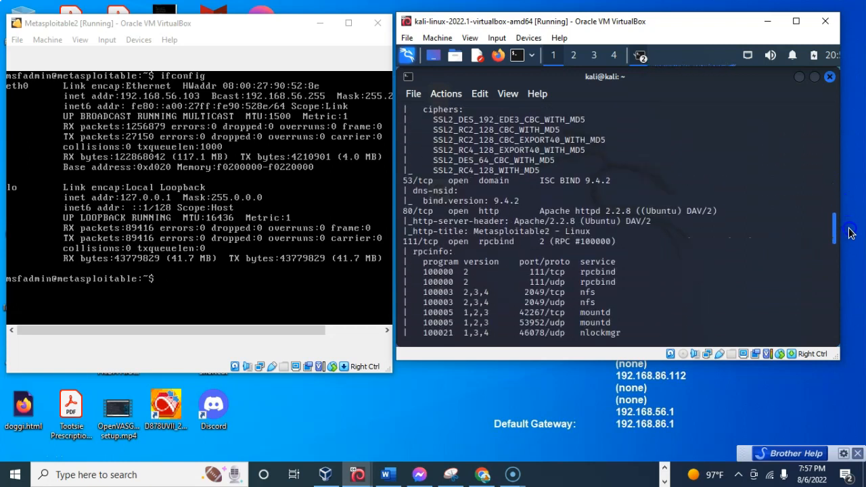
pyautogui.scroll(-3)
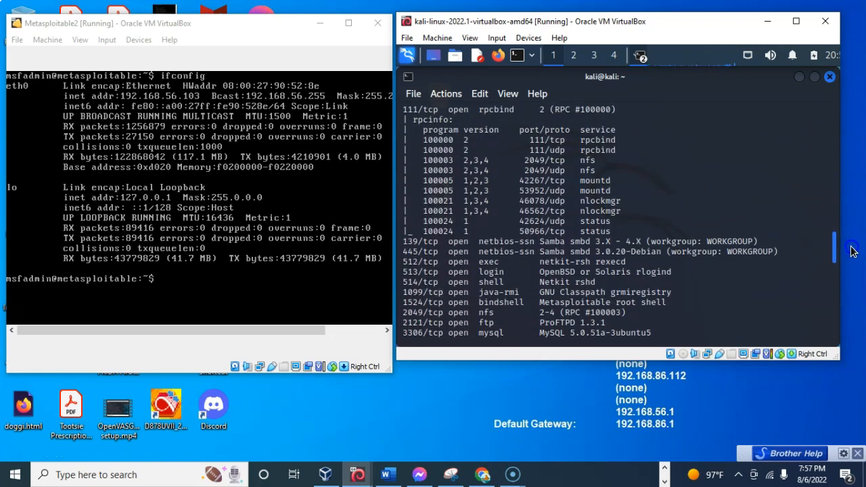
pyautogui.scroll(-3)
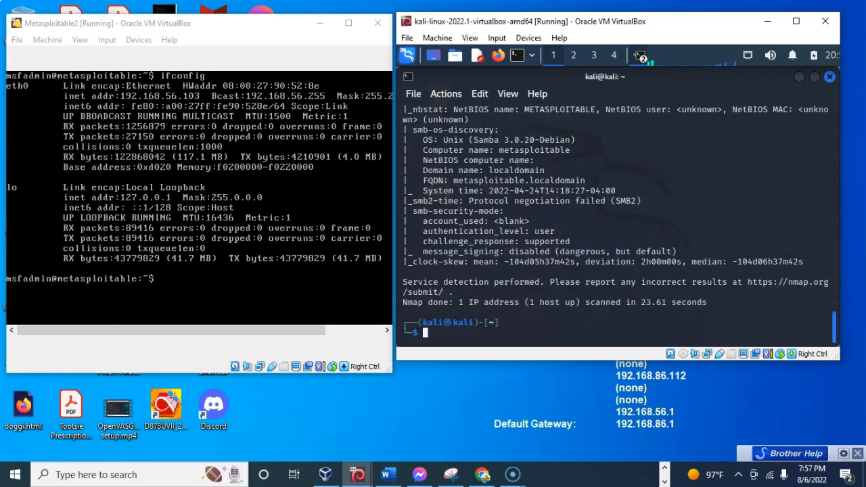
pyautogui.moveTo(473, 273)
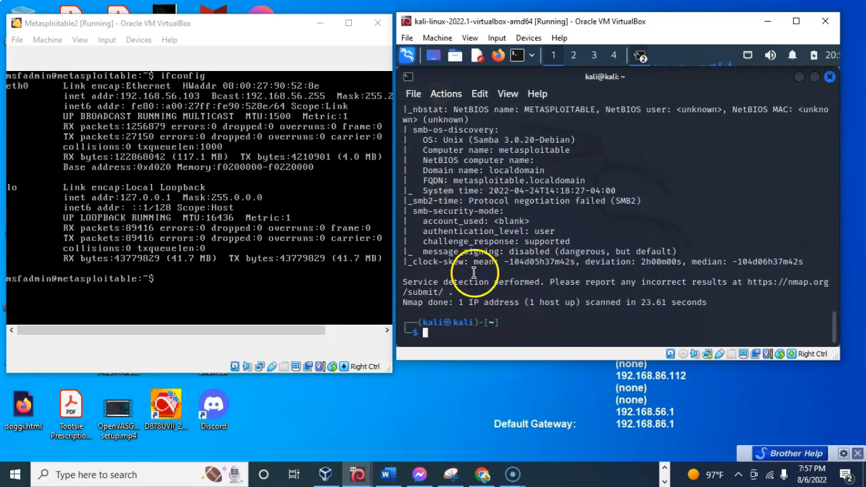
pyautogui.moveTo(386, 179)
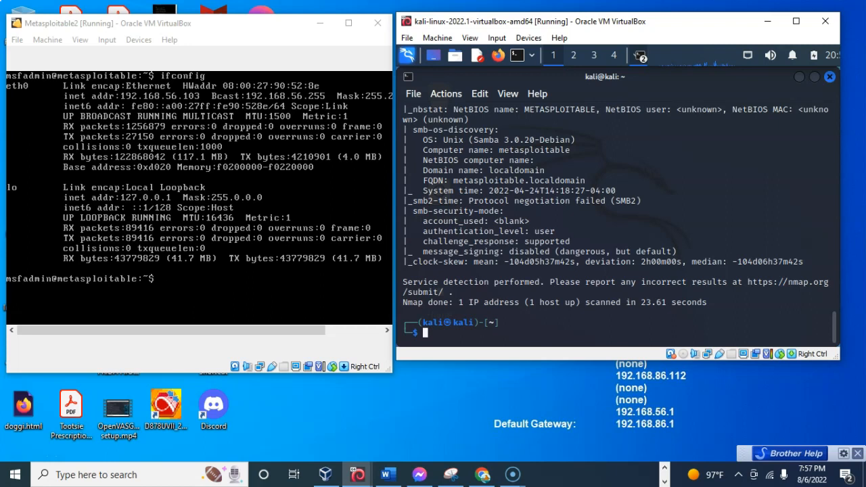
# List /usr/share/nmap/scripts with ls -al and scroll through the .nse files including vulners.nse
pyautogui.write('ls -al /usr/share/nmap/scripts')
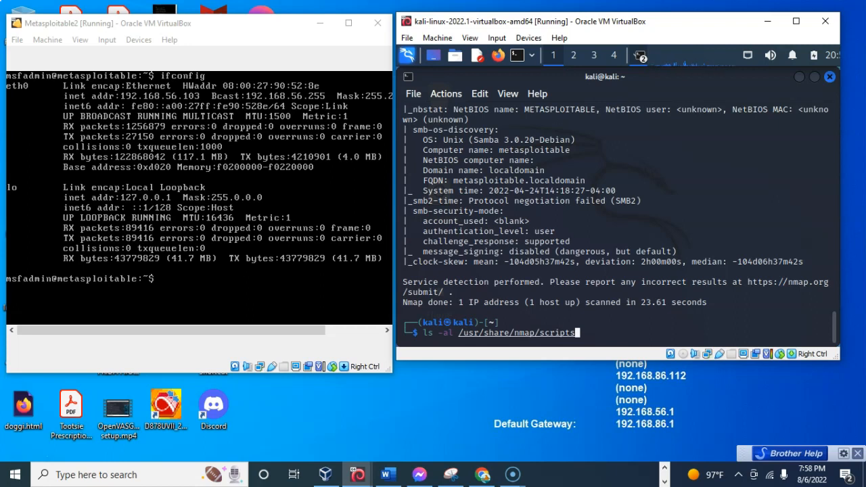
pyautogui.press('Return')
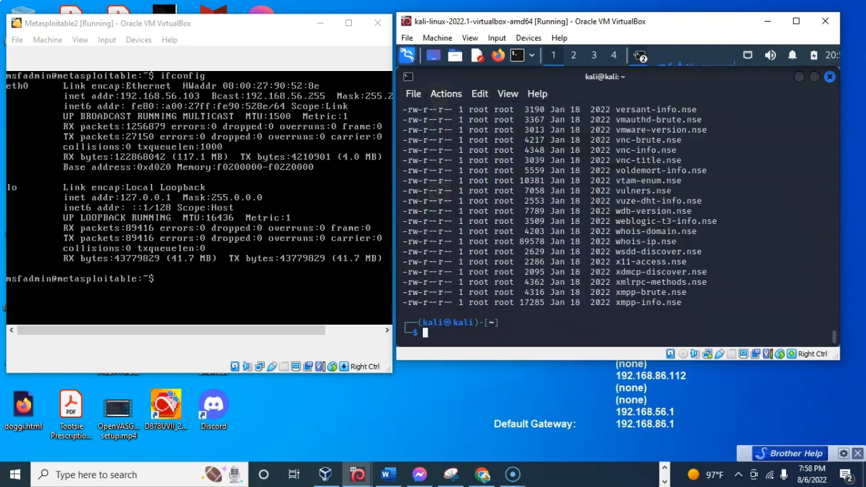
pyautogui.moveTo(835, 302)
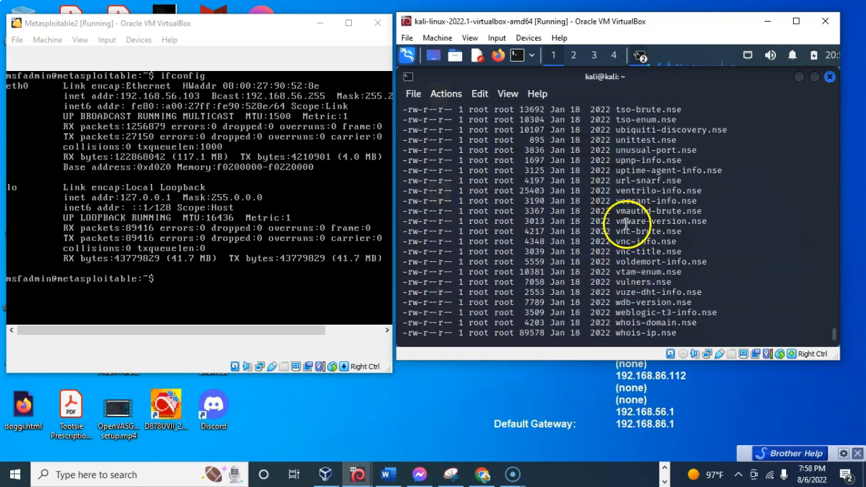
pyautogui.scroll(3)
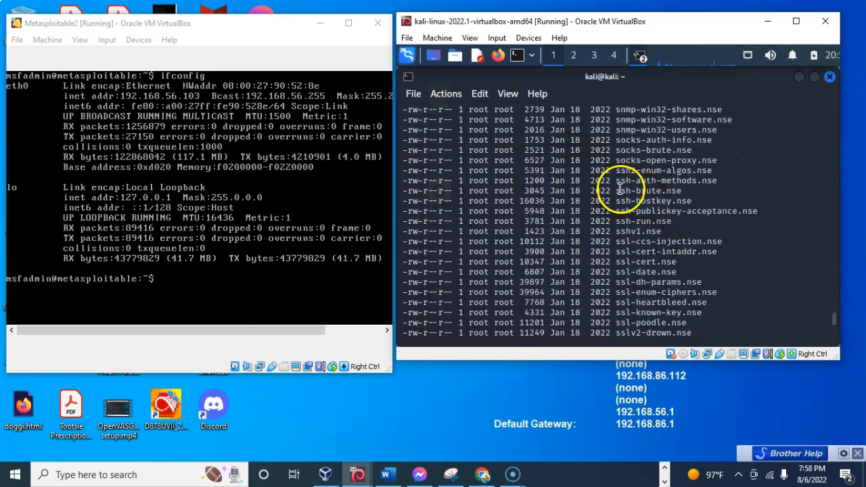
pyautogui.scroll(3)
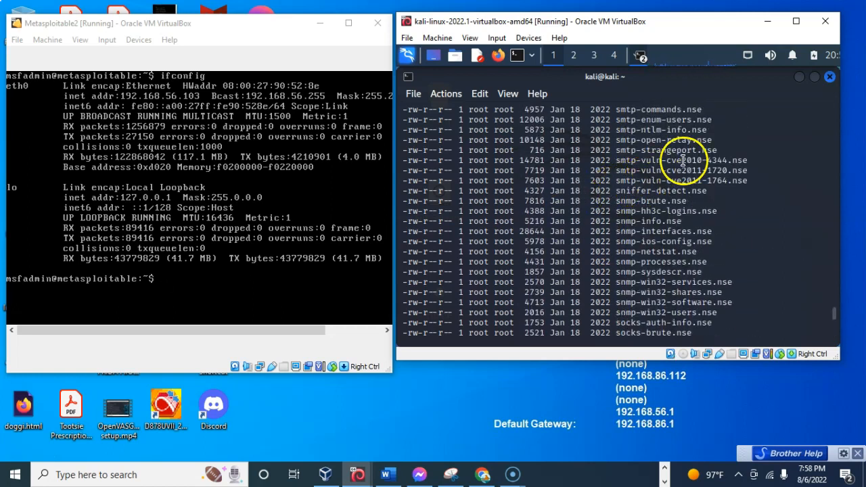
pyautogui.scroll(-3)
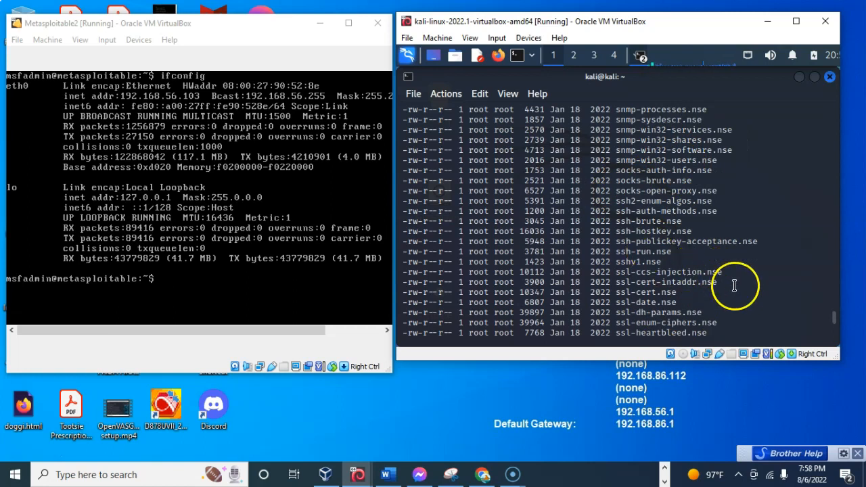
pyautogui.scroll(-3)
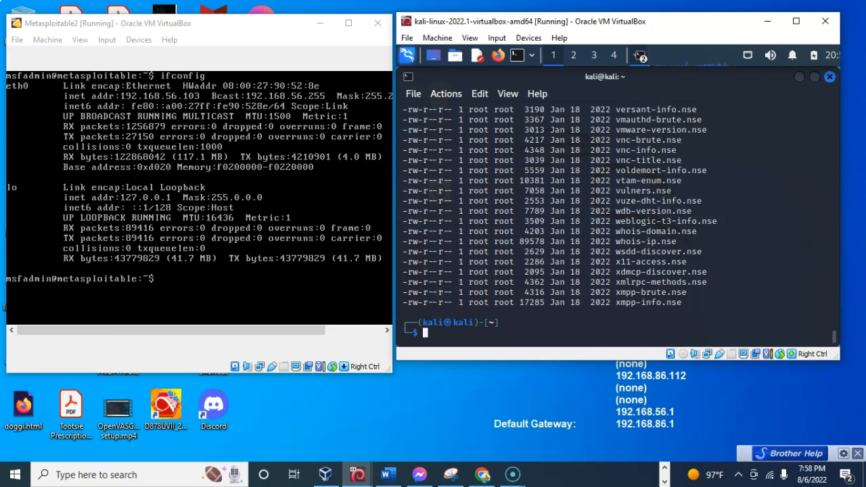
pyautogui.click(387, 474)
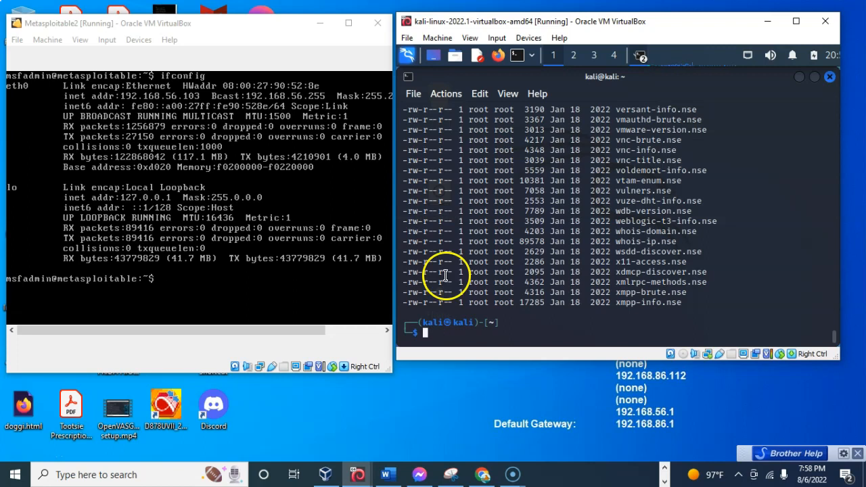
pyautogui.moveTo(700, 21)
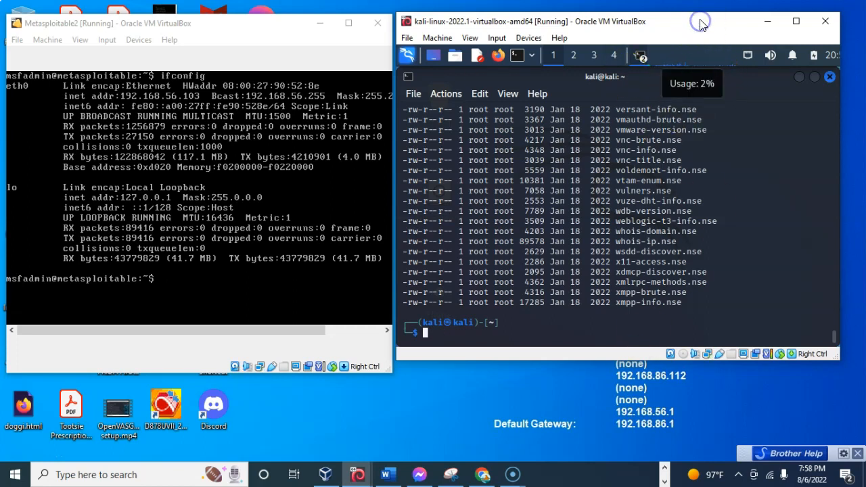
# Run nmap -p 21-80 --script ftp-anon 192.168.56.103, showing anonymous FTP login allowed
pyautogui.write('nmap -A -sV 192.168.56.103')
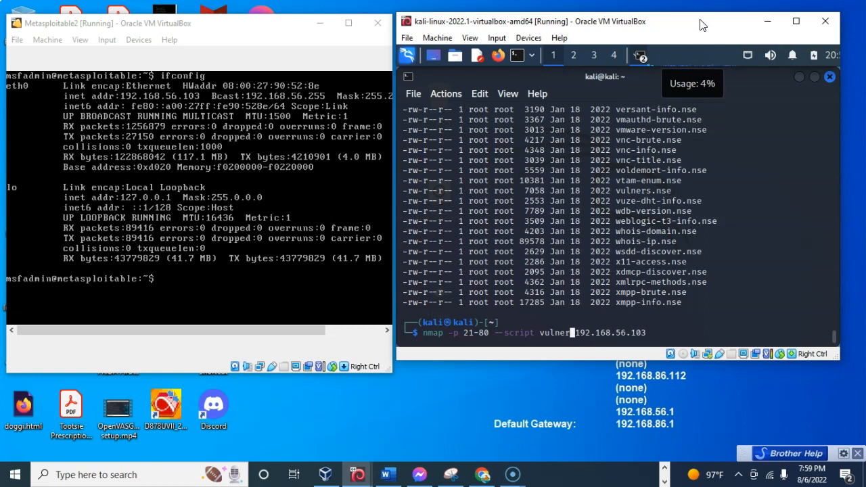
pyautogui.press('BackSpace')
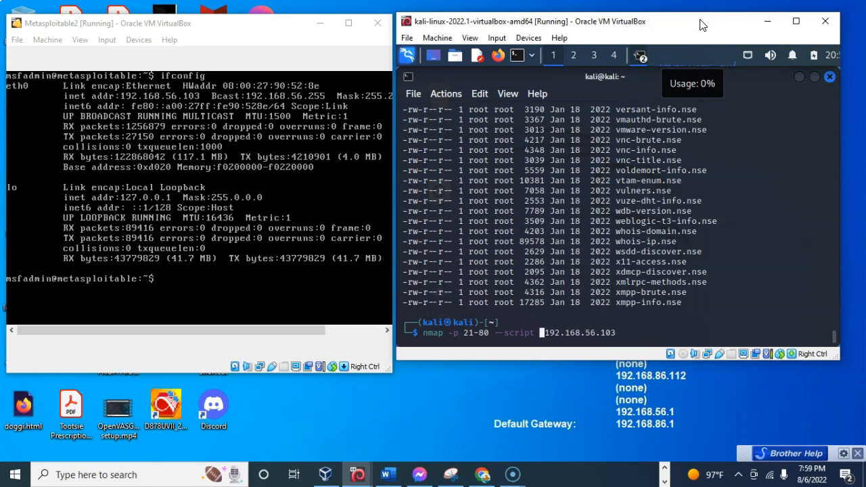
pyautogui.write('f')
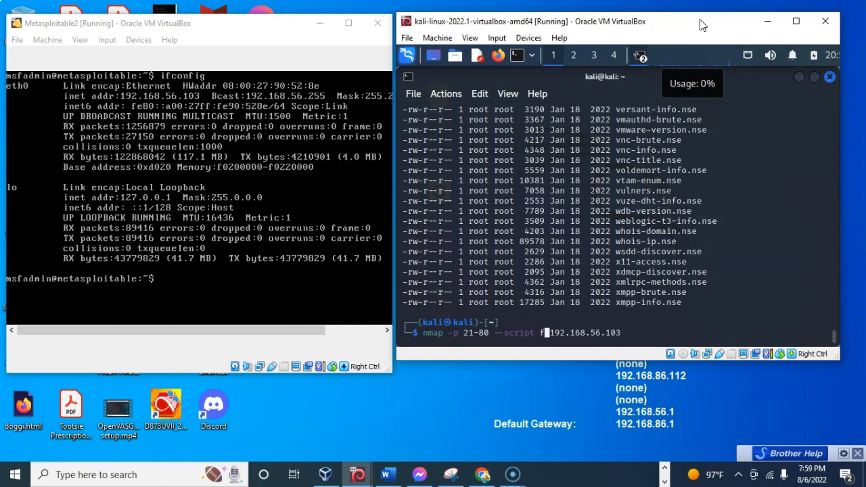
pyautogui.write('tp-anon')
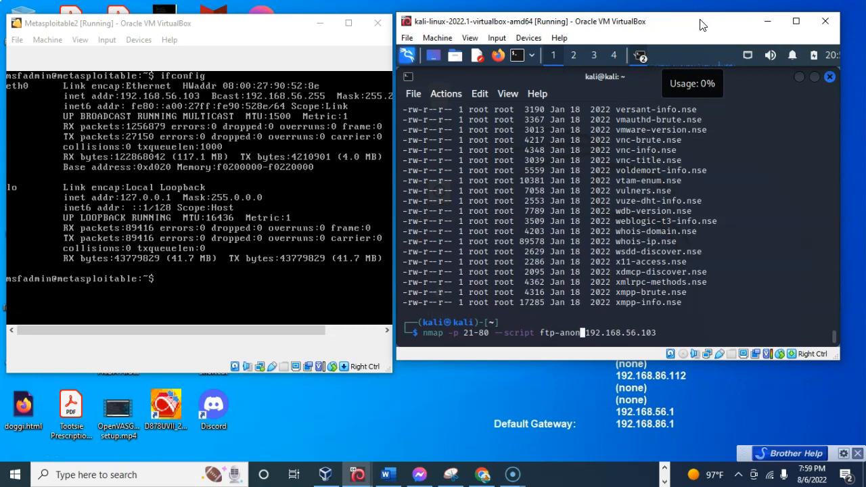
pyautogui.press('Return')
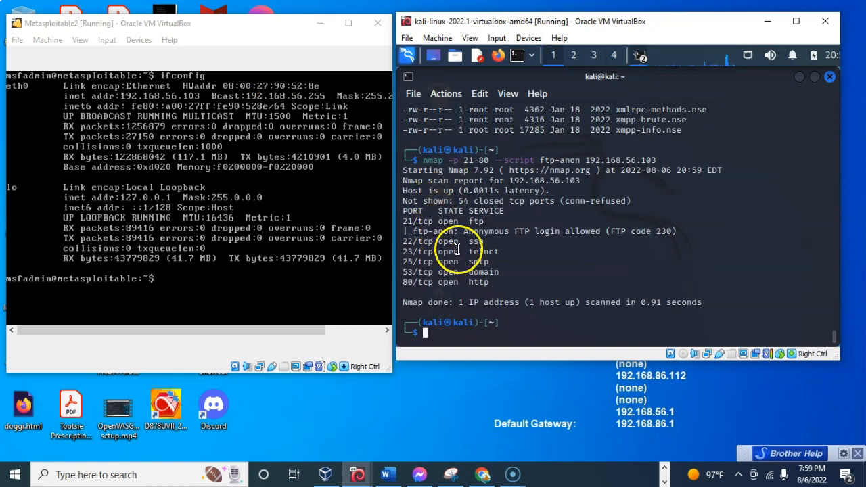
pyautogui.moveTo(520, 230)
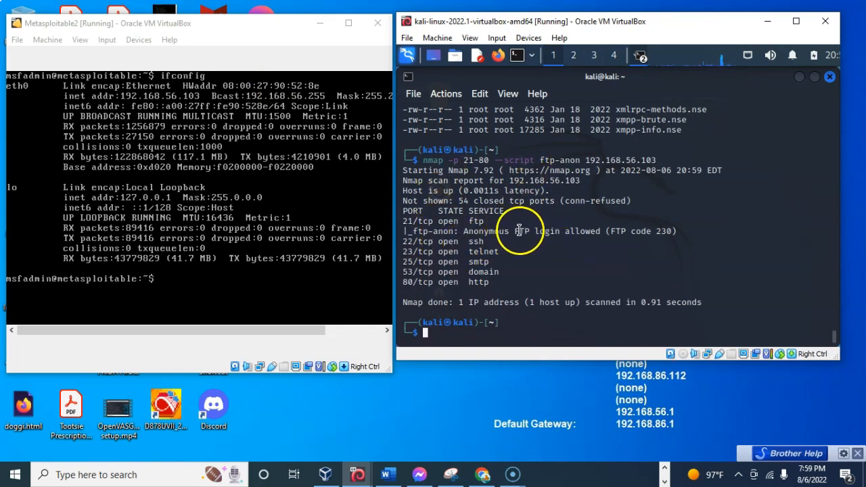
pyautogui.moveTo(418, 228)
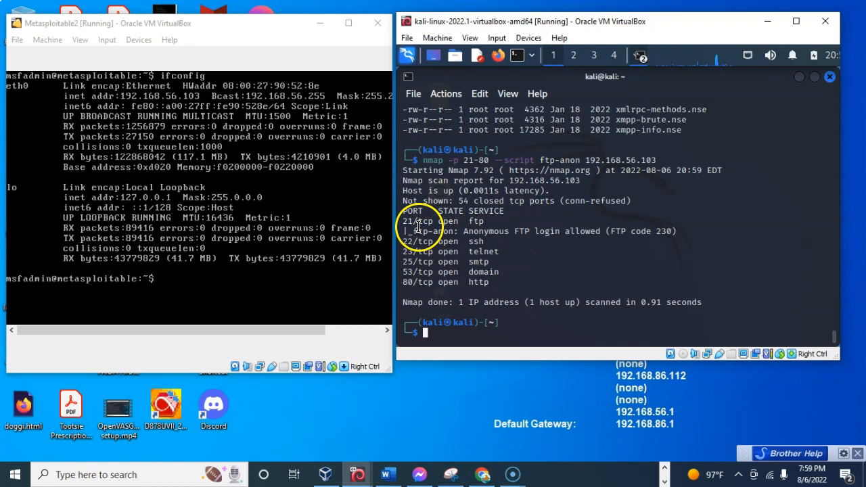
pyautogui.moveTo(577, 245)
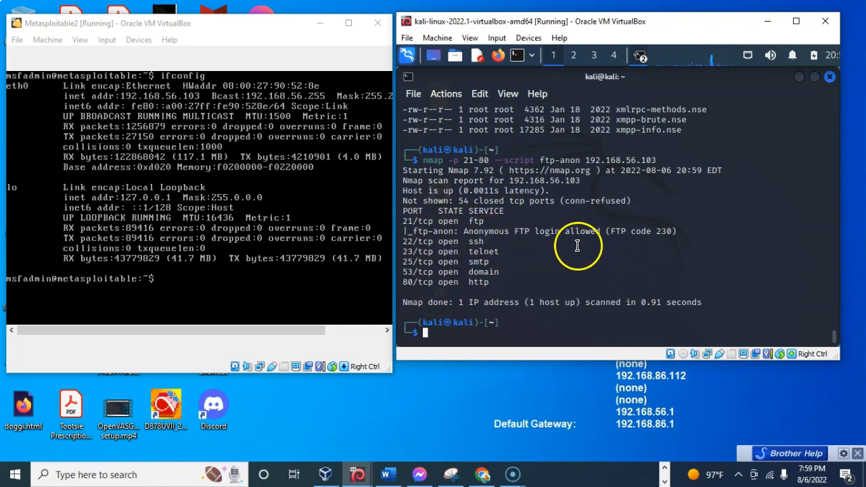
pyautogui.moveTo(496, 245)
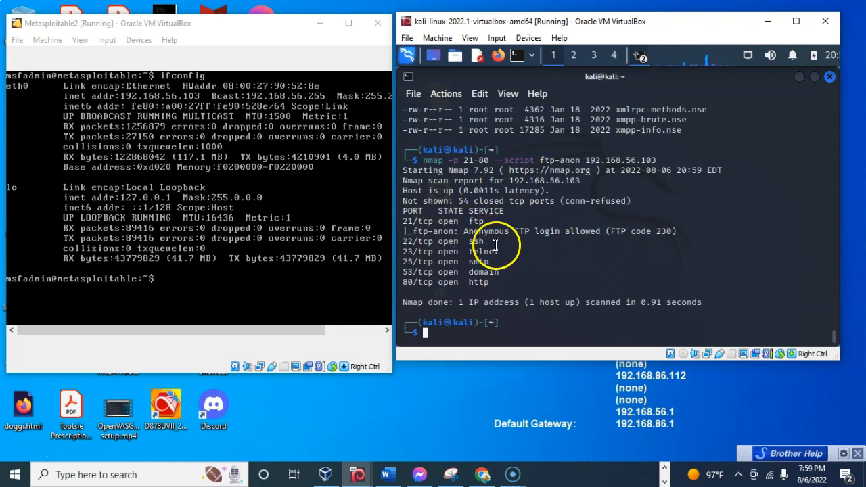
pyautogui.moveTo(422, 245)
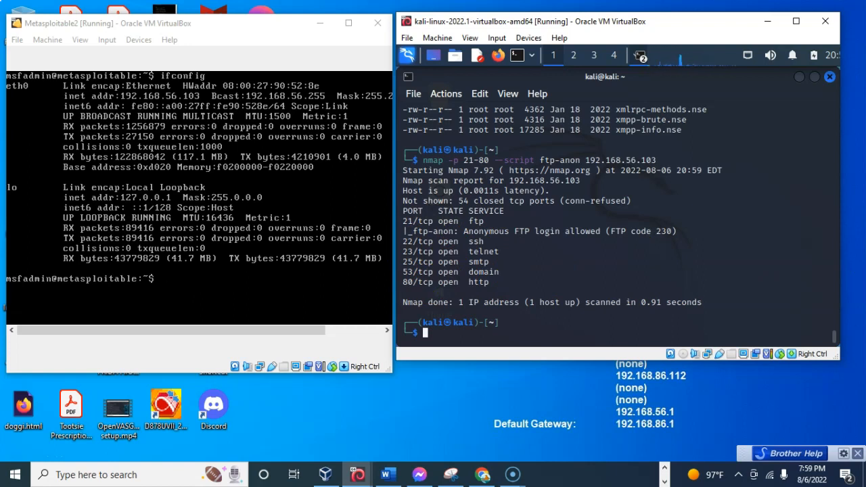
# Connect to FTP on 192.168.56.103 and log in as anonymous with an empty password
pyautogui.write('ftp 192.168.56.103')
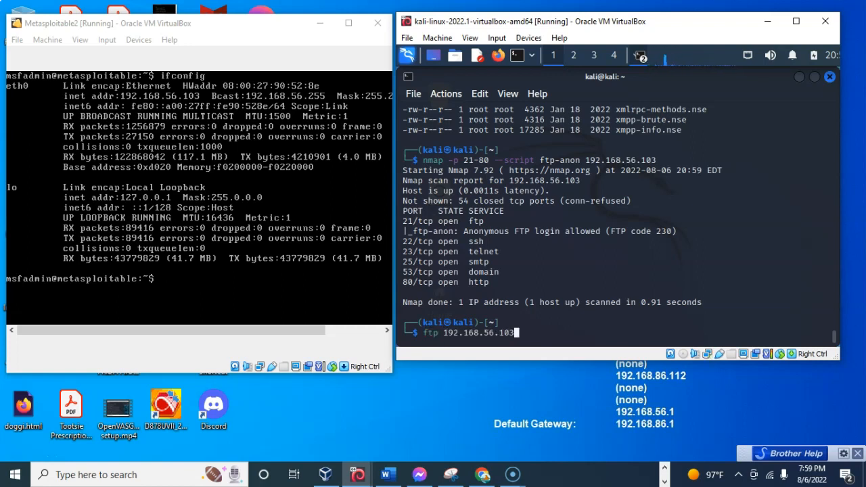
pyautogui.press('Return')
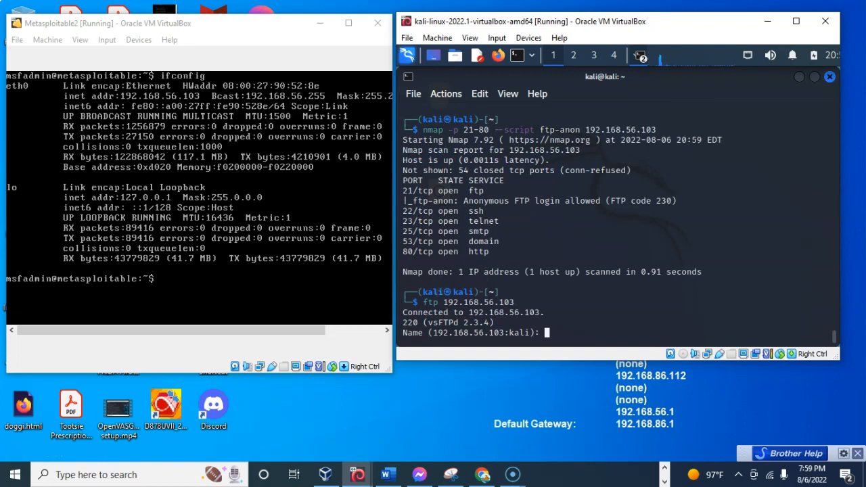
pyautogui.write('an')
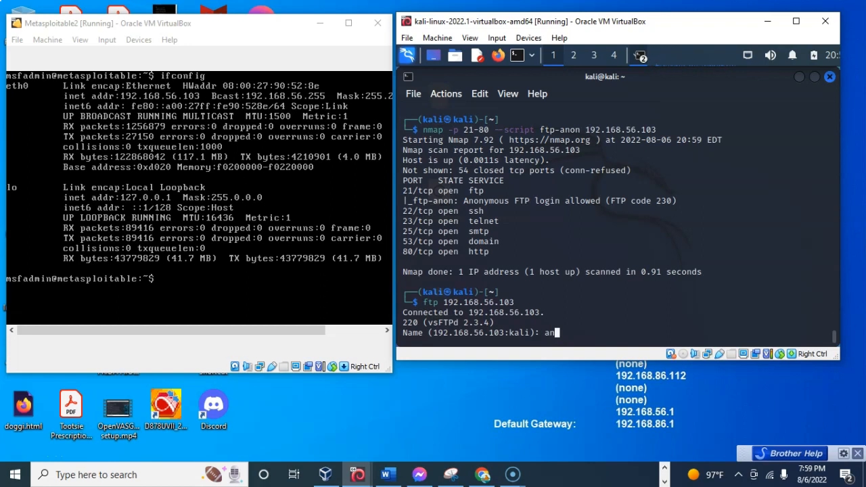
pyautogui.write('onym')
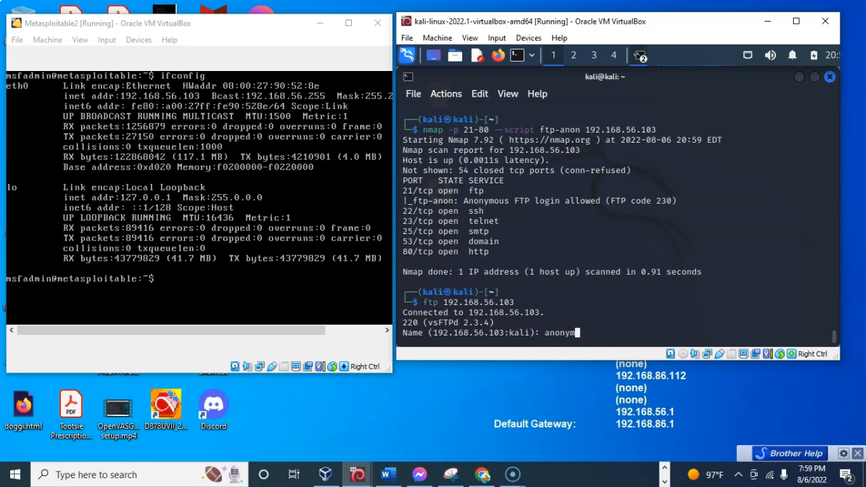
pyautogui.press('Return')
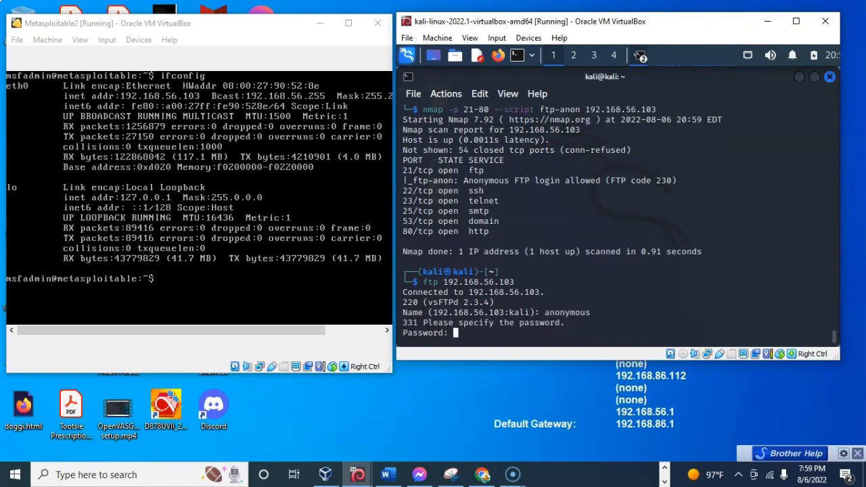
pyautogui.press('Return')
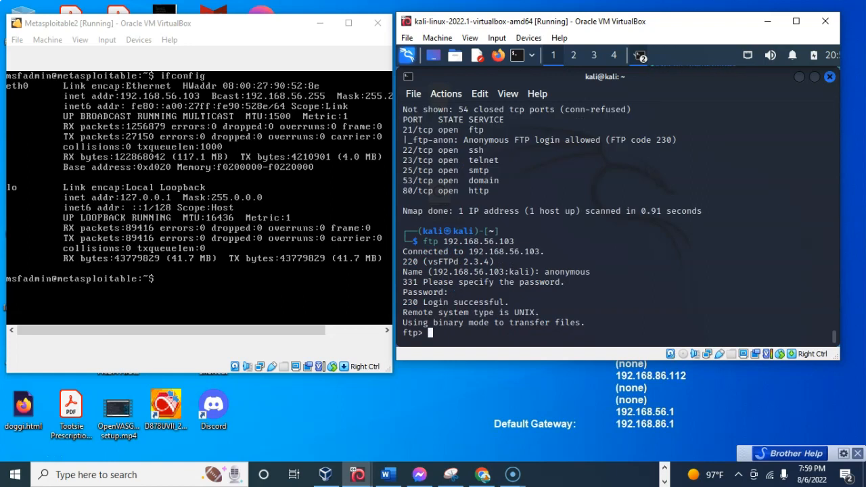
pyautogui.moveTo(514, 311)
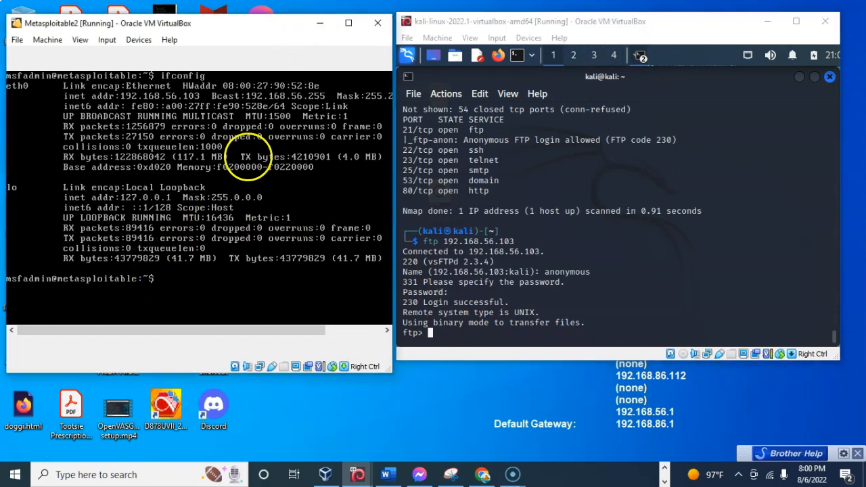
pyautogui.moveTo(330, 207)
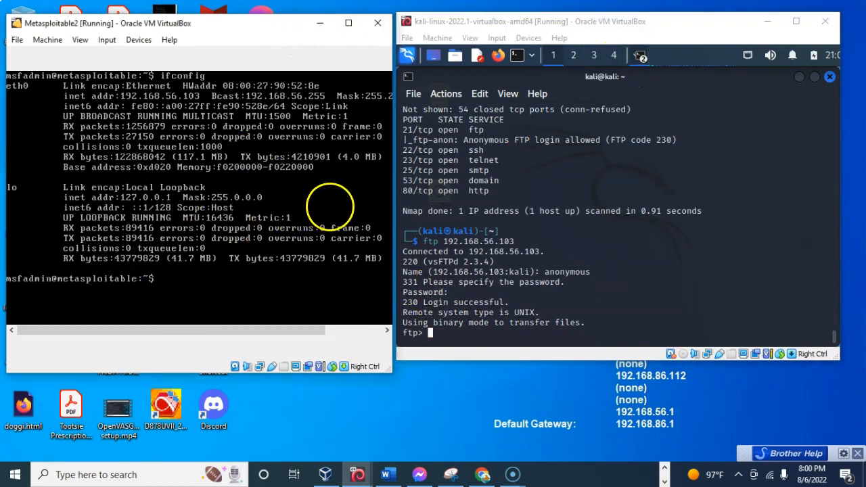
pyautogui.moveTo(458, 342)
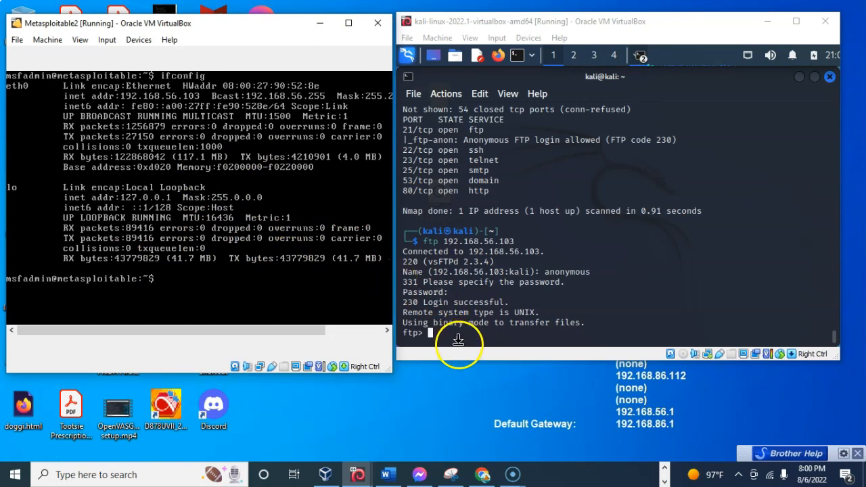
pyautogui.moveTo(632, 306)
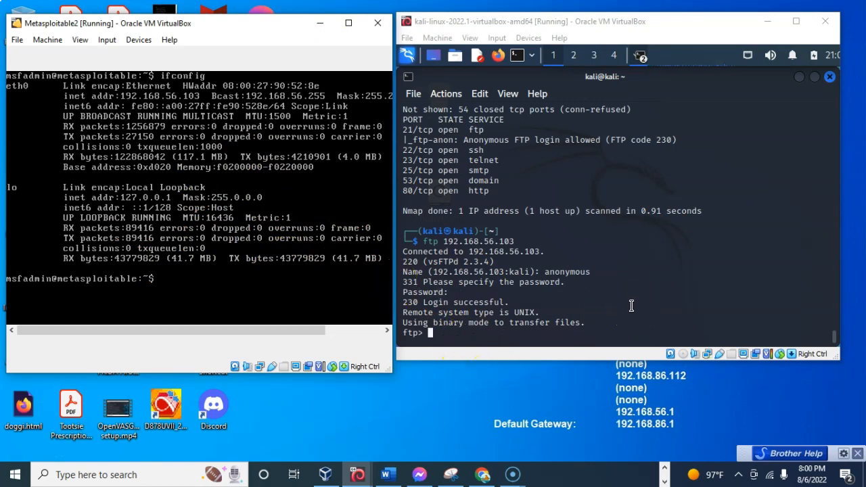
# List the FTP directory with ls, then exit the FTP session
pyautogui.write('ls')
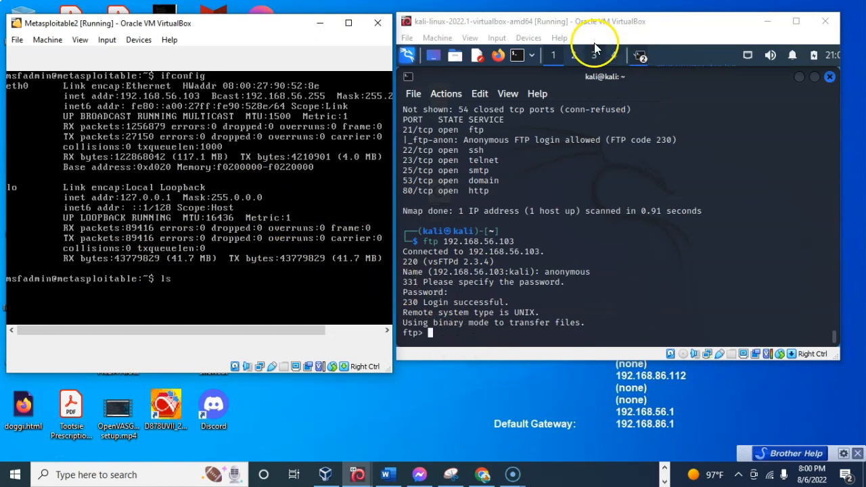
pyautogui.write('ls')
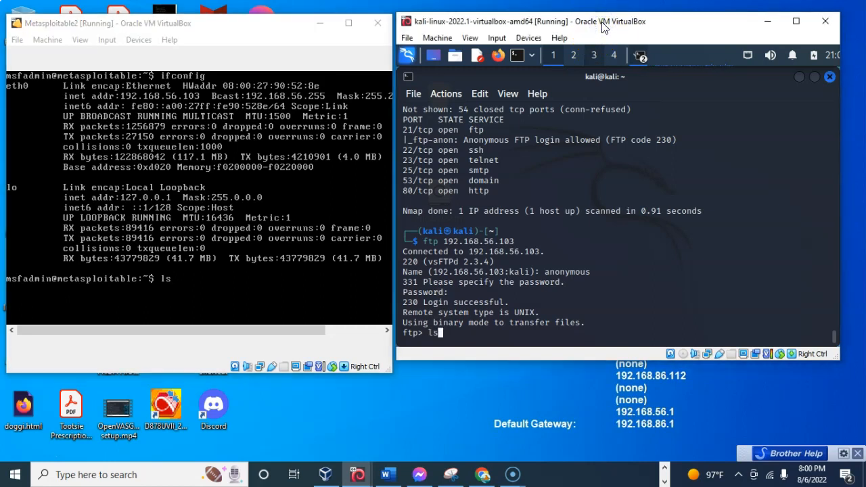
pyautogui.press('Return')
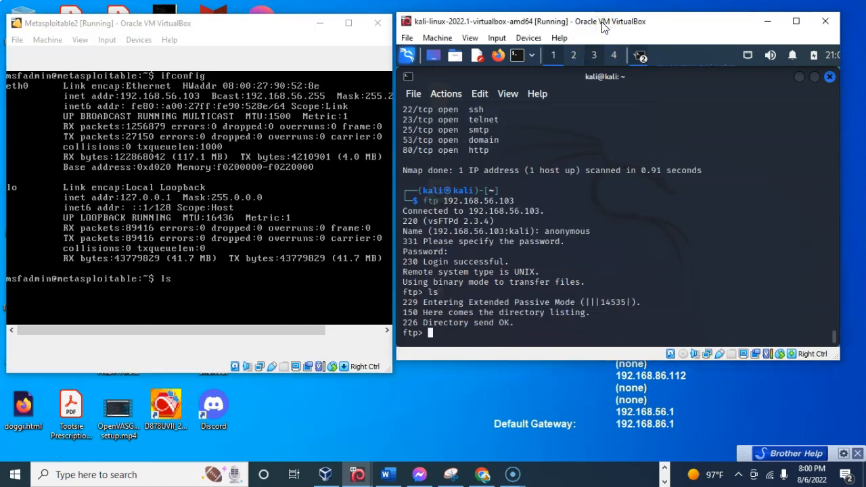
pyautogui.write('exit')
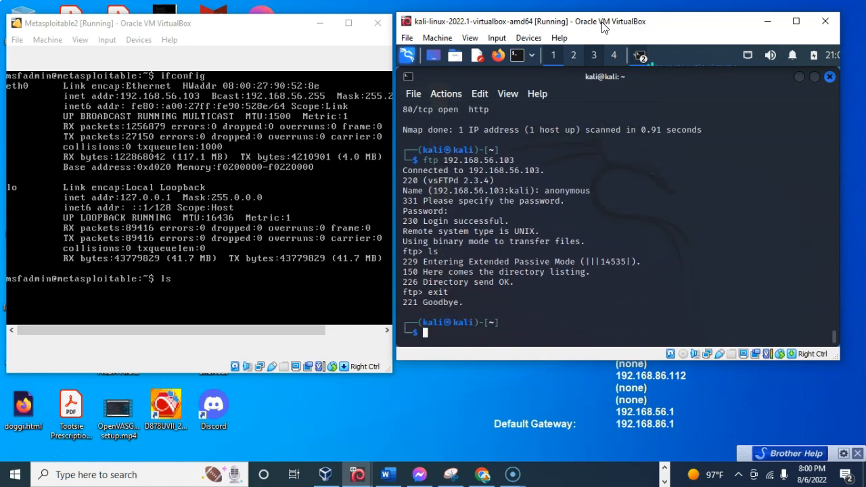
pyautogui.moveTo(661, 32)
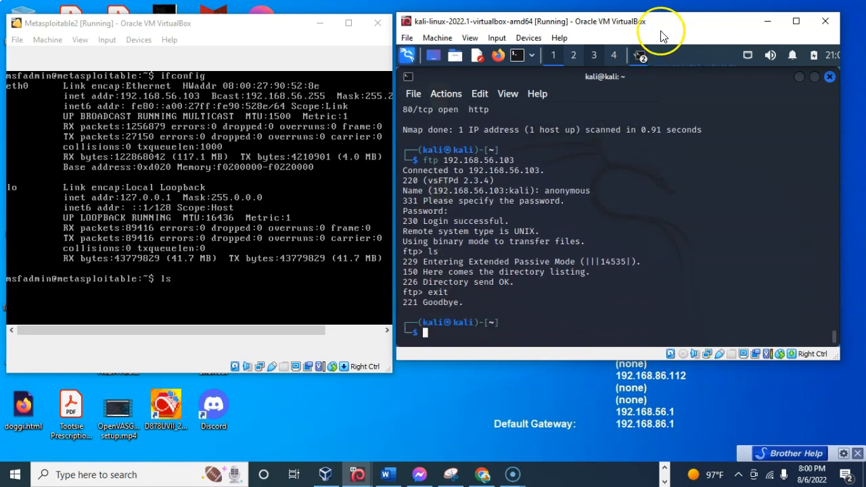
pyautogui.moveTo(661, 33)
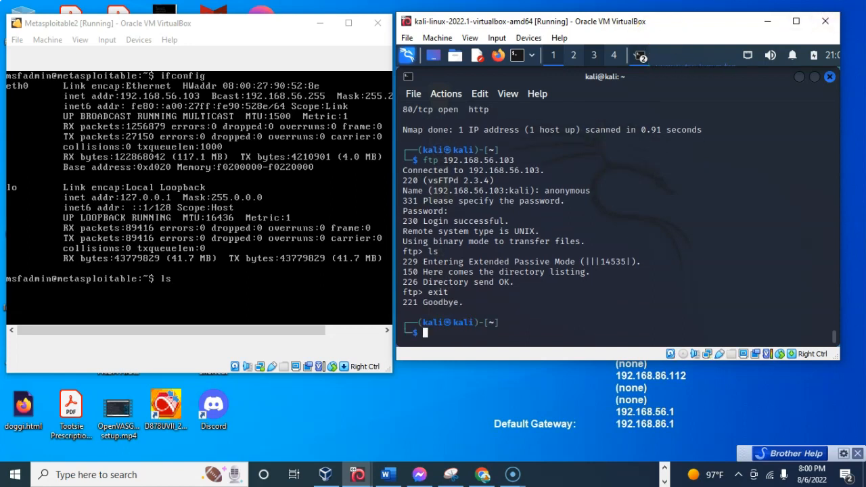
pyautogui.moveTo(651, 474)
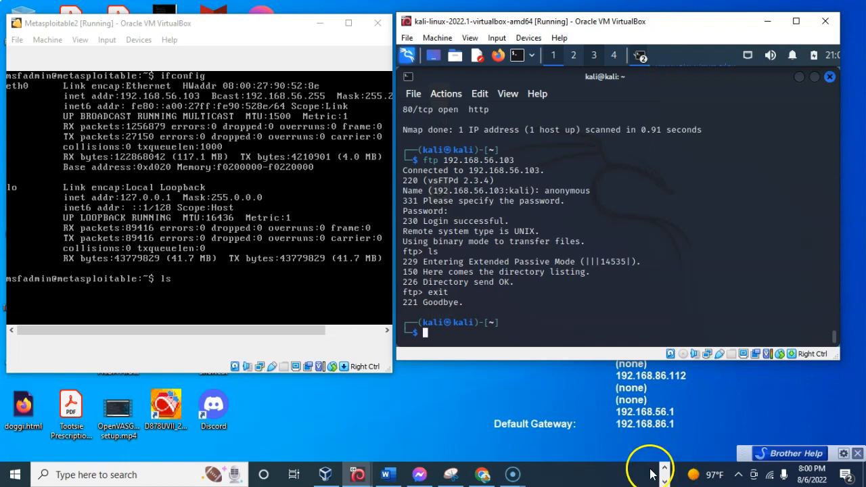
pyautogui.moveTo(835, 292)
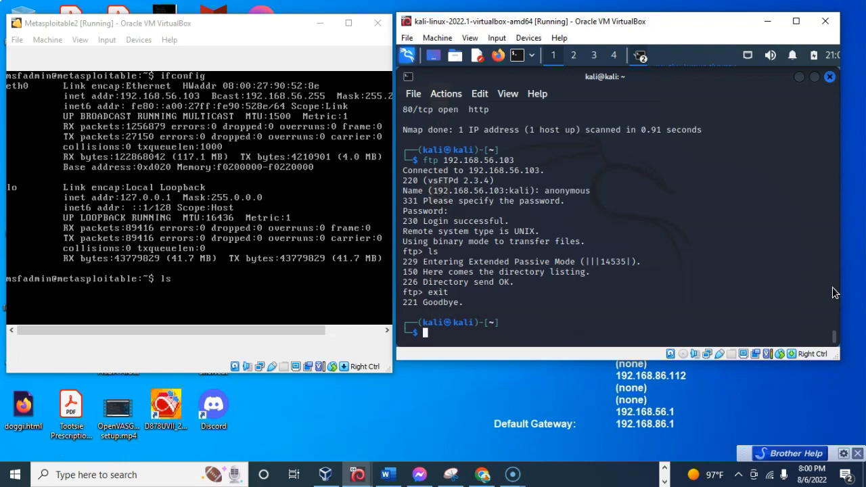
# Rework the earlier nmap command into a -sV scan with --script vulners against 192.168.56.103
pyautogui.write('nmap -p 21-80 --script ftp-anon 192.168.56.103')
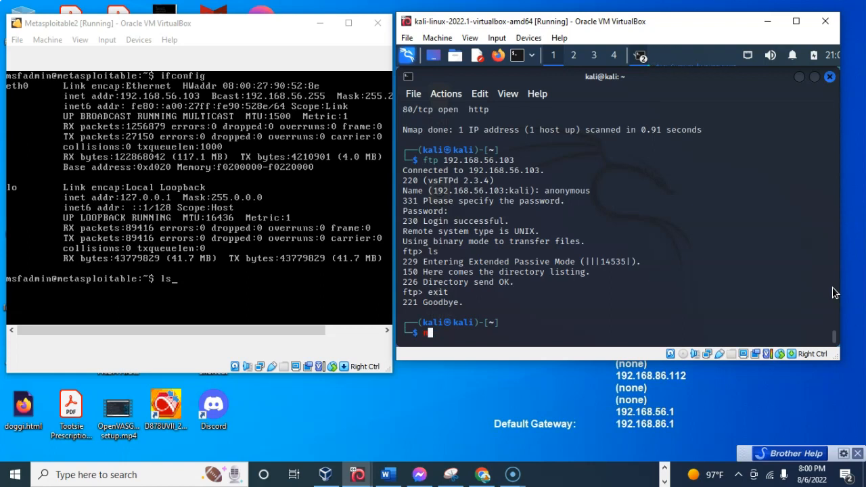
pyautogui.write('nmap -p 21-80 --script ftp-anon 192.168.56.103')
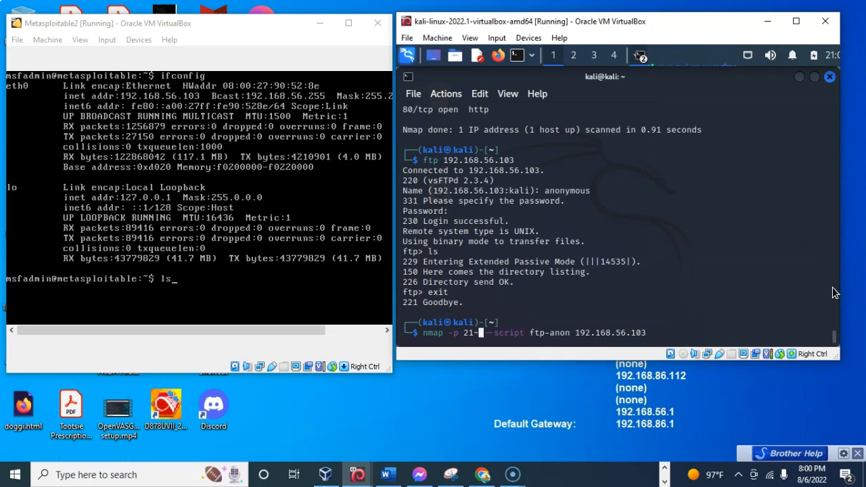
pyautogui.press('BackSpace')
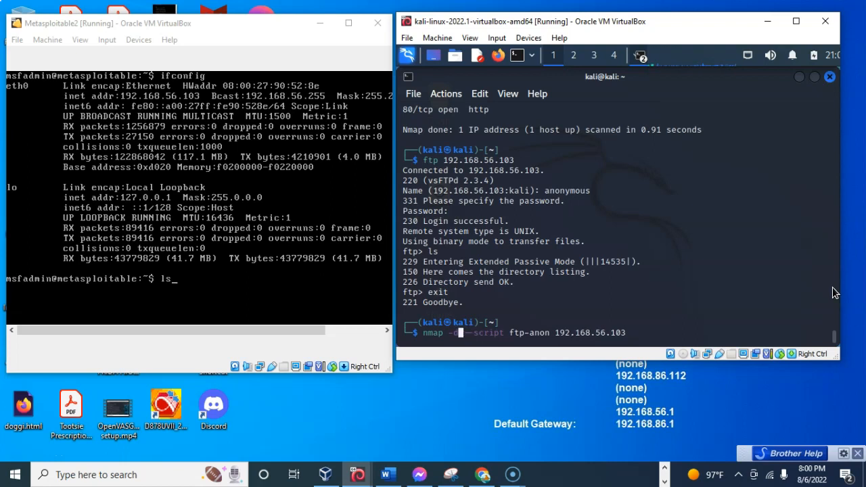
pyautogui.write('sV')
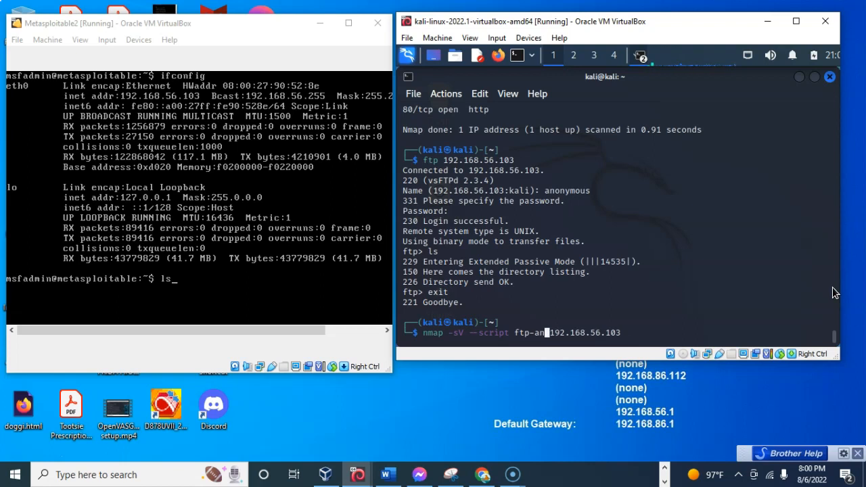
pyautogui.write('vul')
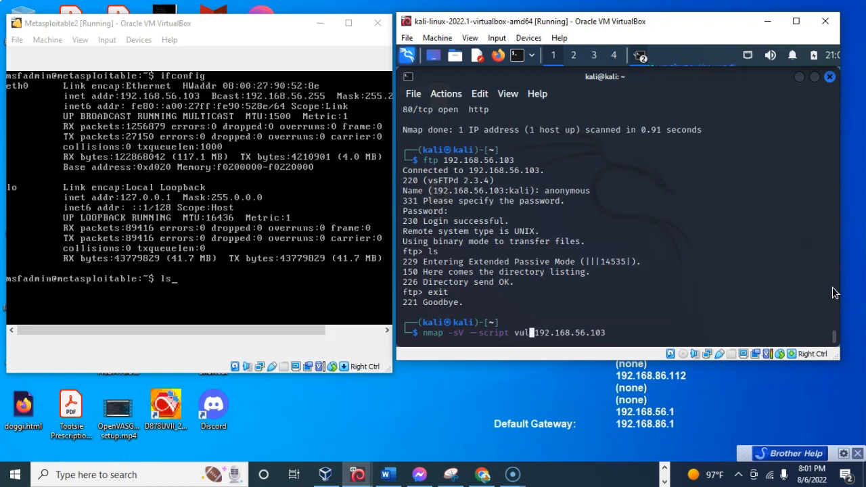
pyautogui.write('ners')
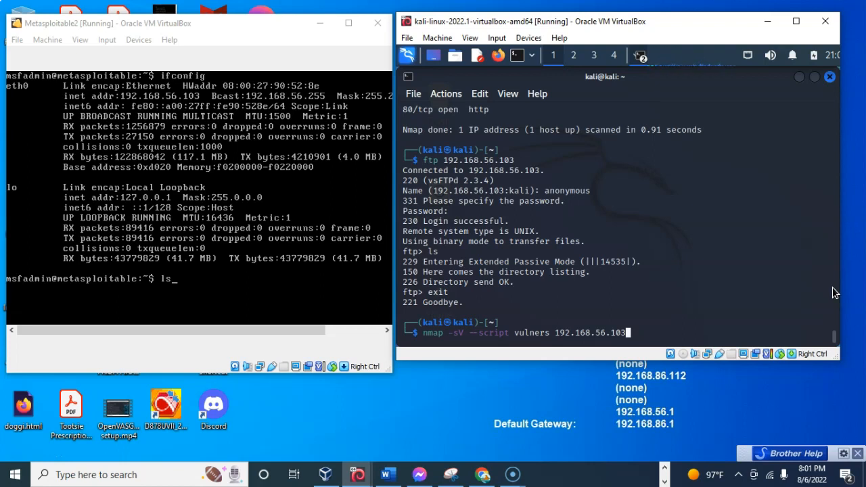
# Add -oN result1.txt to save the output and launch the vulners scan
pyautogui.write('-oN')
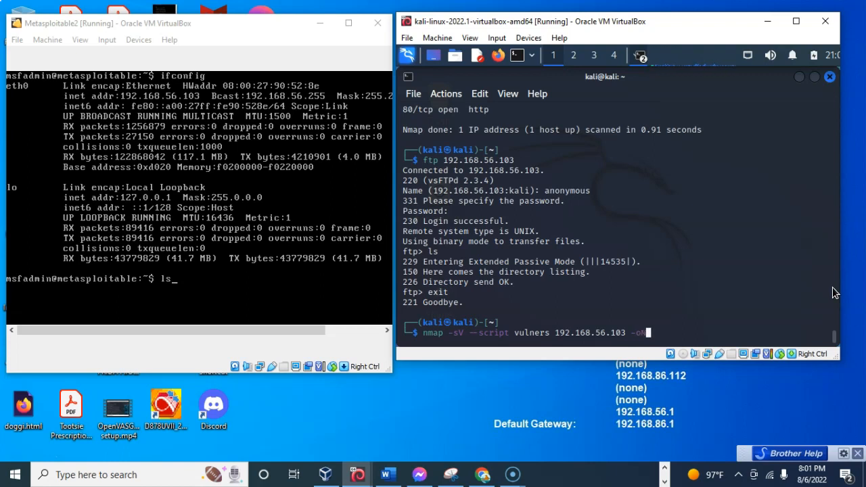
pyautogui.write('N')
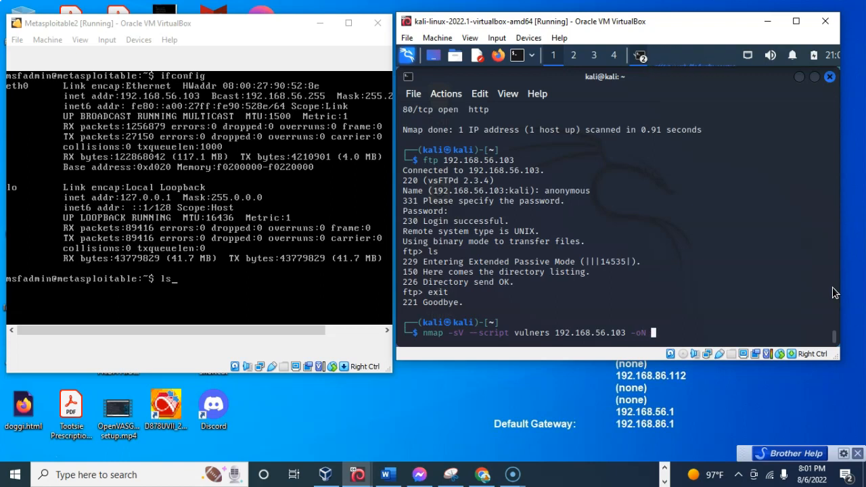
pyautogui.write('result')
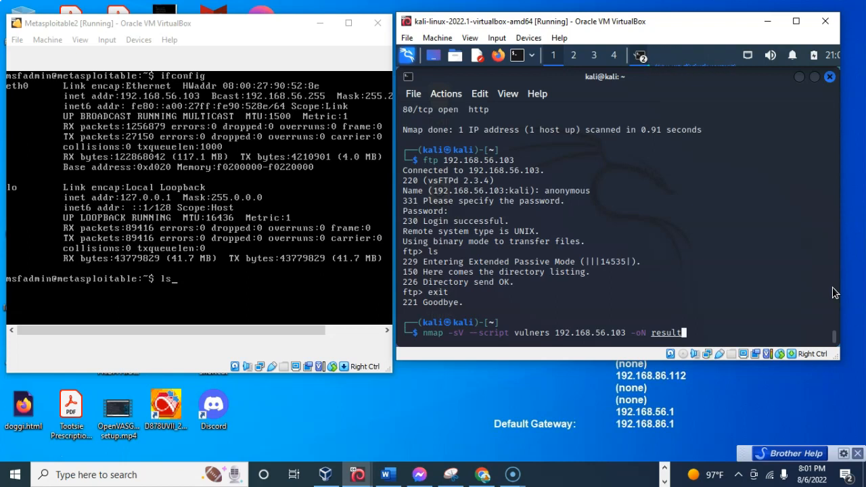
pyautogui.write('.txt')
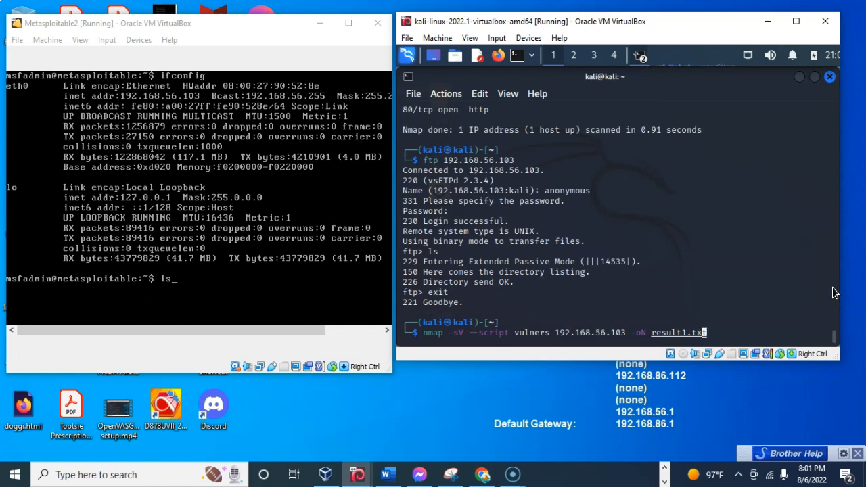
pyautogui.press('Return')
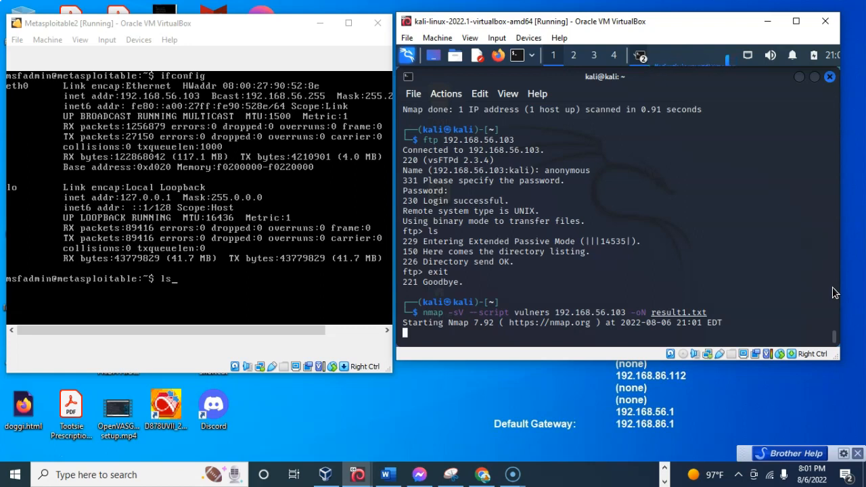
pyautogui.moveTo(801, 327)
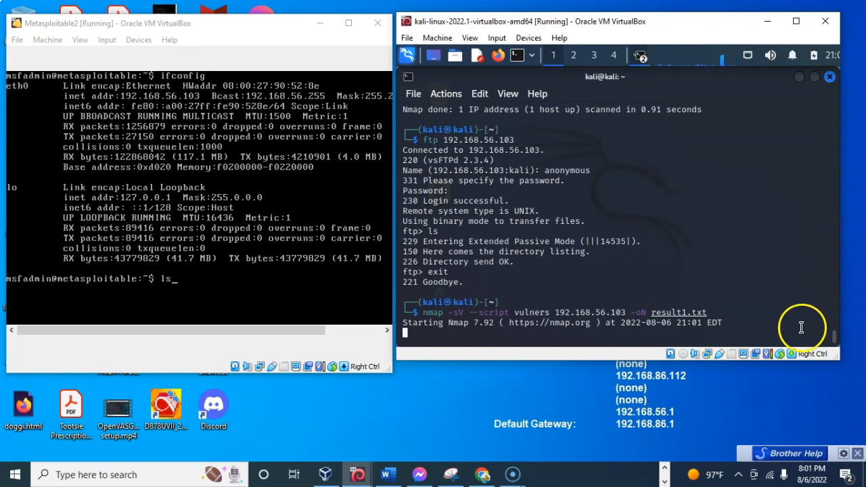
pyautogui.moveTo(654, 230)
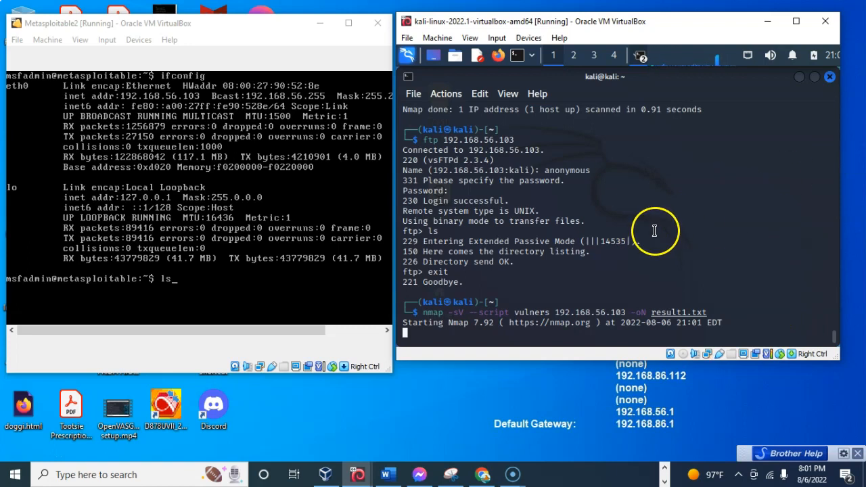
pyautogui.moveTo(458, 221)
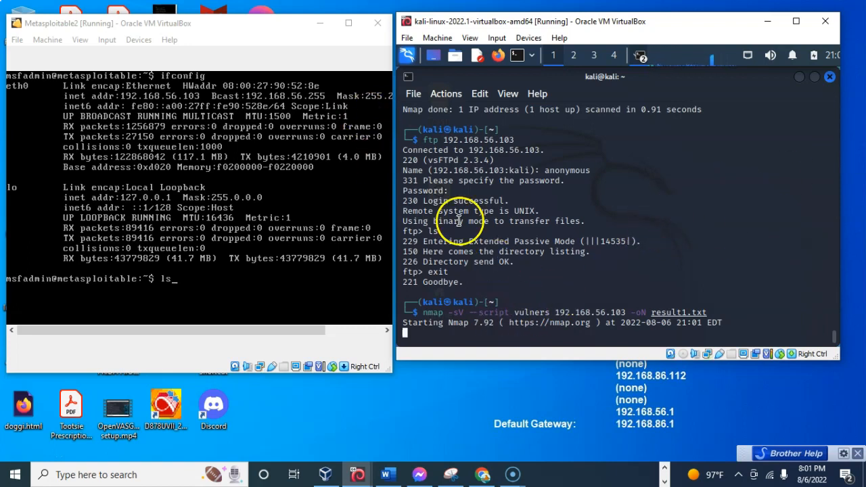
pyautogui.moveTo(511, 474)
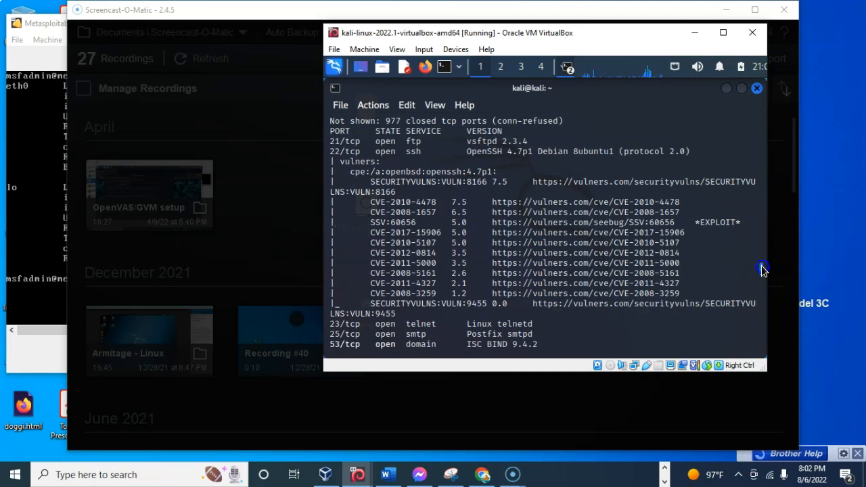
pyautogui.moveTo(331, 154)
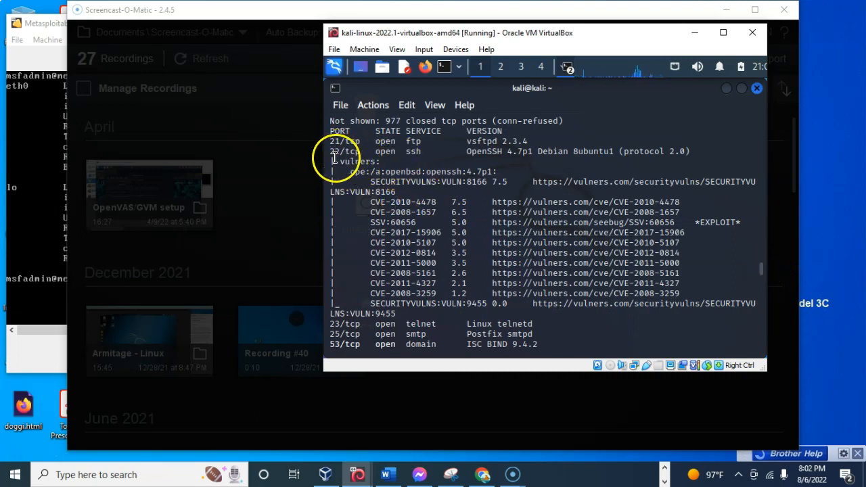
pyautogui.moveTo(518, 210)
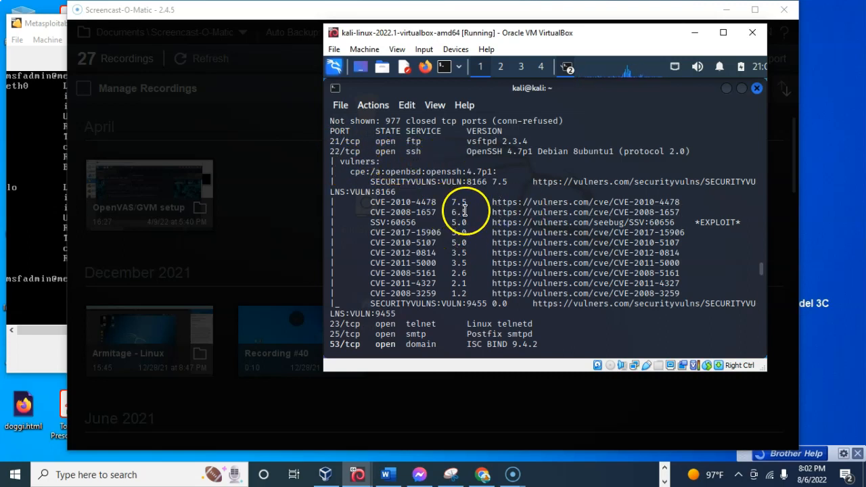
pyautogui.moveTo(474, 201)
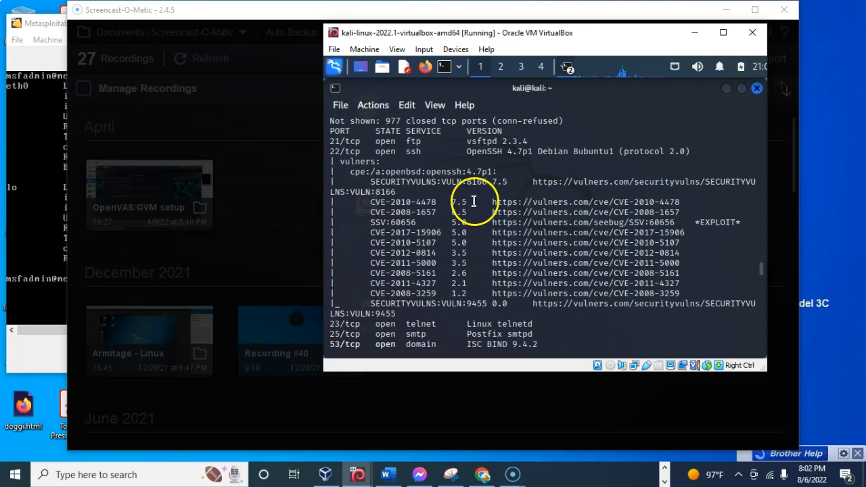
pyautogui.moveTo(469, 198)
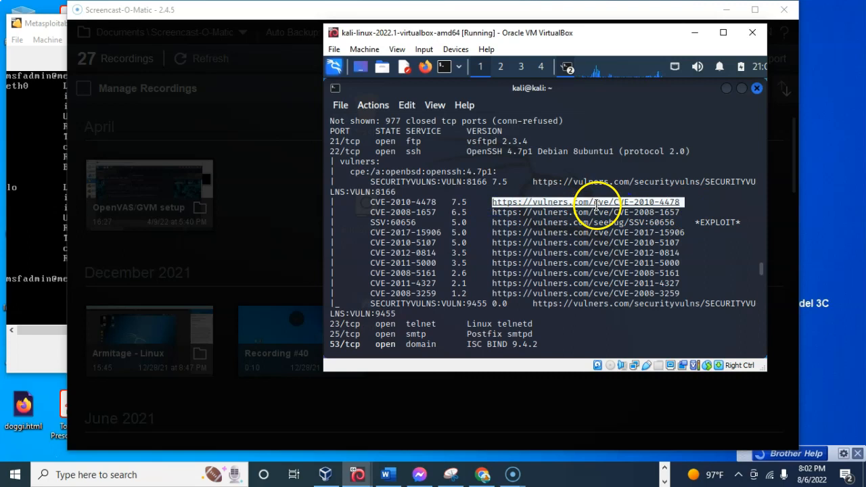
# Open the CVE-2010-4478 link from the scan results in Firefox and bring its page to the front
pyautogui.rightClick(598, 201)
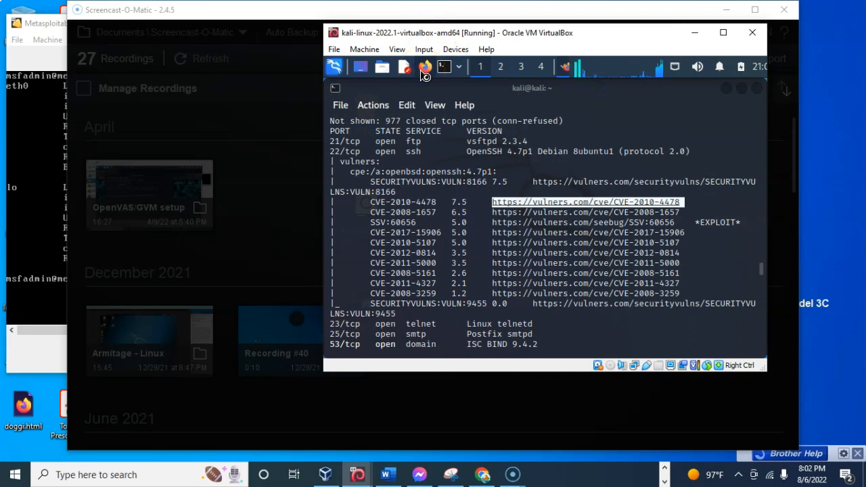
pyautogui.click(586, 202)
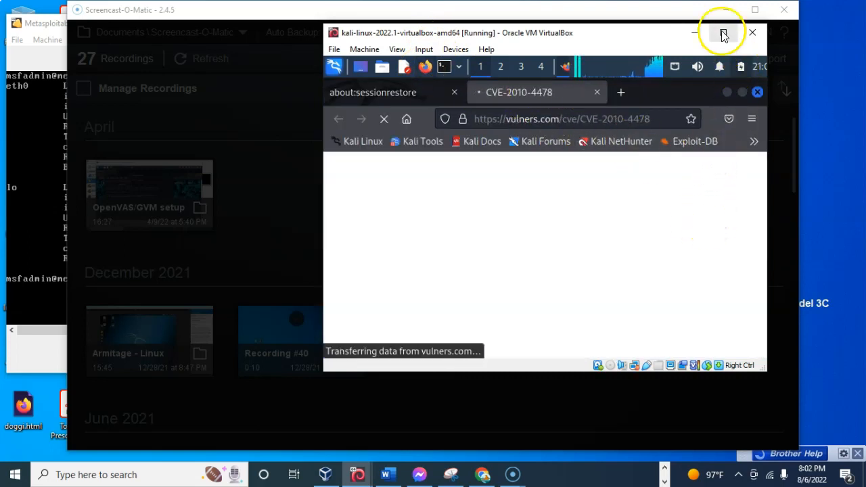
pyautogui.click(723, 33)
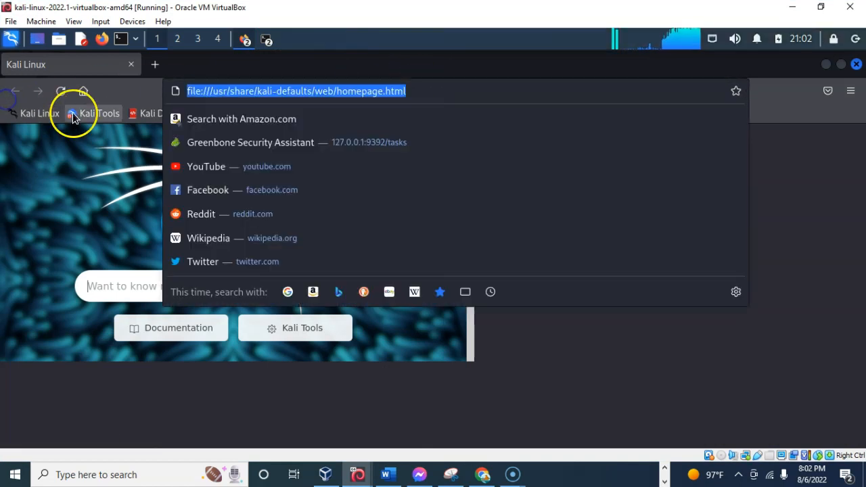
pyautogui.write('-oN result2.txt')
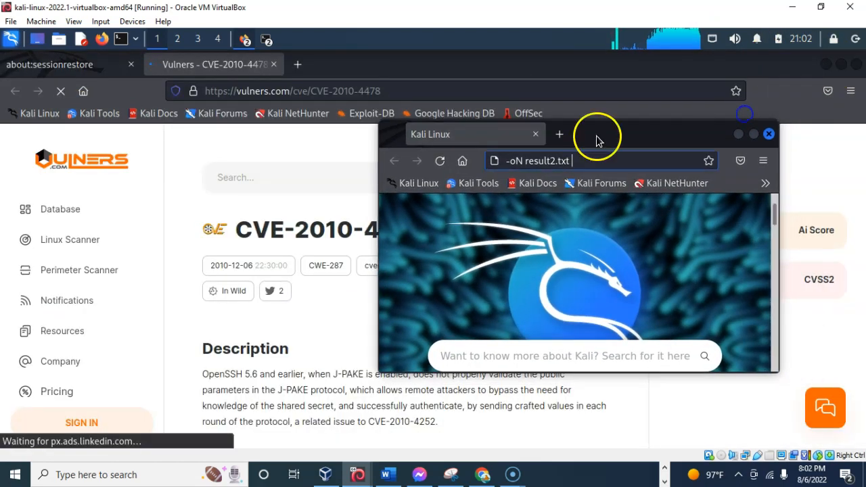
pyautogui.click(769, 133)
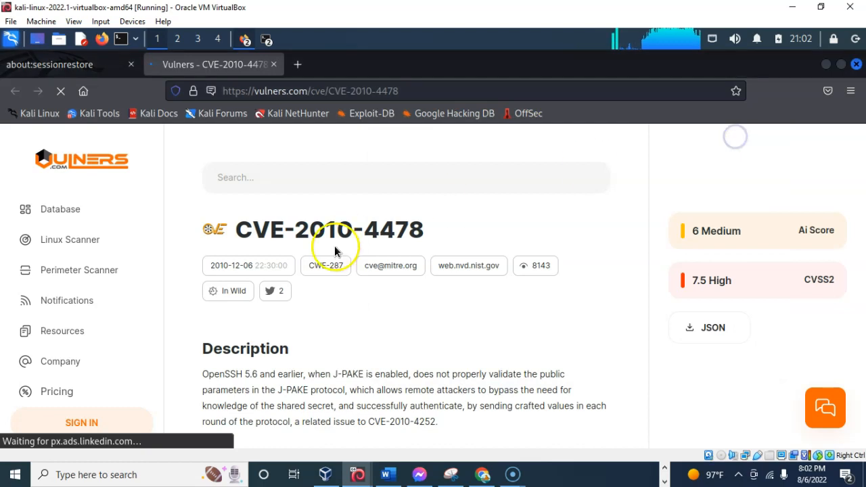
pyautogui.moveTo(283, 260)
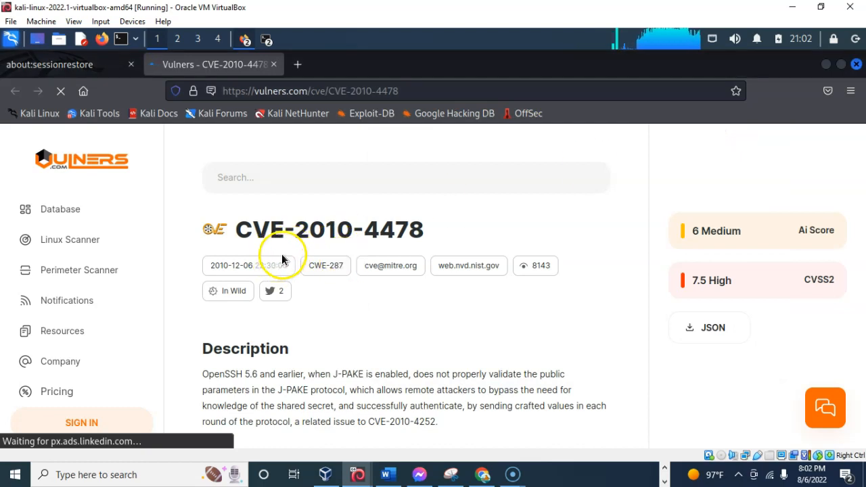
pyautogui.moveTo(396, 240)
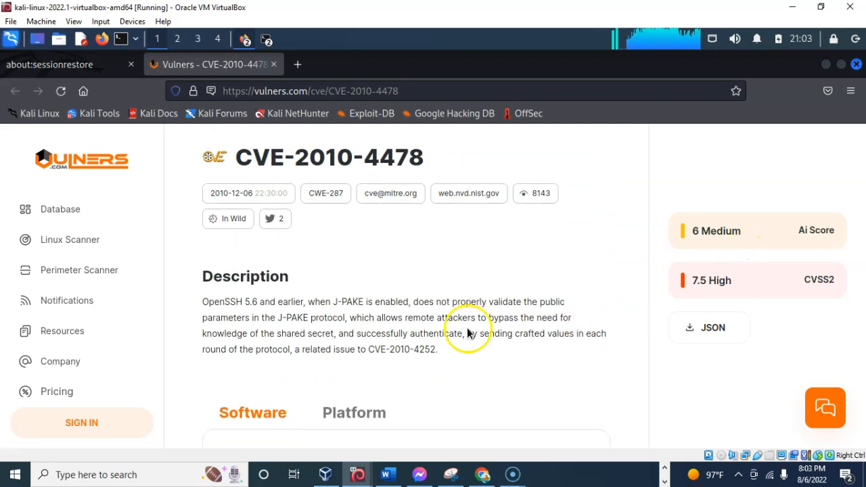
pyautogui.moveTo(724, 269)
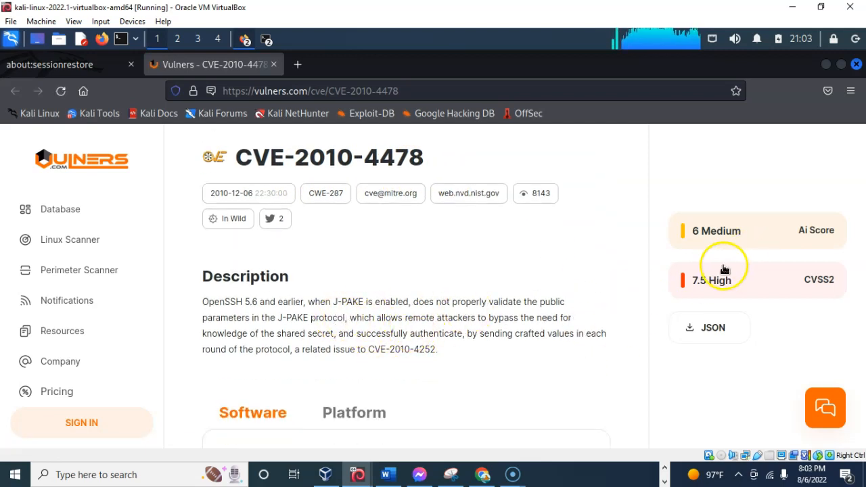
pyautogui.moveTo(721, 290)
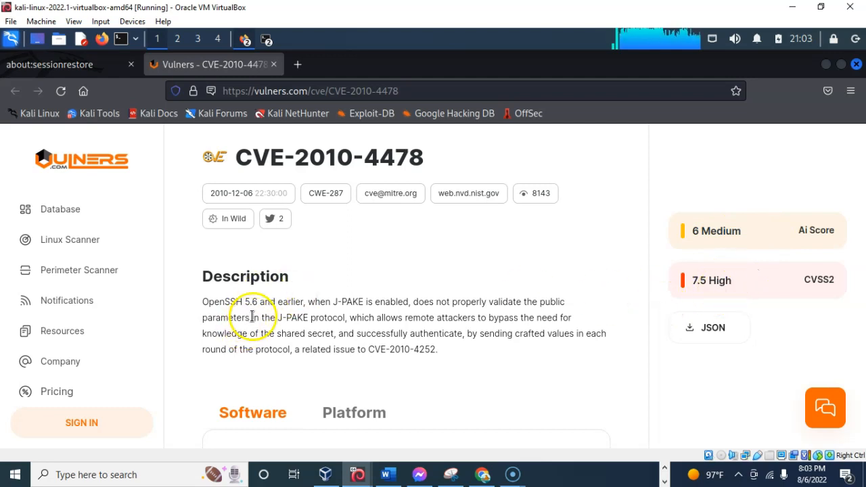
pyautogui.moveTo(257, 313)
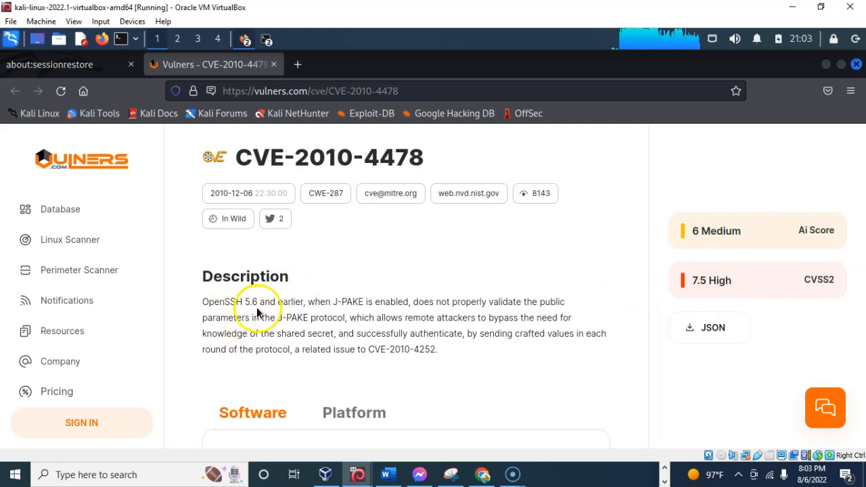
pyautogui.moveTo(348, 313)
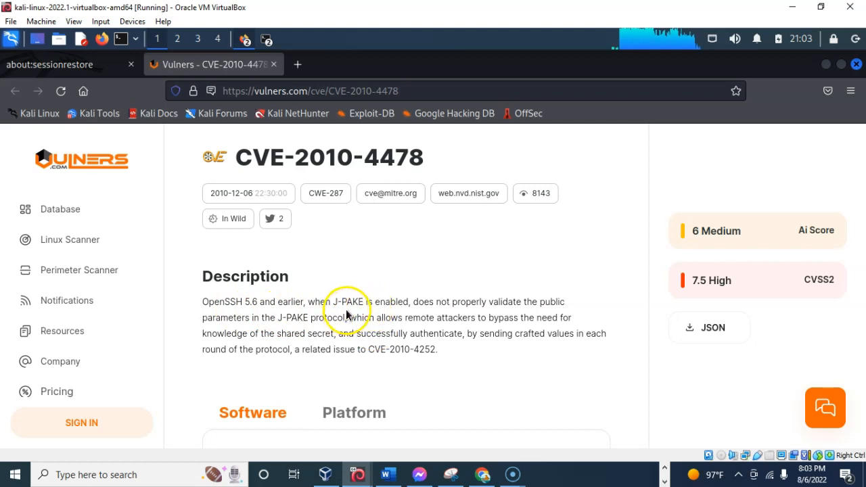
pyautogui.moveTo(504, 313)
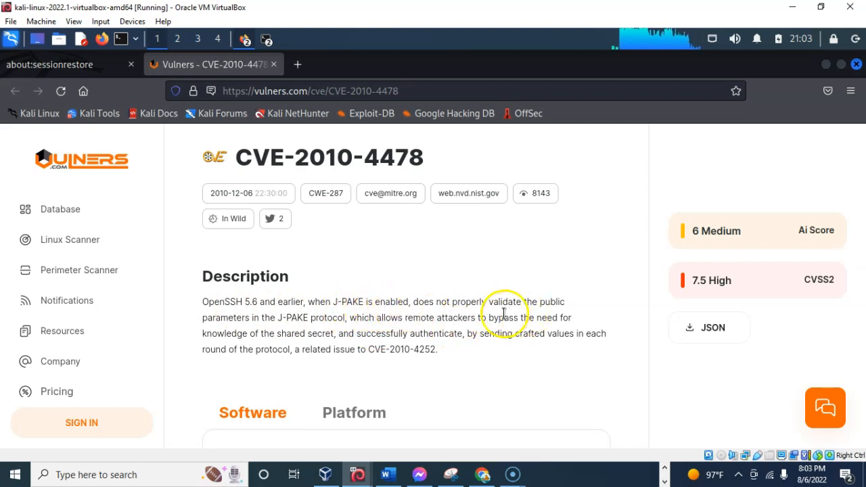
pyautogui.moveTo(241, 316)
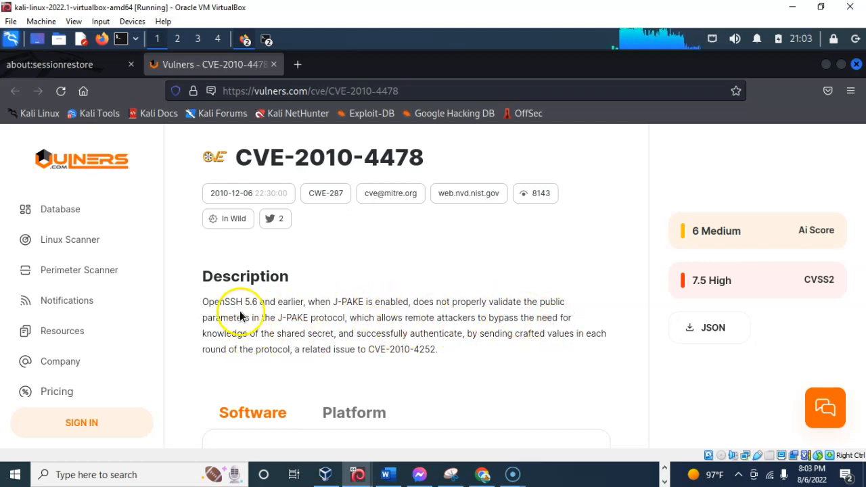
pyautogui.moveTo(486, 331)
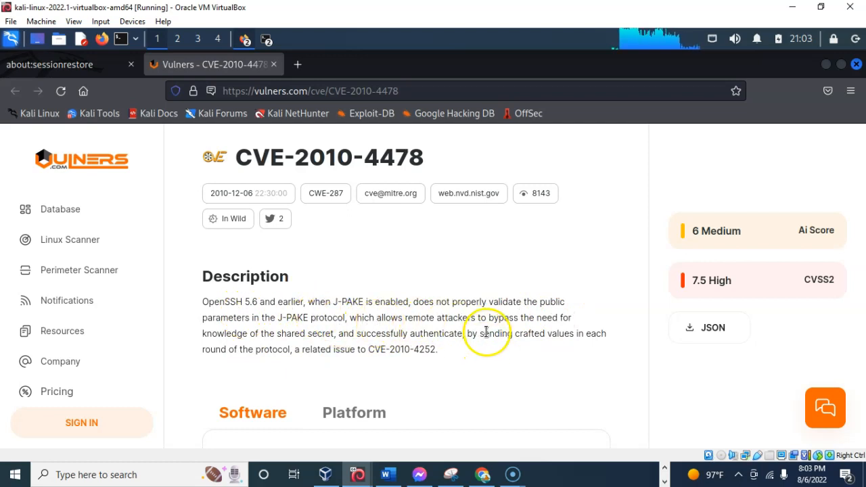
pyautogui.moveTo(252, 344)
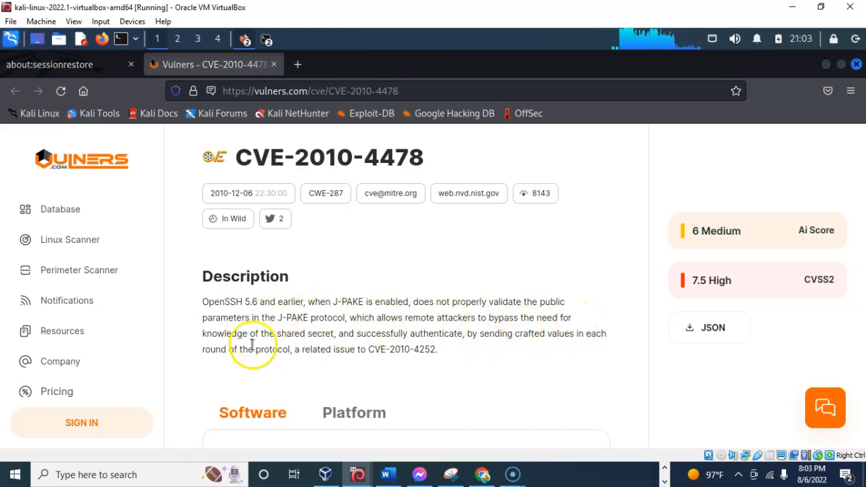
pyautogui.moveTo(408, 353)
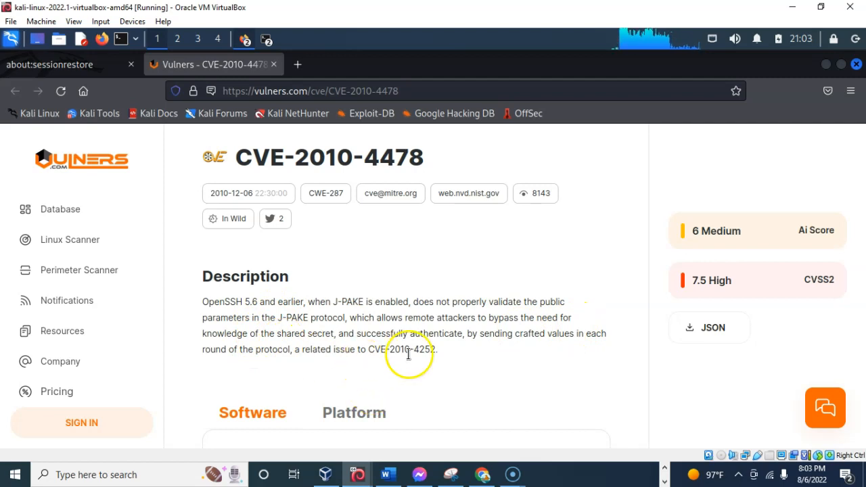
pyautogui.moveTo(524, 357)
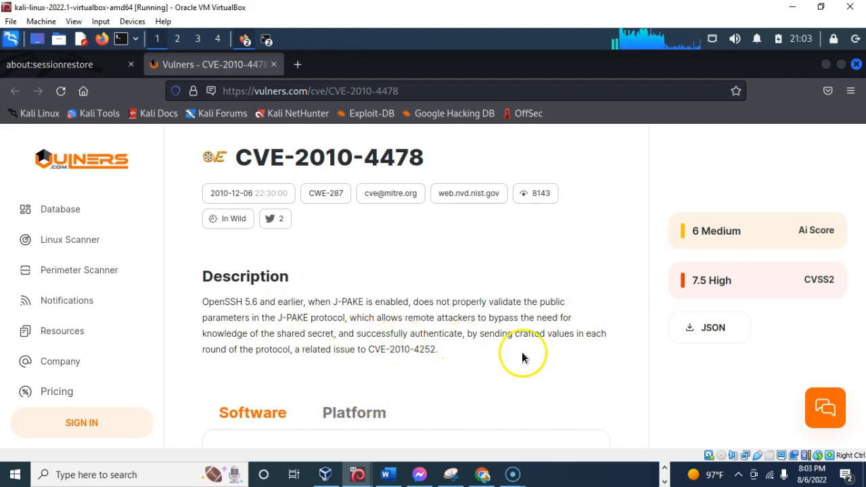
pyautogui.moveTo(266, 396)
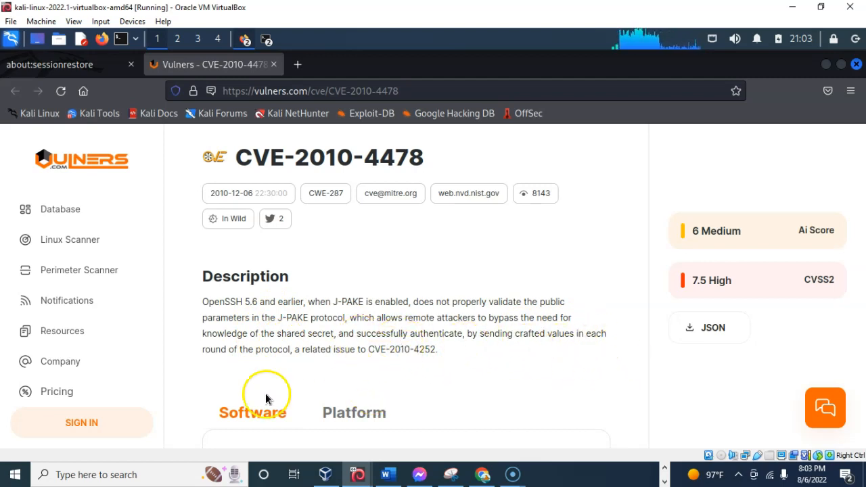
pyautogui.moveTo(495, 317)
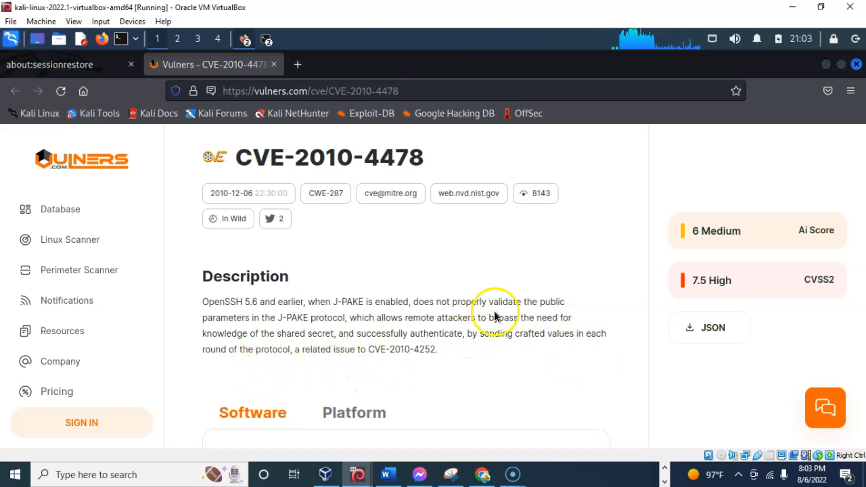
# Read through the CVE-2010-4478 page's Software, References and Related sections, then return to the top
pyautogui.scroll(-3)
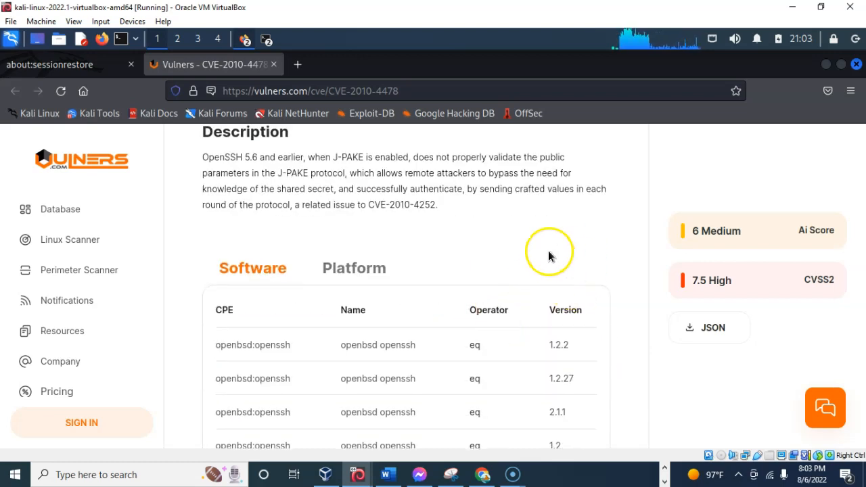
pyautogui.scroll(3)
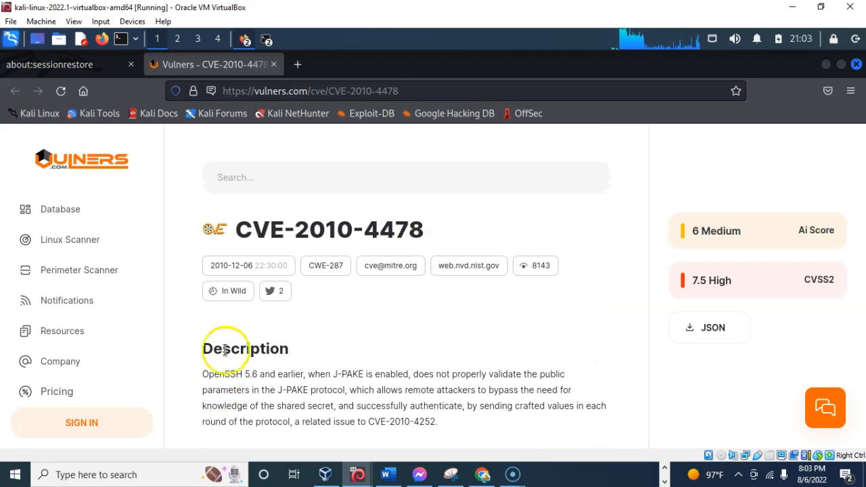
pyautogui.scroll(-3)
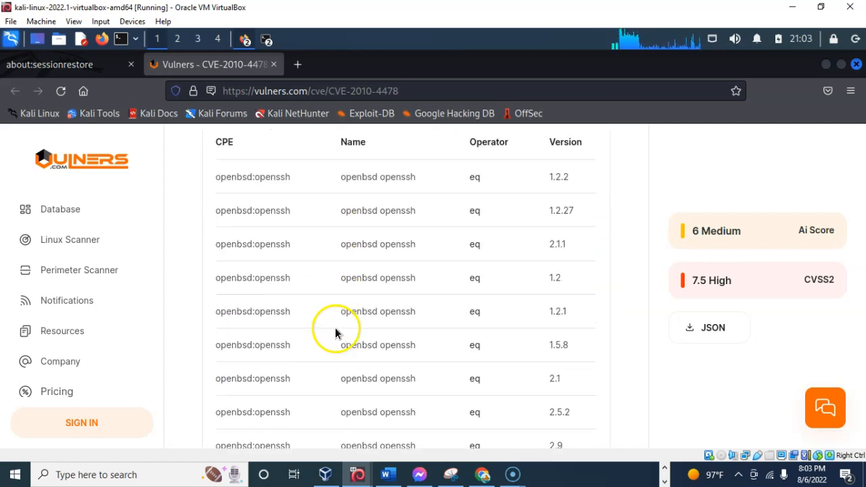
pyautogui.scroll(-3)
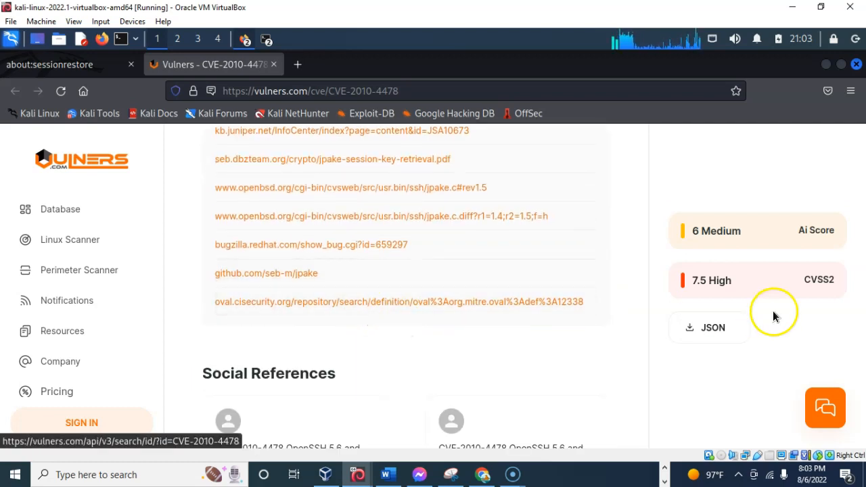
pyautogui.scroll(-3)
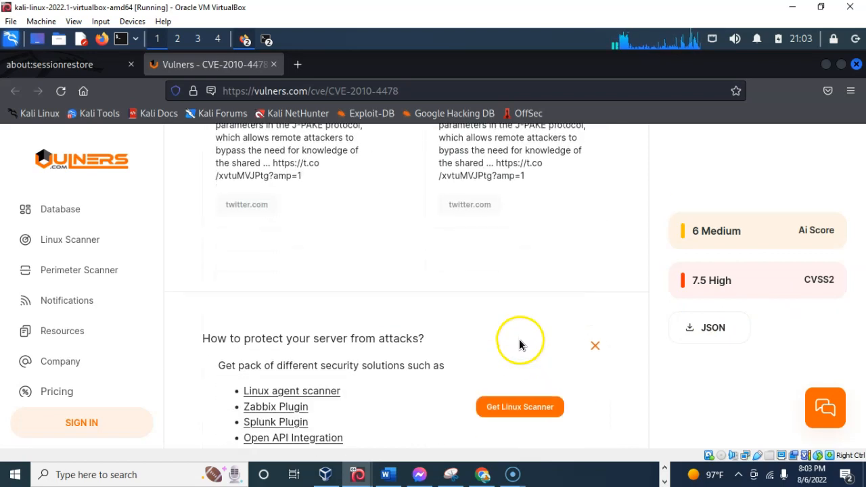
pyautogui.scroll(-3)
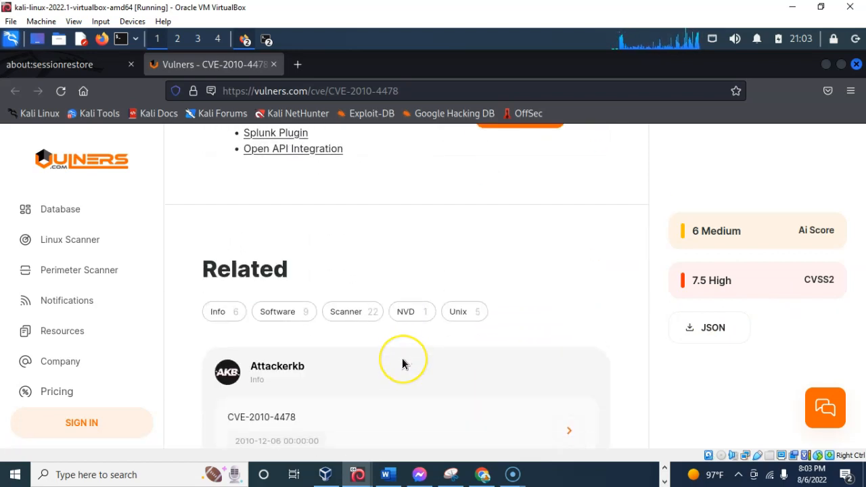
pyautogui.moveTo(437, 352)
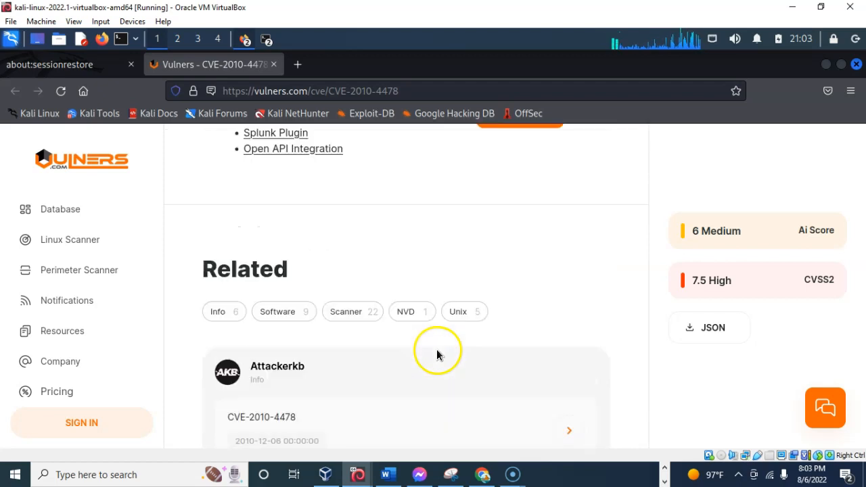
pyautogui.scroll(3)
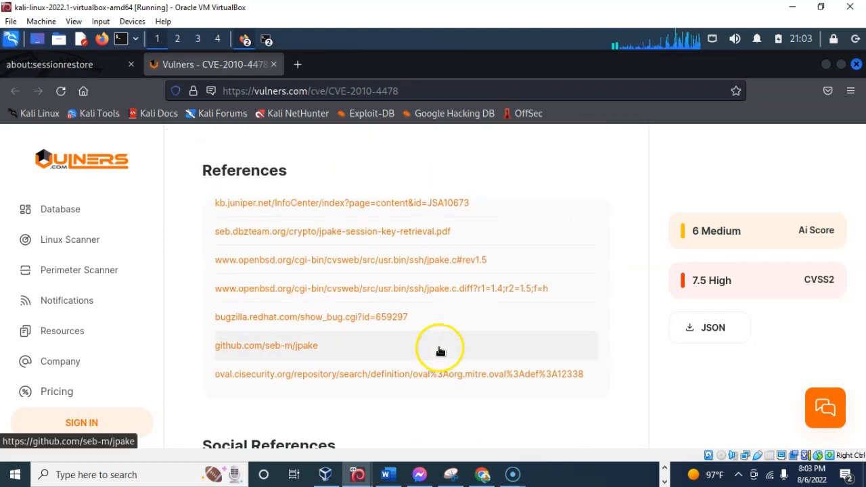
pyautogui.scroll(3)
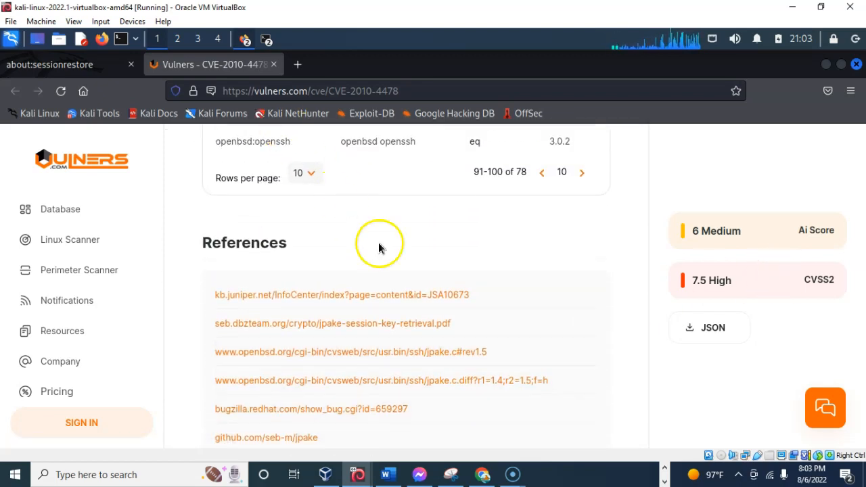
pyautogui.scroll(3)
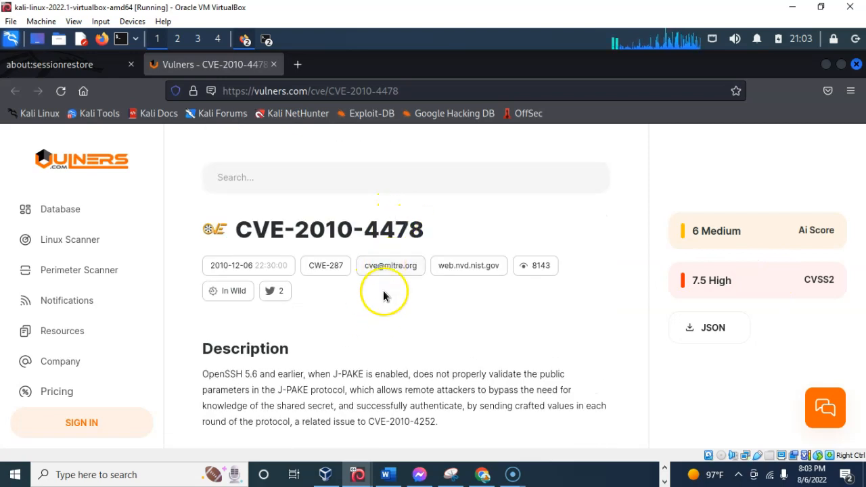
pyautogui.moveTo(838, 77)
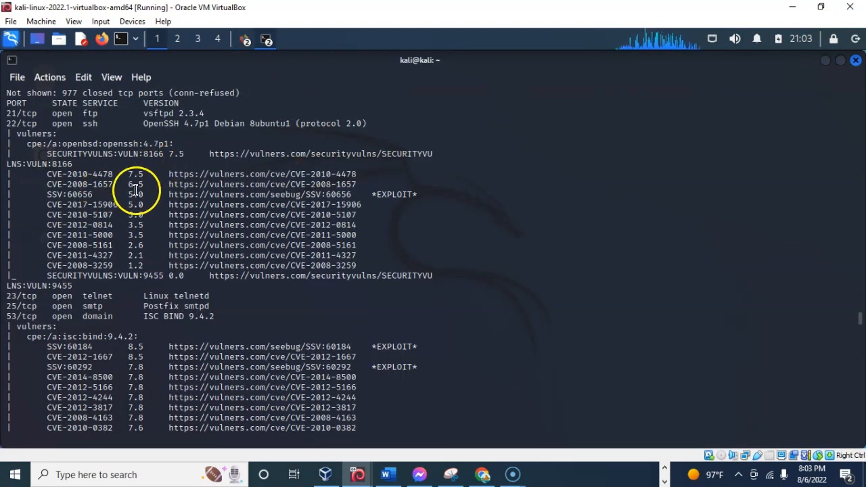
pyautogui.moveTo(98, 318)
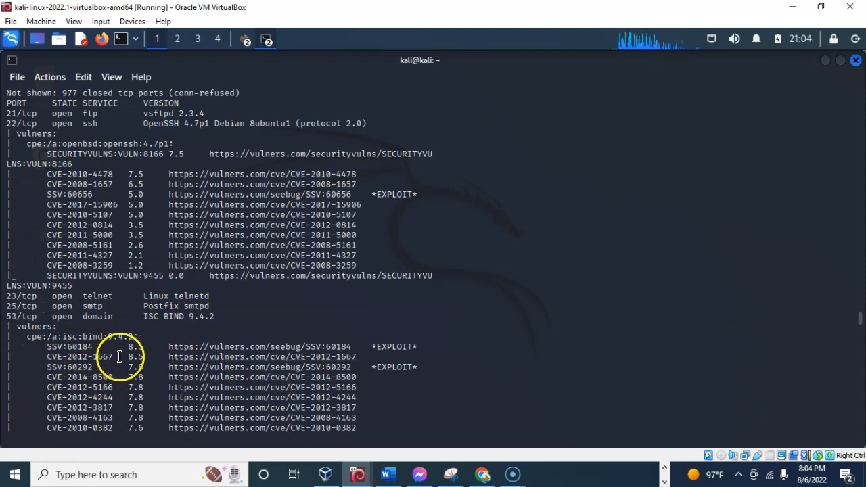
pyautogui.moveTo(166, 348)
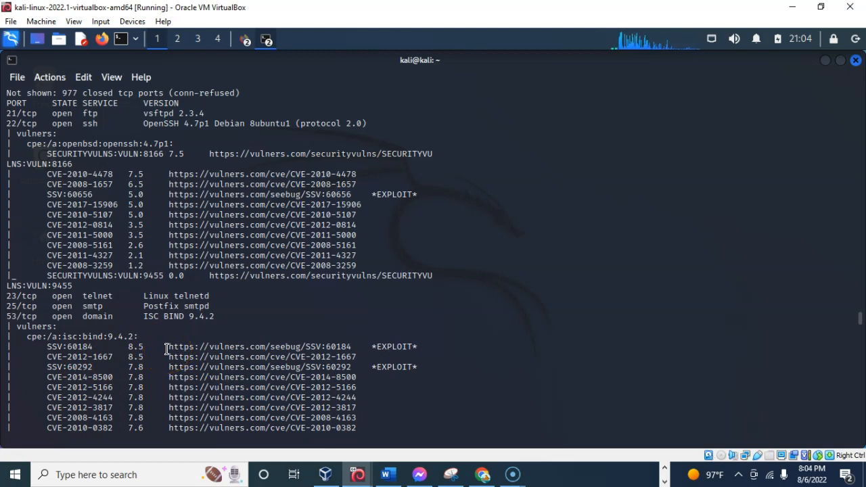
pyautogui.click(338, 347)
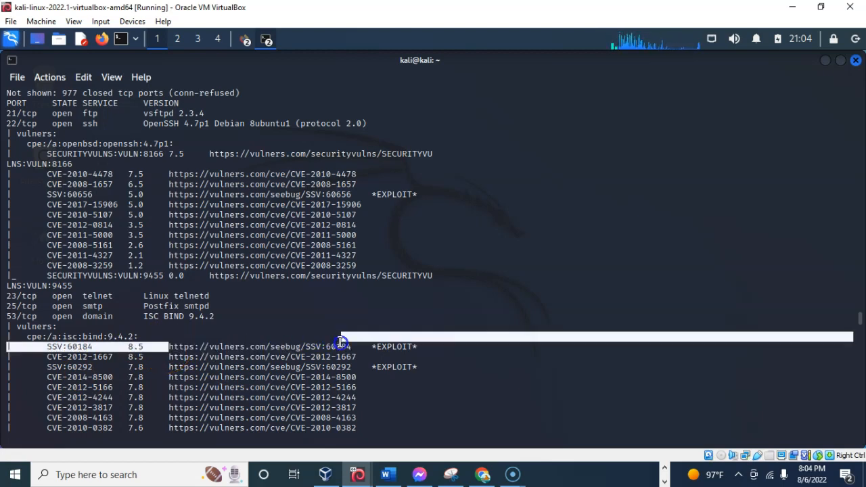
pyautogui.rightClick(339, 347)
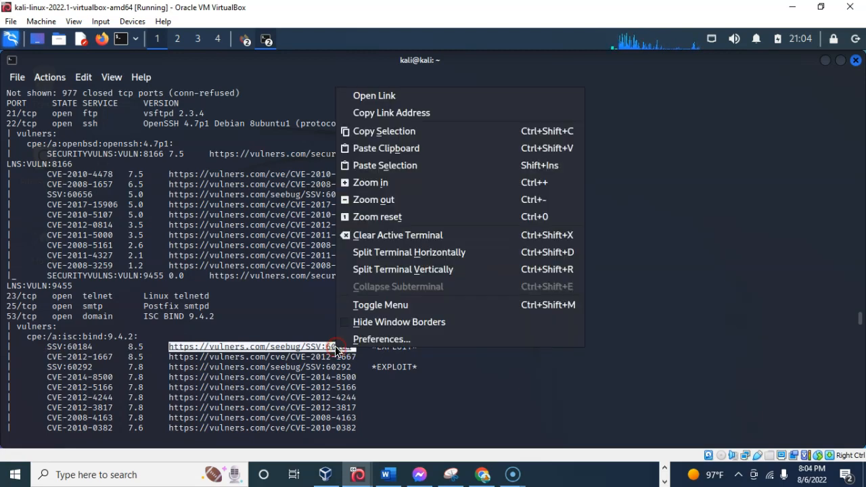
pyautogui.moveTo(409, 95)
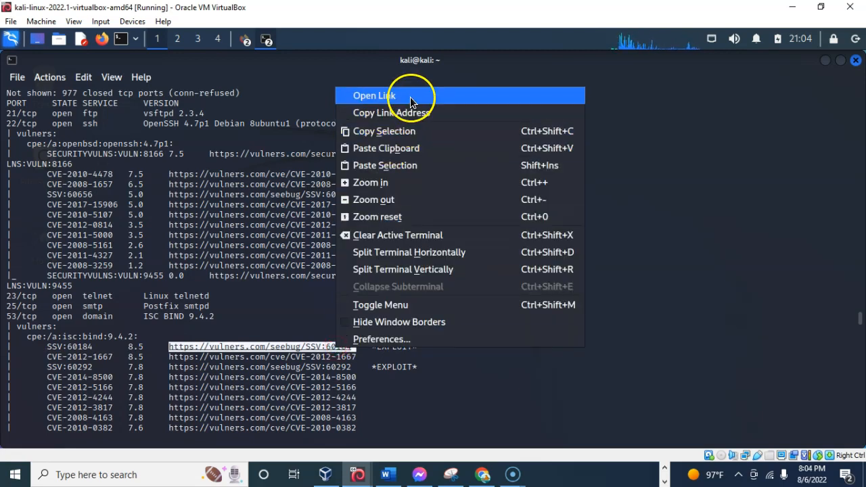
pyautogui.click(375, 95)
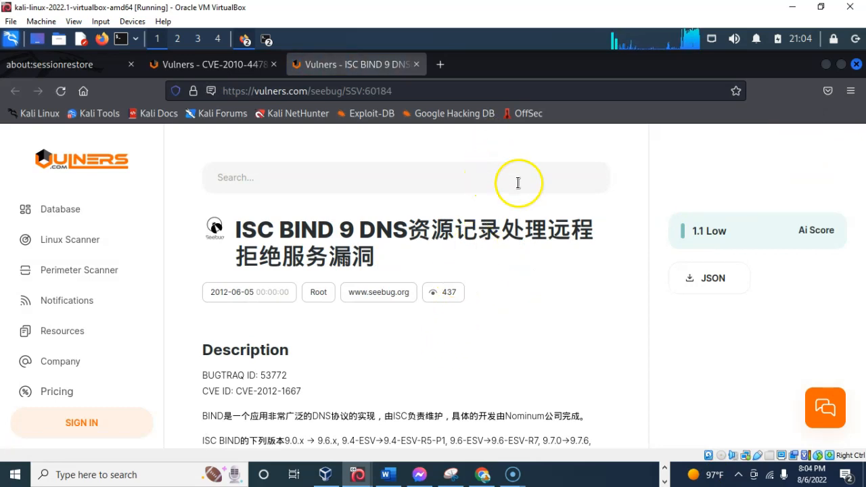
# Start reading the SSV:60184 BIND advisory, glancing at the CVE-2010-4478 tab and back
pyautogui.scroll(-3)
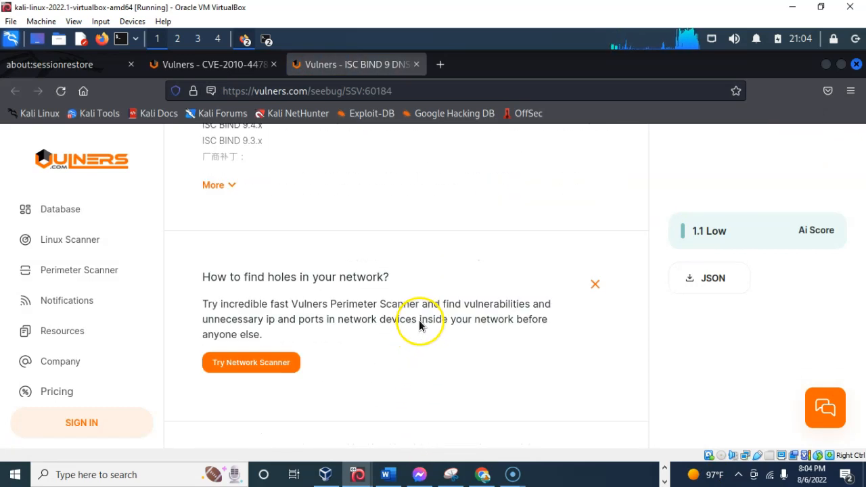
pyautogui.scroll(-3)
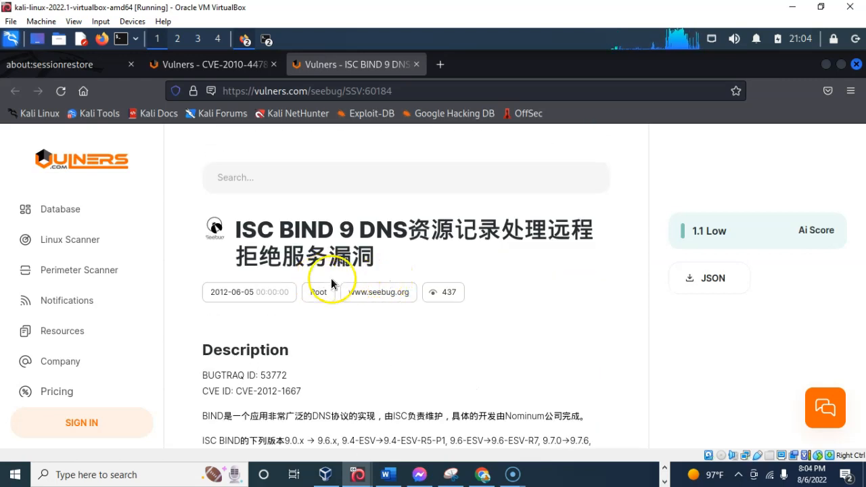
pyautogui.moveTo(842, 256)
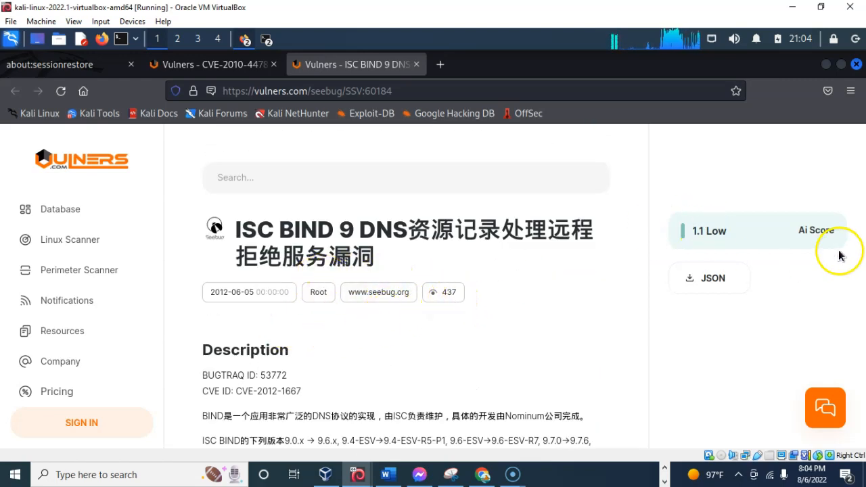
pyautogui.moveTo(236, 224)
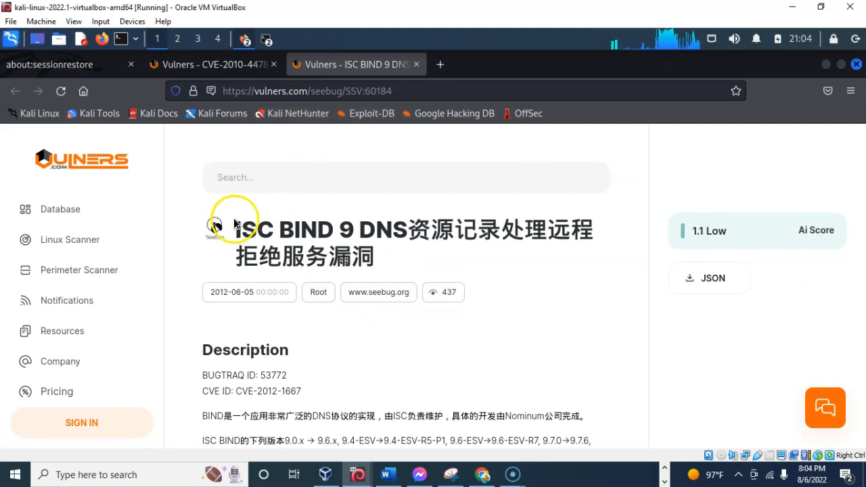
pyautogui.click(209, 65)
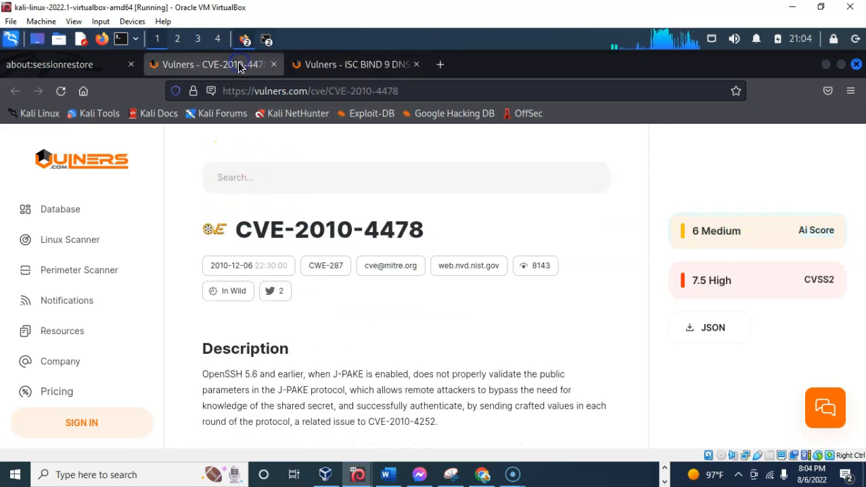
pyautogui.click(352, 64)
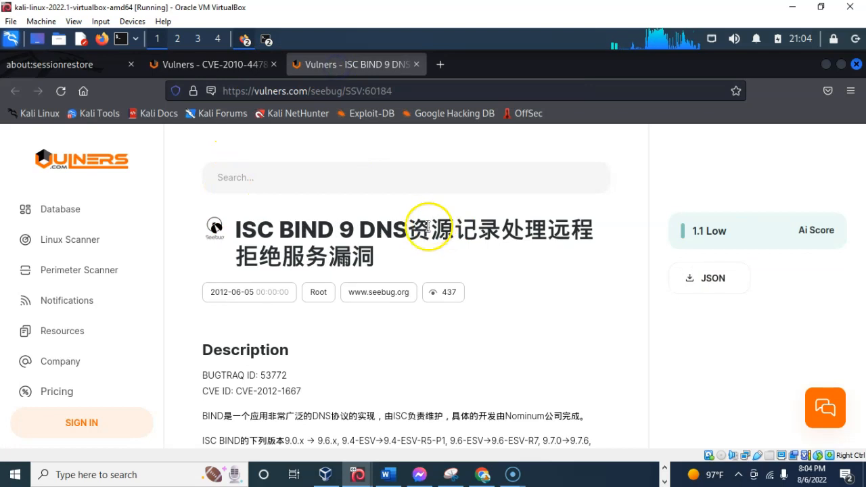
# Scroll the advisory down to its related Fedora bind updates, then return to the Kali VM window
pyautogui.scroll(-3)
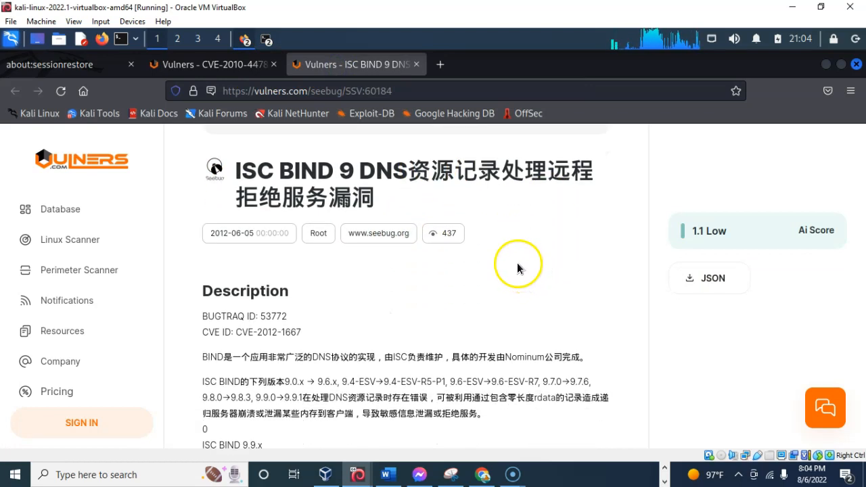
pyautogui.scroll(-3)
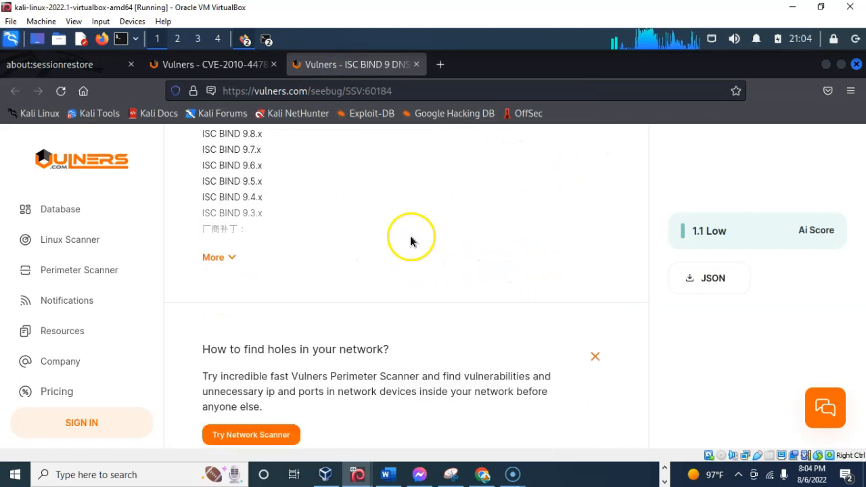
pyautogui.scroll(-3)
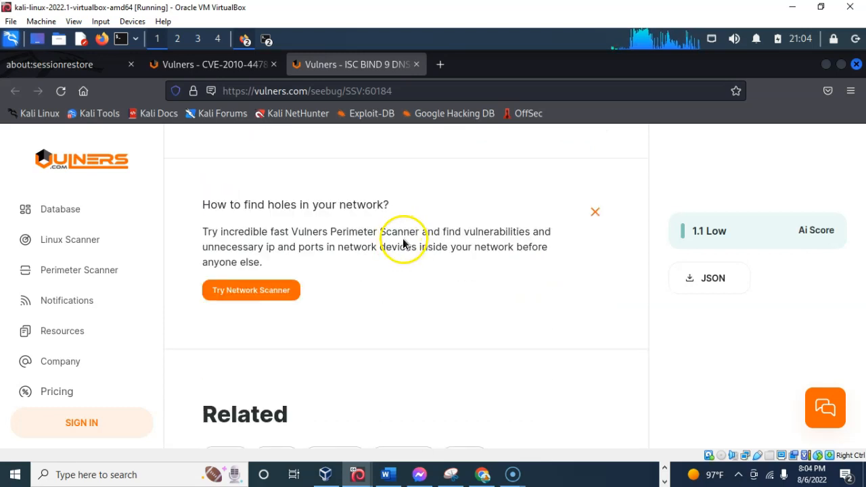
pyautogui.scroll(-3)
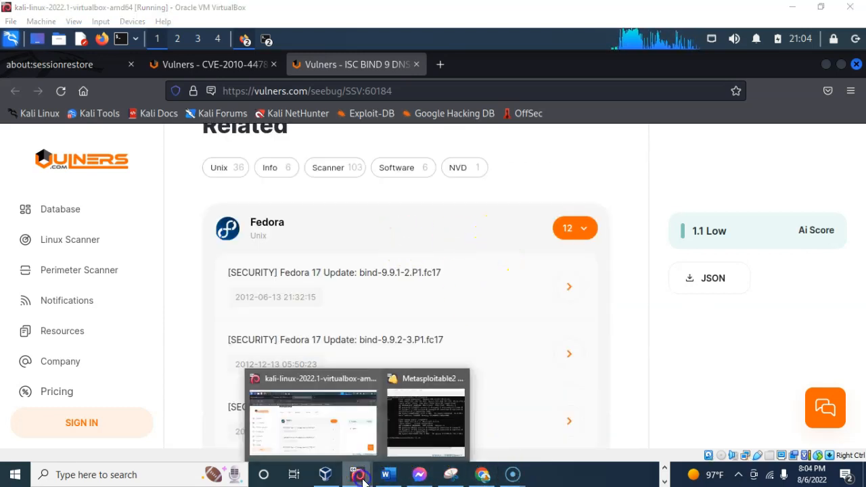
pyautogui.click(425, 416)
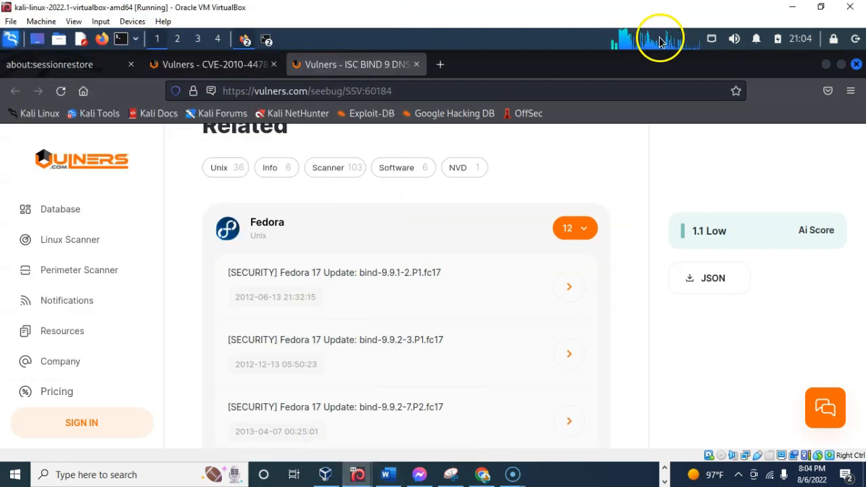
pyautogui.moveTo(827, 68)
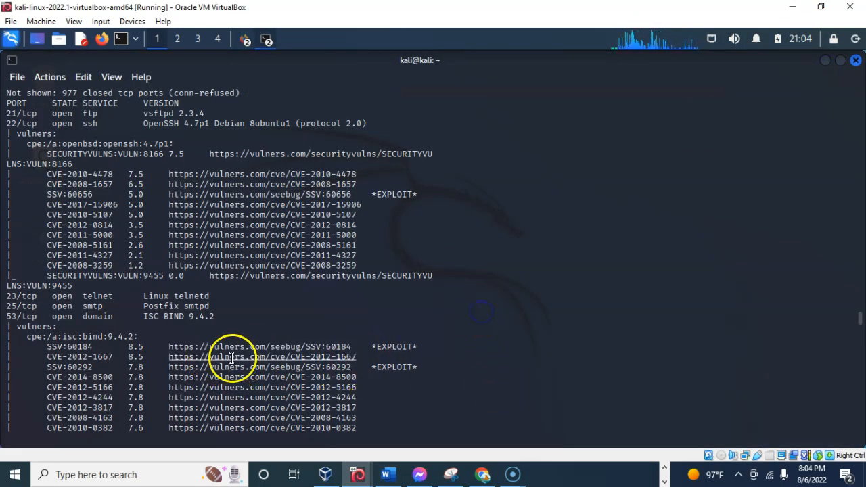
pyautogui.moveTo(173, 357)
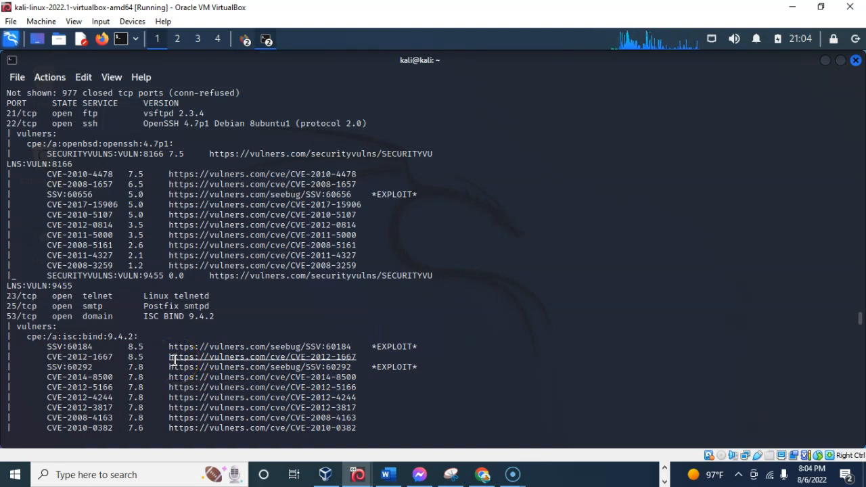
# Open the CVE-2012-1667 vulners URL from the scan results in the browser
pyautogui.click(277, 357)
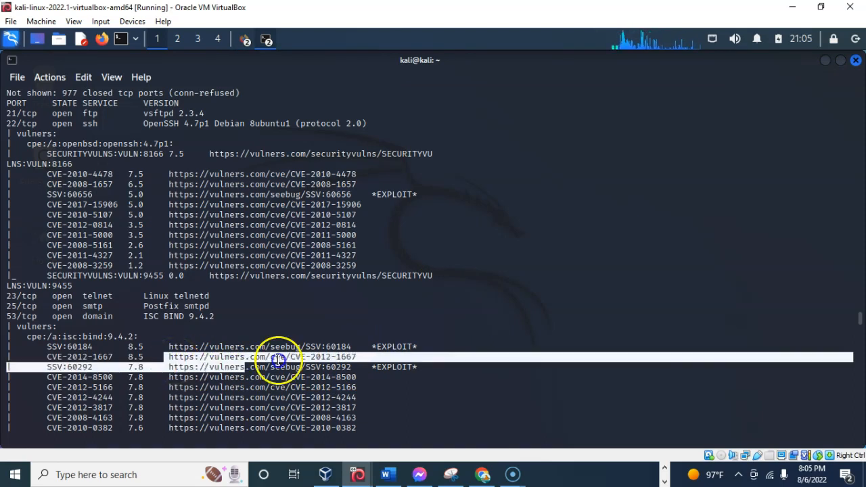
pyautogui.click(262, 357)
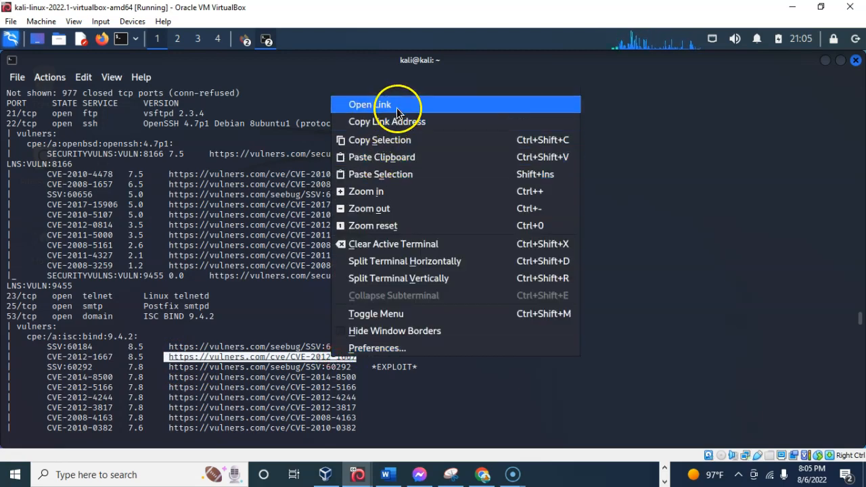
pyautogui.click(369, 104)
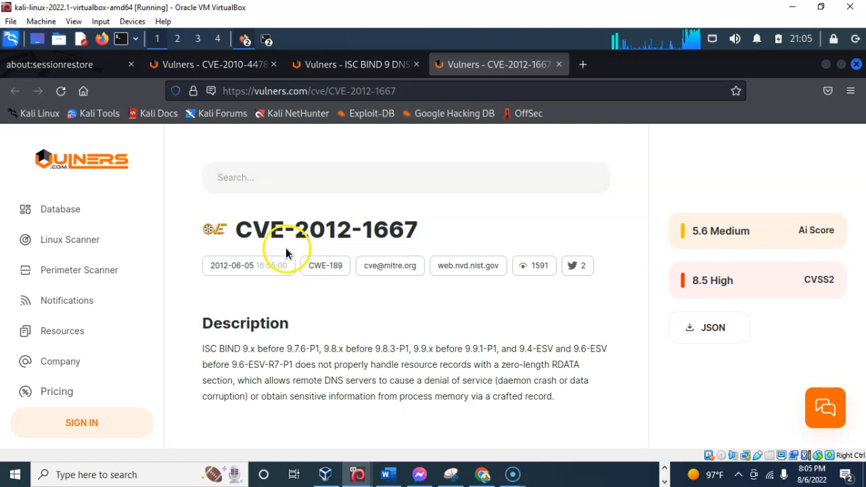
pyautogui.moveTo(325, 249)
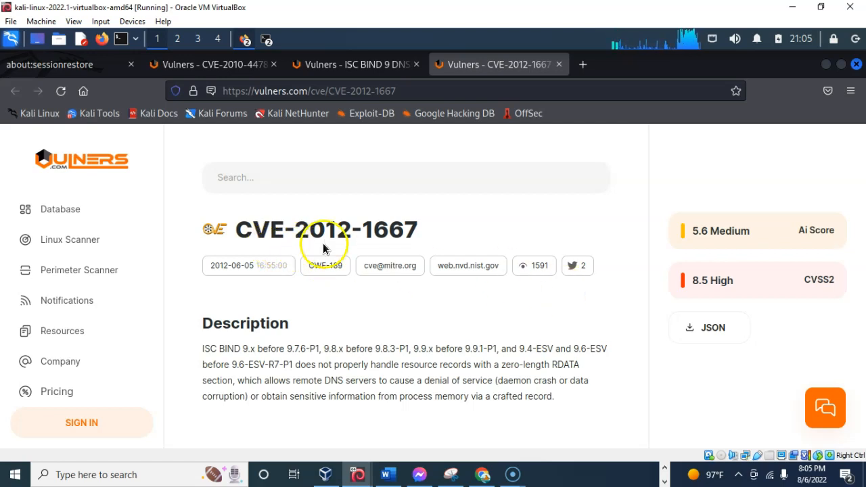
pyautogui.moveTo(338, 240)
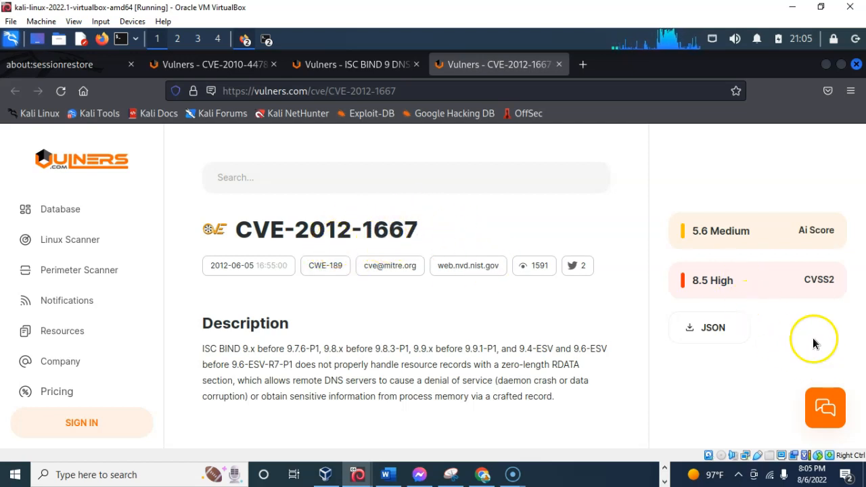
pyautogui.moveTo(674, 324)
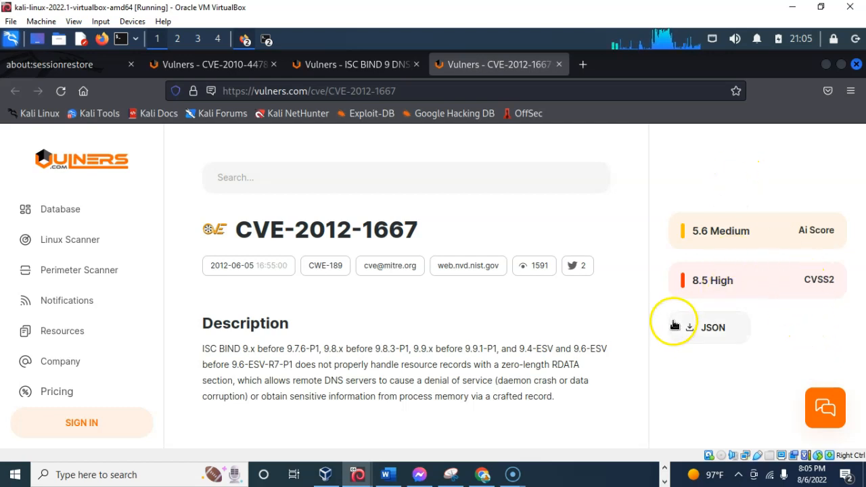
pyautogui.moveTo(429, 139)
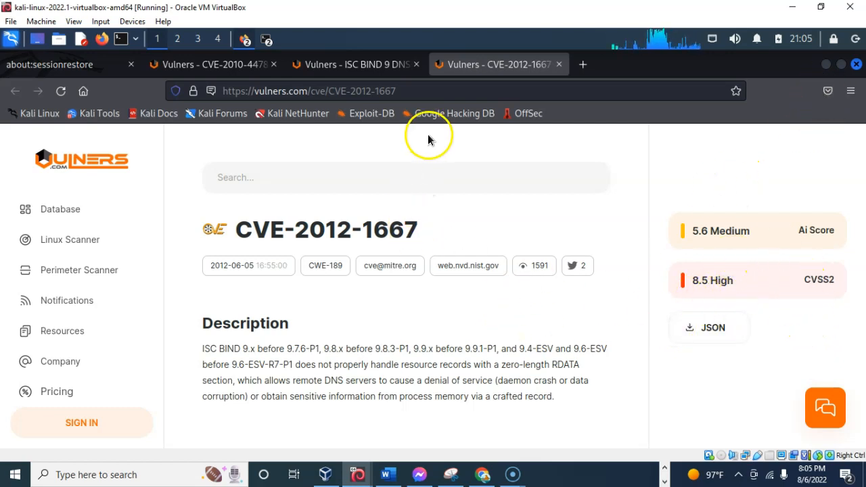
pyautogui.moveTo(499, 404)
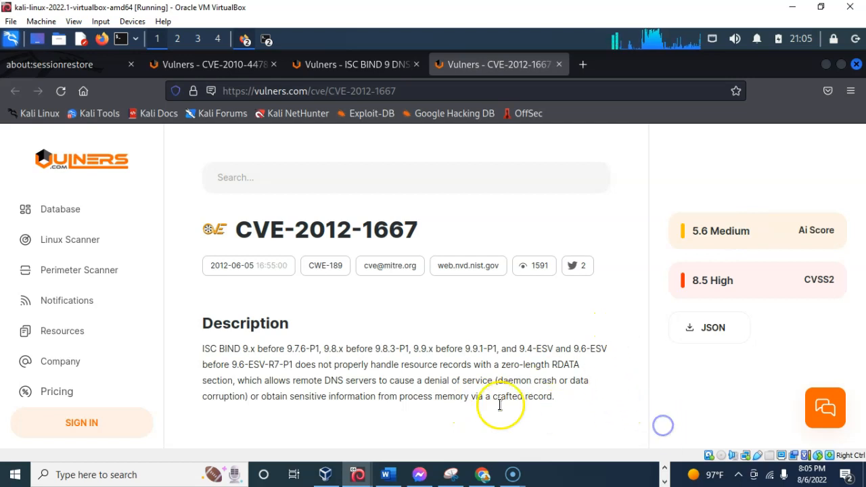
pyautogui.moveTo(239, 359)
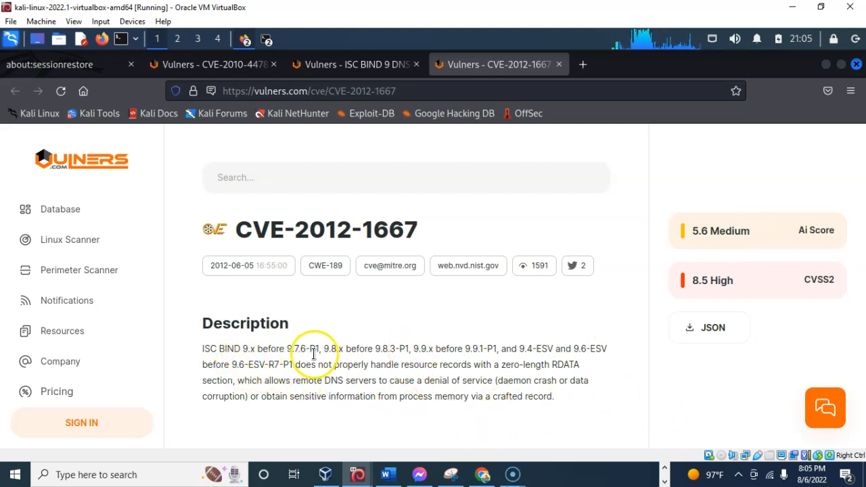
pyautogui.moveTo(295, 359)
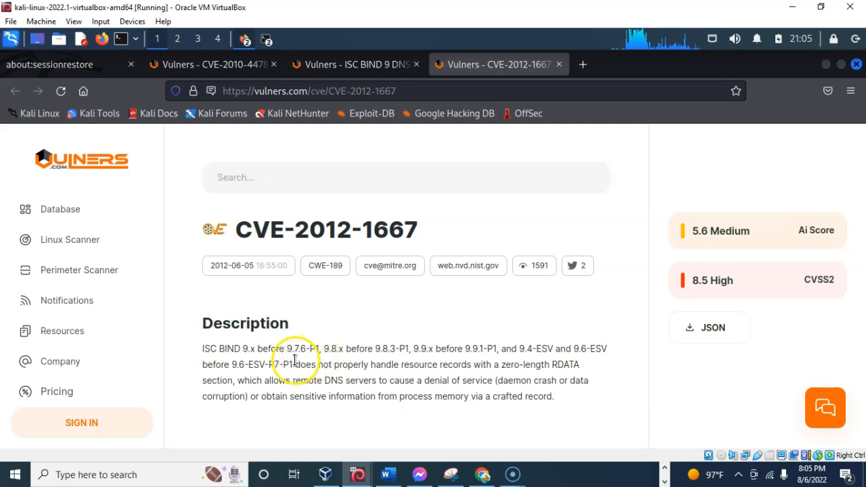
pyautogui.moveTo(589, 350)
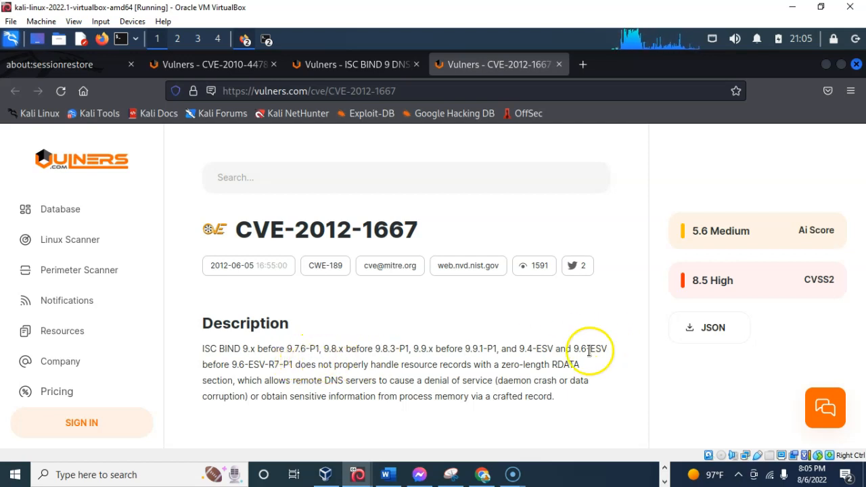
pyautogui.moveTo(484, 366)
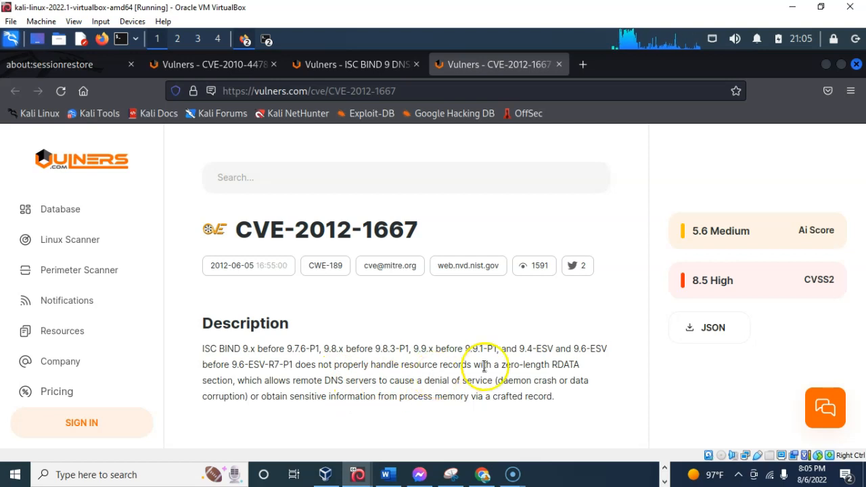
pyautogui.moveTo(552, 377)
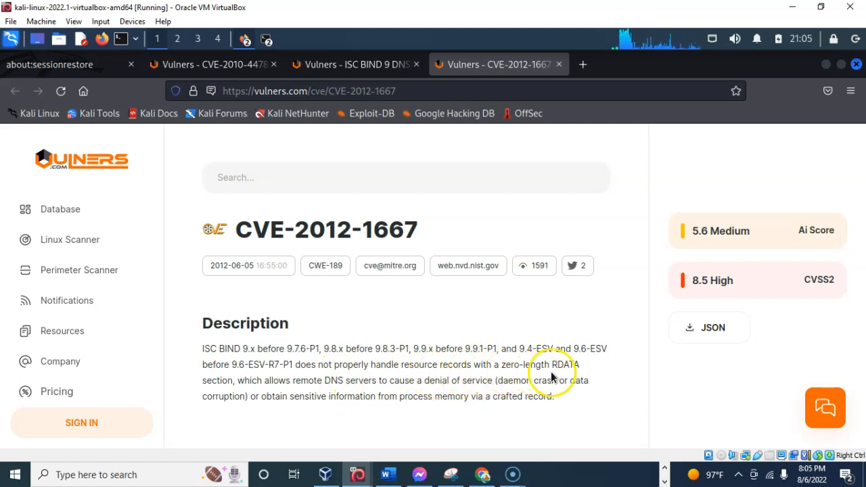
pyautogui.moveTo(222, 395)
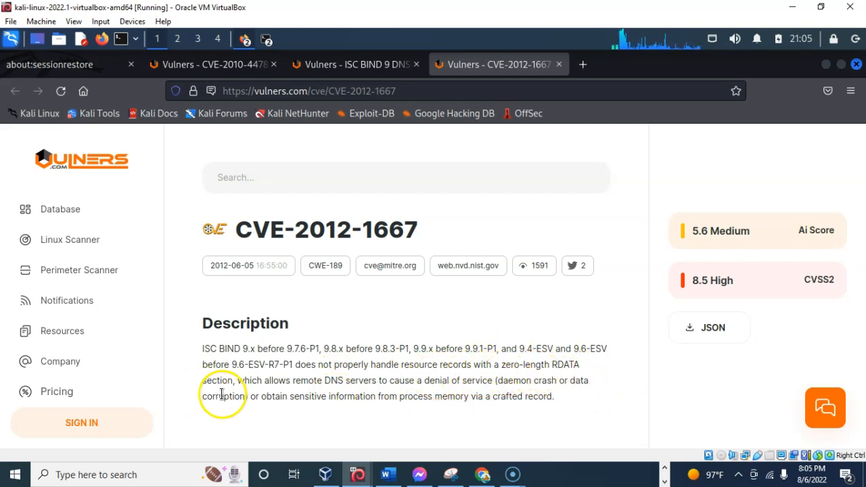
pyautogui.moveTo(351, 394)
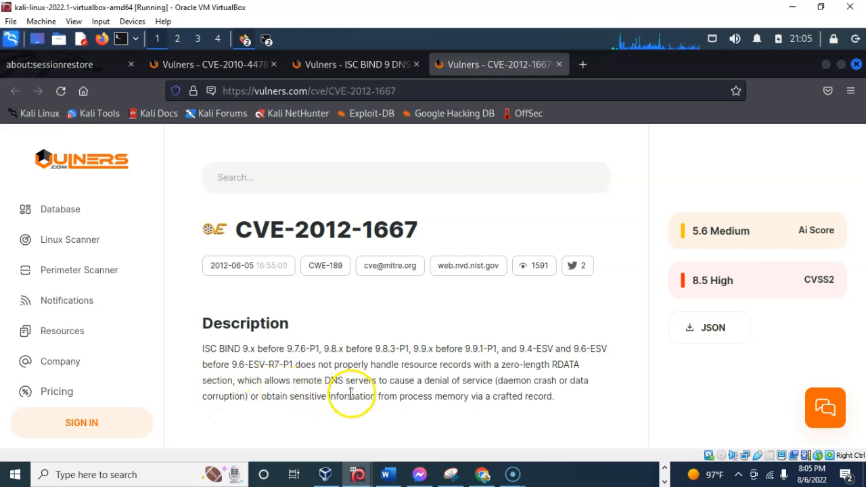
pyautogui.moveTo(471, 364)
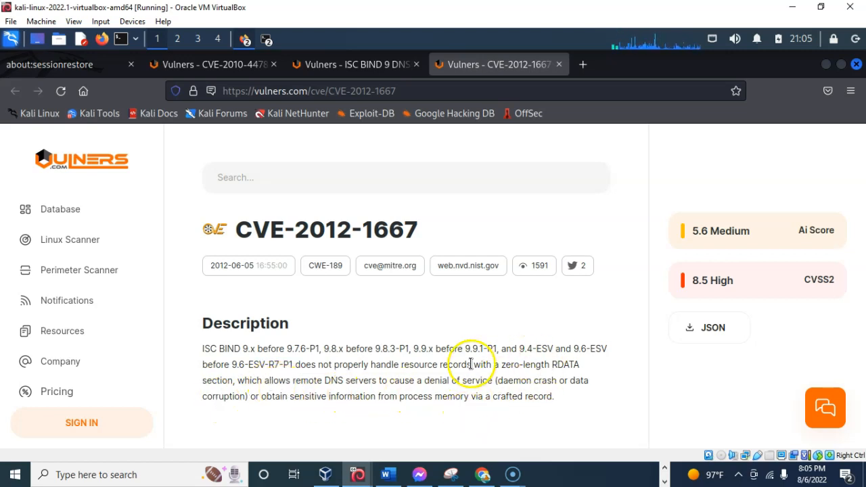
pyautogui.moveTo(332, 415)
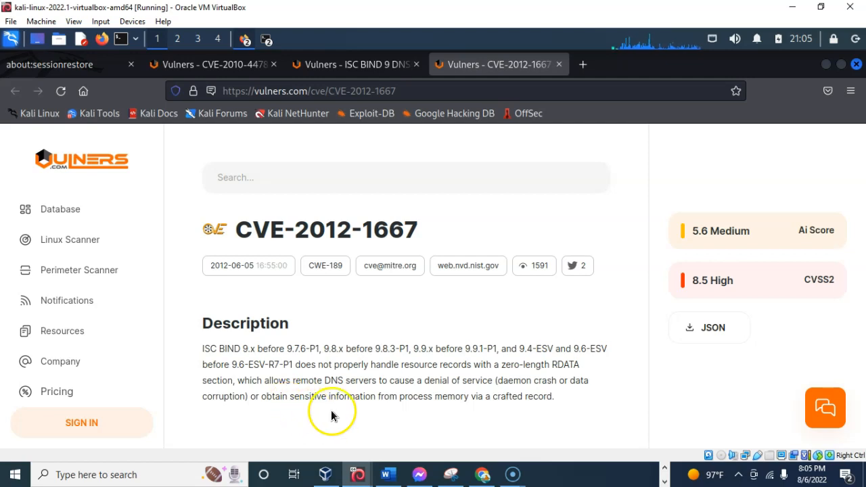
pyautogui.moveTo(545, 318)
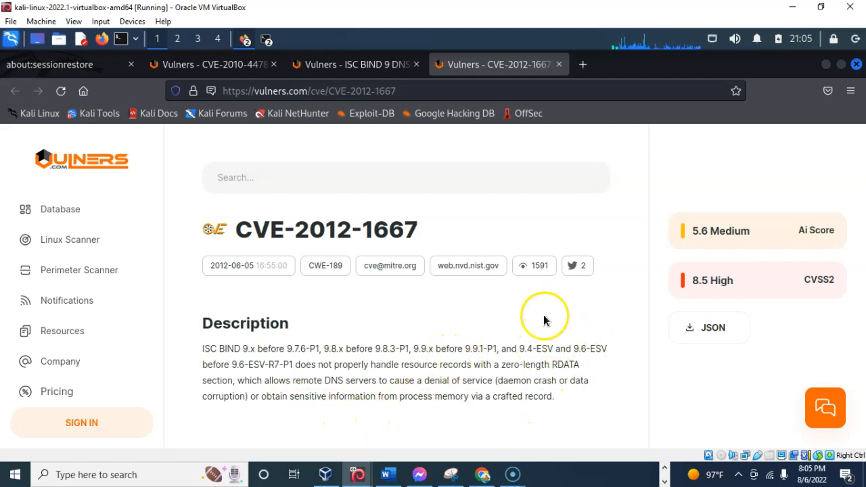
pyautogui.moveTo(648, 332)
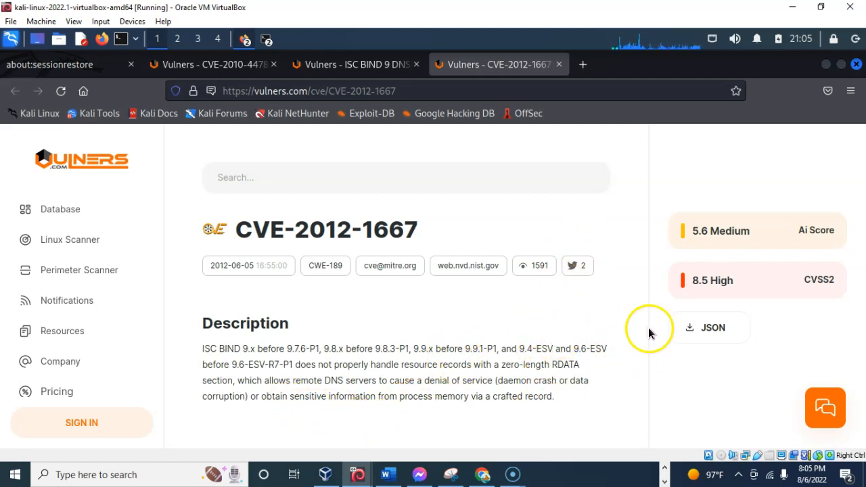
# Scroll the CVE-2012-1667 page through its affected isc bind versions and reference links
pyautogui.scroll(-3)
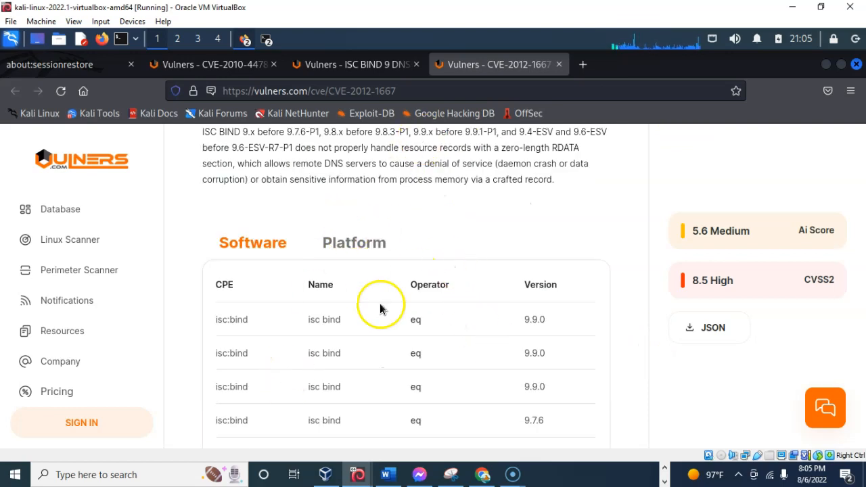
pyautogui.moveTo(438, 347)
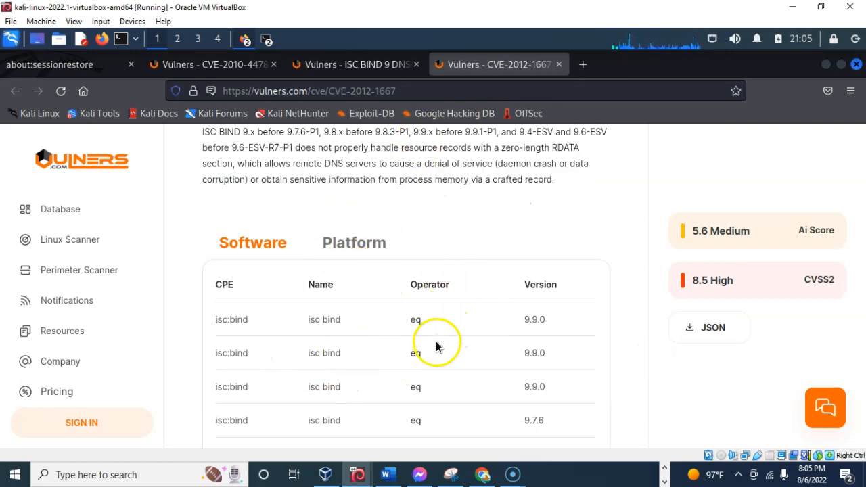
pyautogui.scroll(-3)
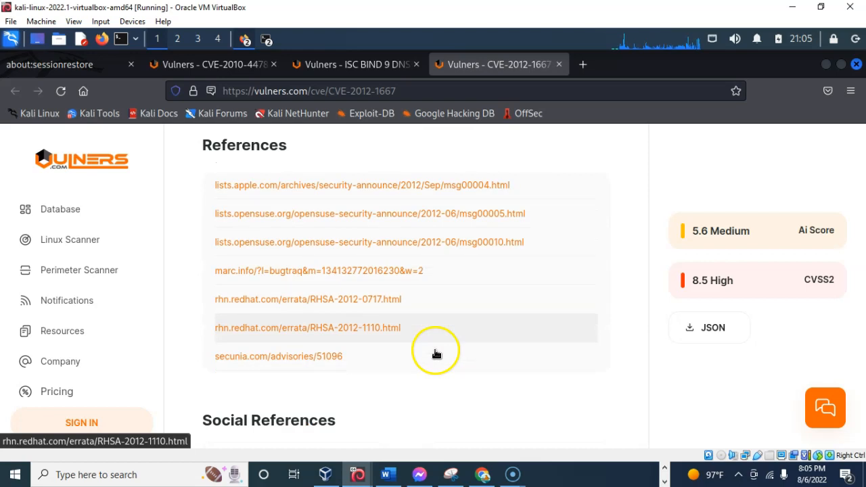
pyautogui.scroll(-3)
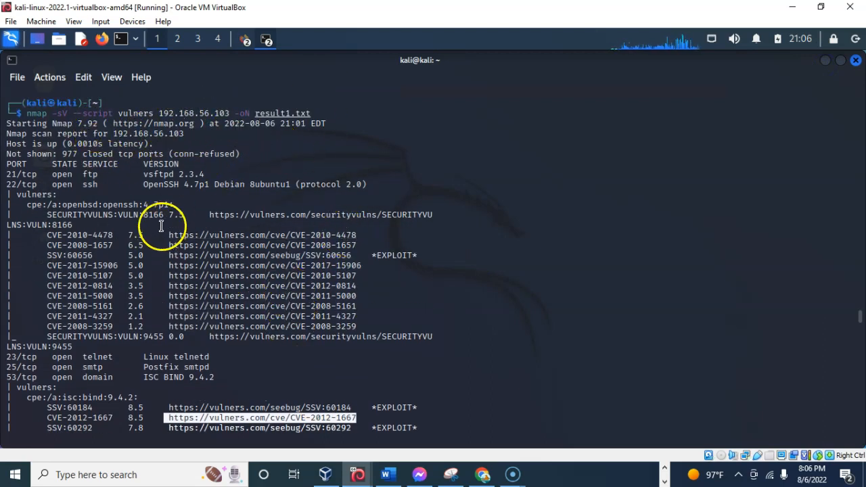
pyautogui.moveTo(367, 235)
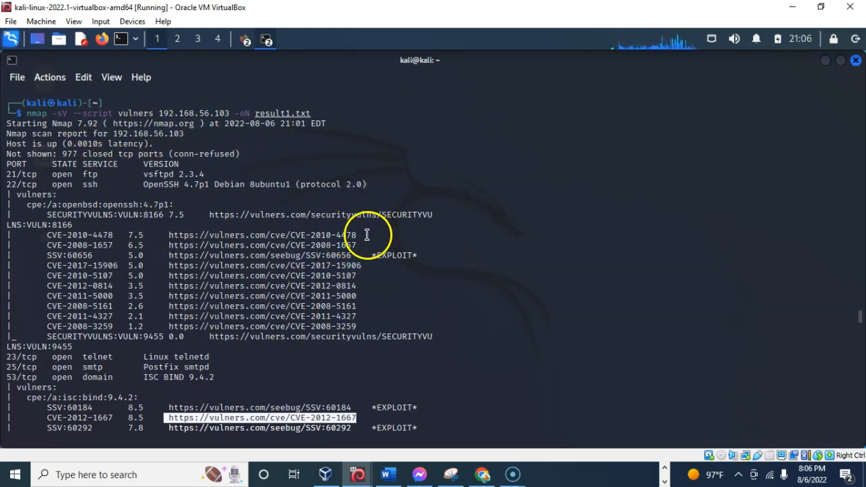
pyautogui.moveTo(366, 224)
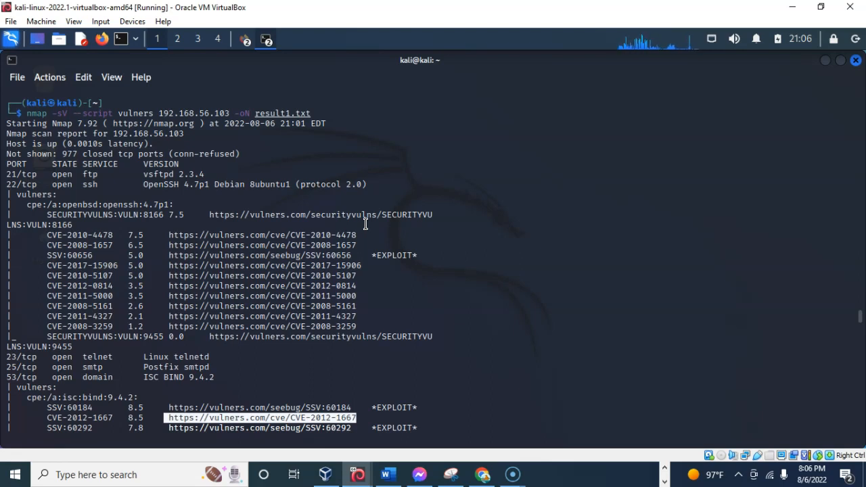
pyautogui.moveTo(512, 305)
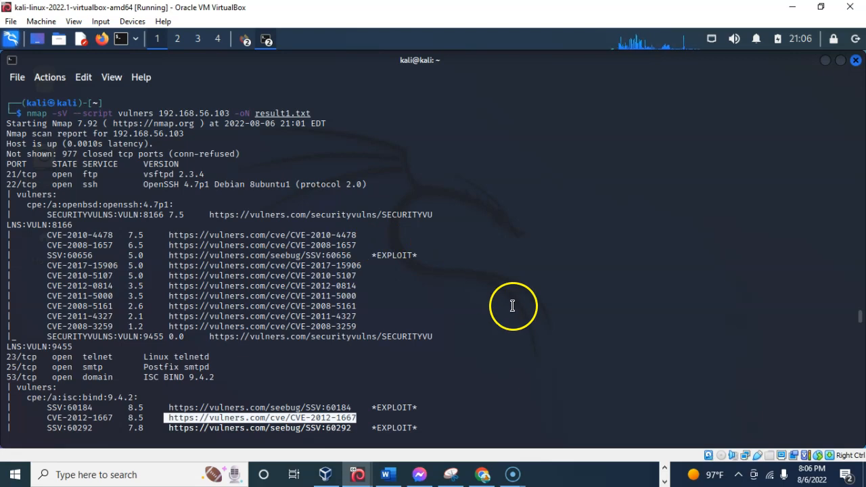
pyautogui.moveTo(465, 300)
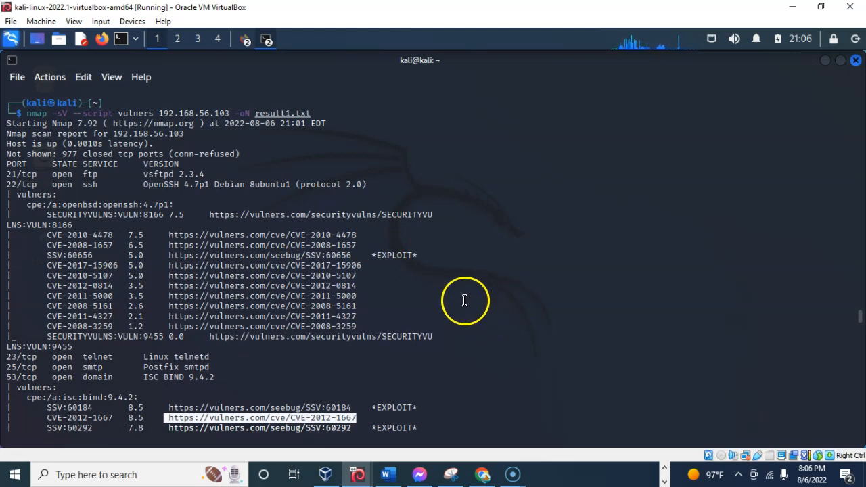
pyautogui.moveTo(476, 293)
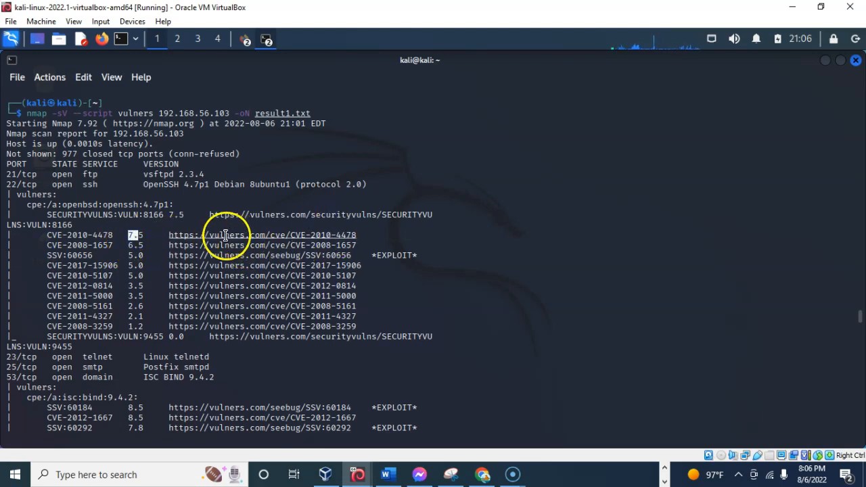
# Scroll the terminal to the end of the scan: Nmap done, 1 host up, 16.31 seconds
pyautogui.scroll(-3)
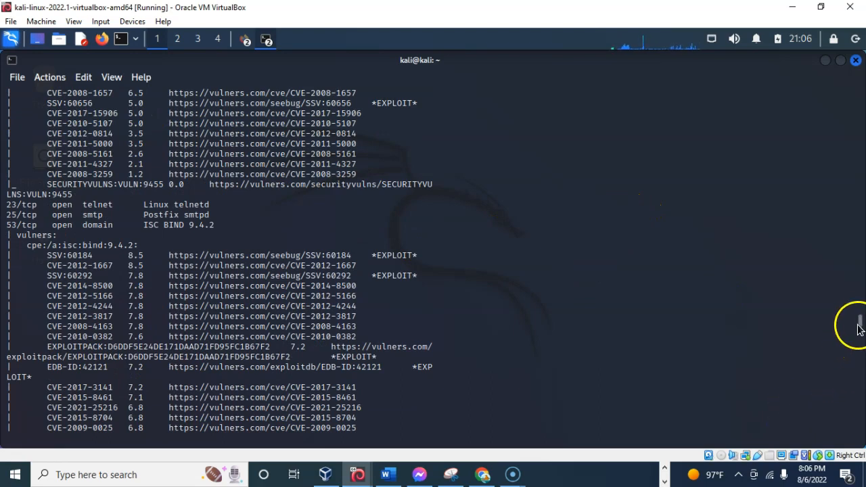
pyautogui.scroll(-3)
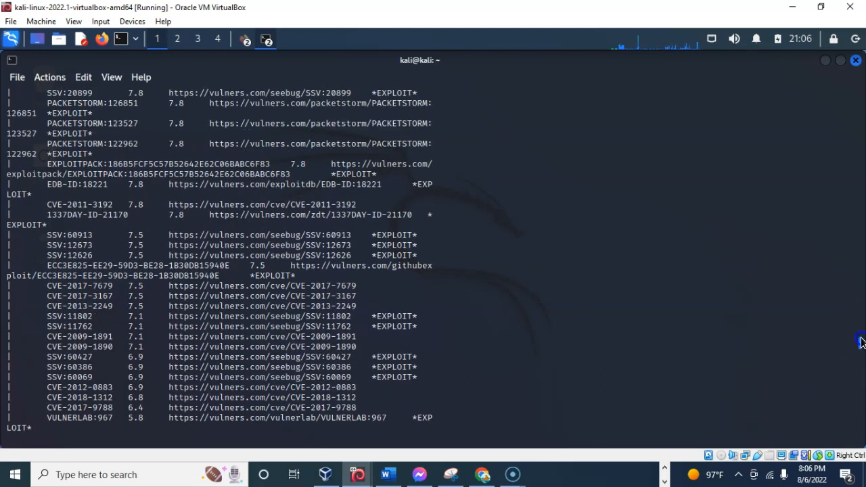
pyautogui.scroll(-3)
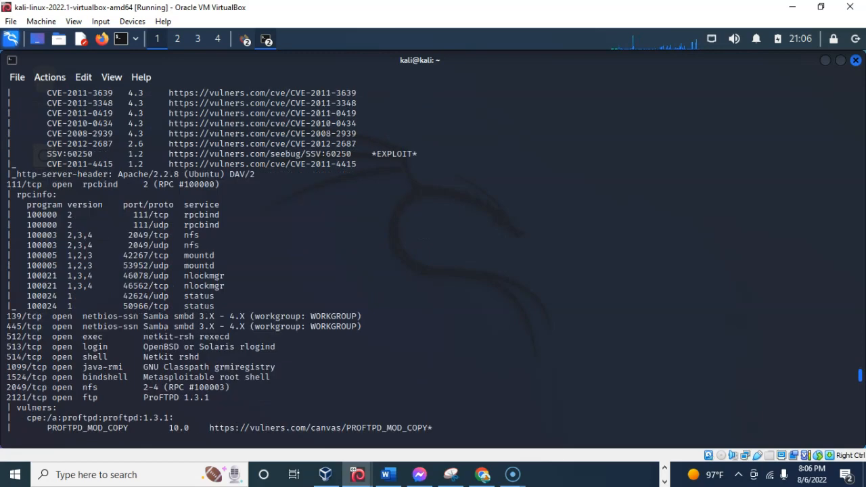
pyautogui.scroll(-3)
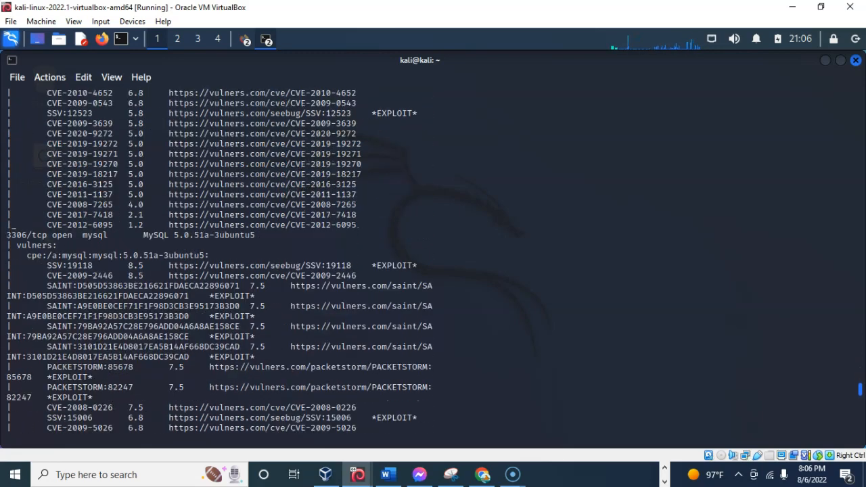
pyautogui.scroll(-3)
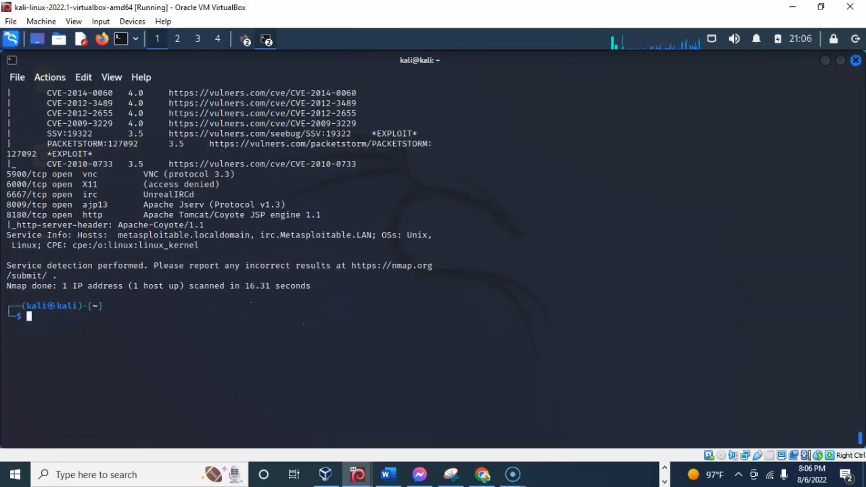
pyautogui.moveTo(217, 260)
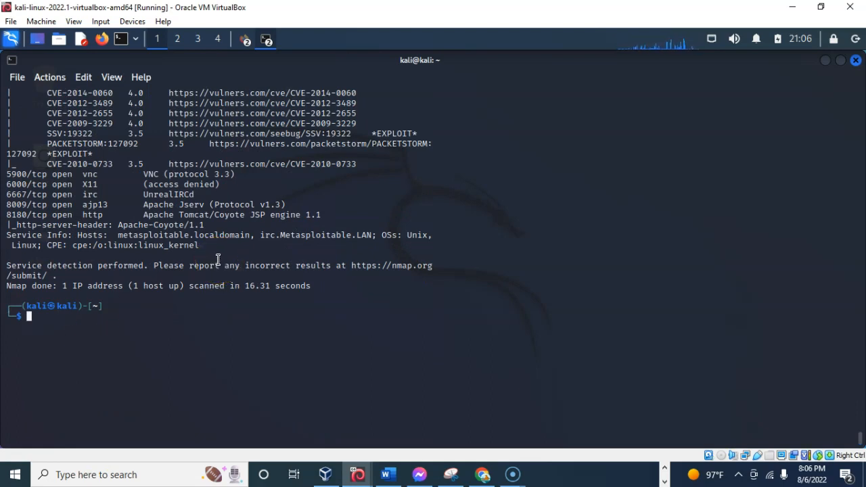
# List the folder contents with ls -al to confirm result1.txt was written
pyautogui.write('ls -al /usr/share/nmap/scripts')
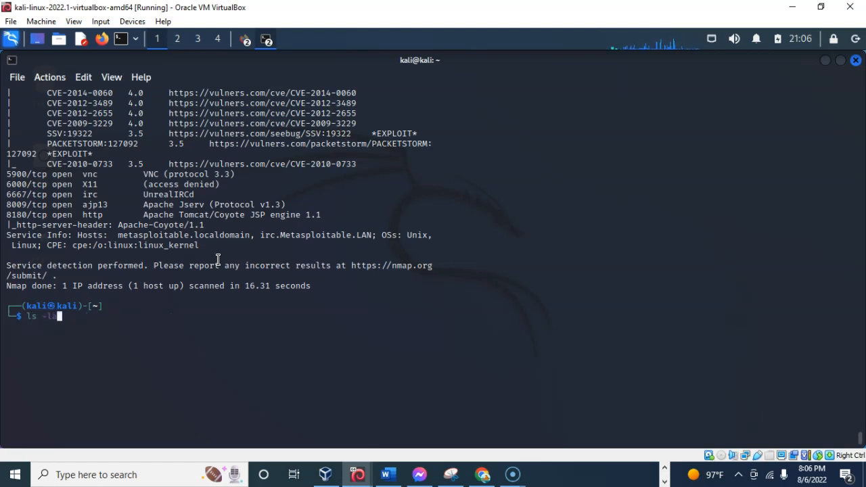
pyautogui.press('Return')
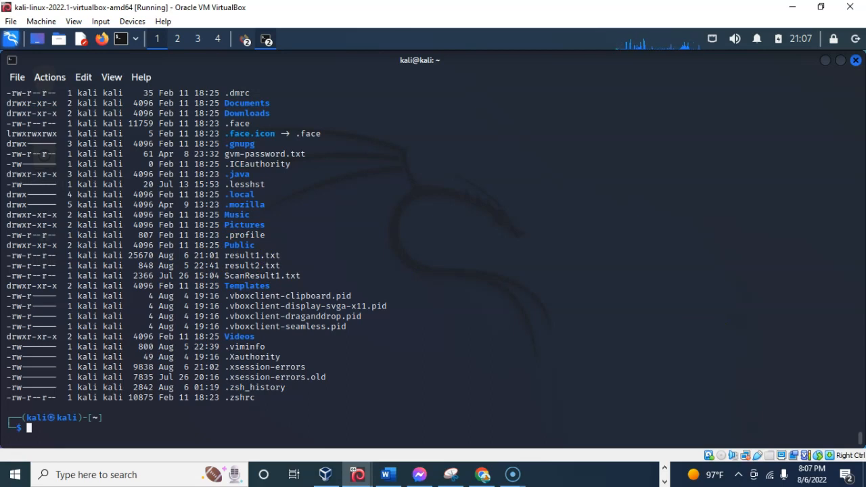
# Open result1.txt in vi, scroll through its vulners findings, then close the terminal
pyautogui.write('vi result1.txt')
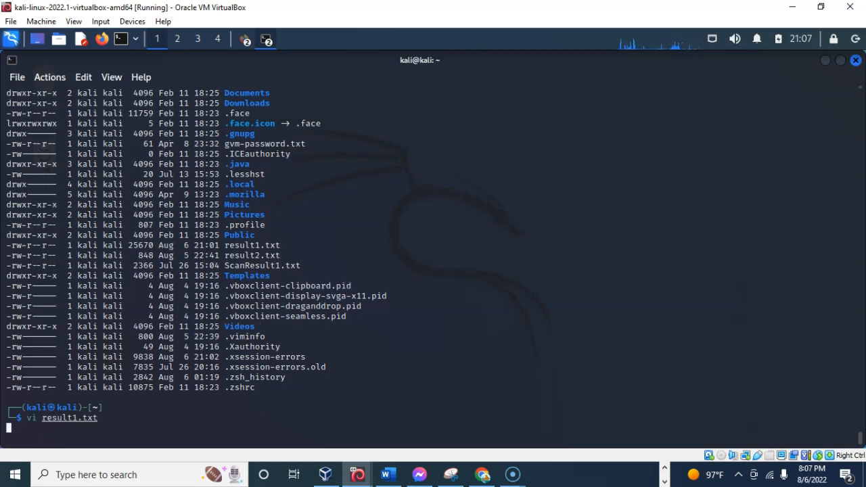
pyautogui.press('Return')
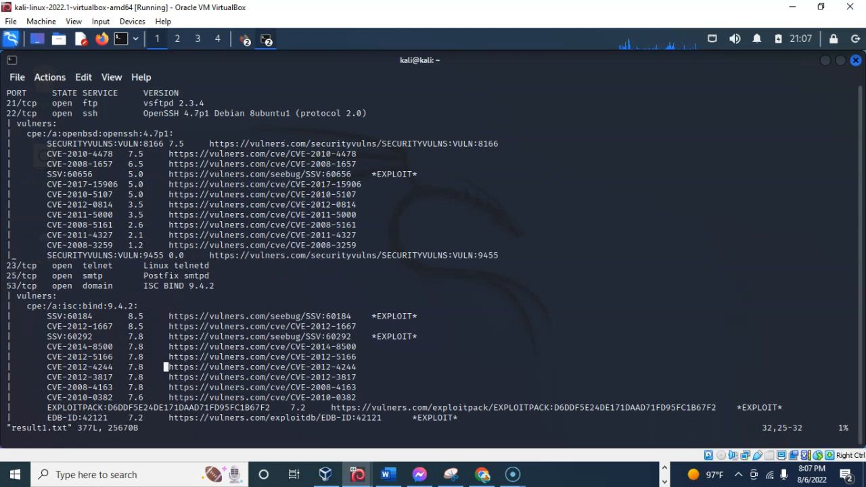
pyautogui.scroll(-3)
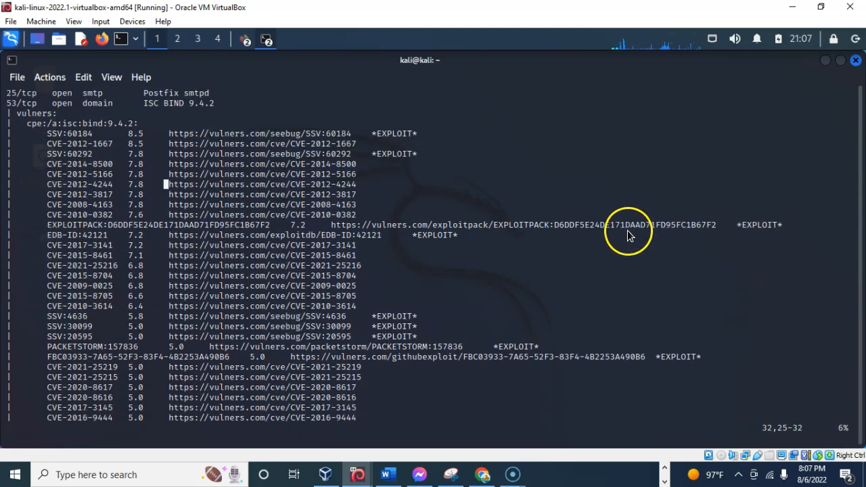
pyautogui.scroll(-3)
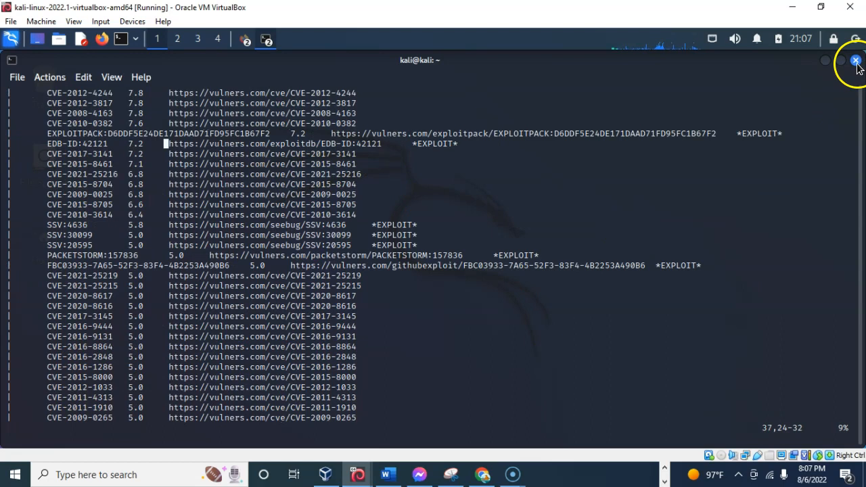
pyautogui.click(855, 60)
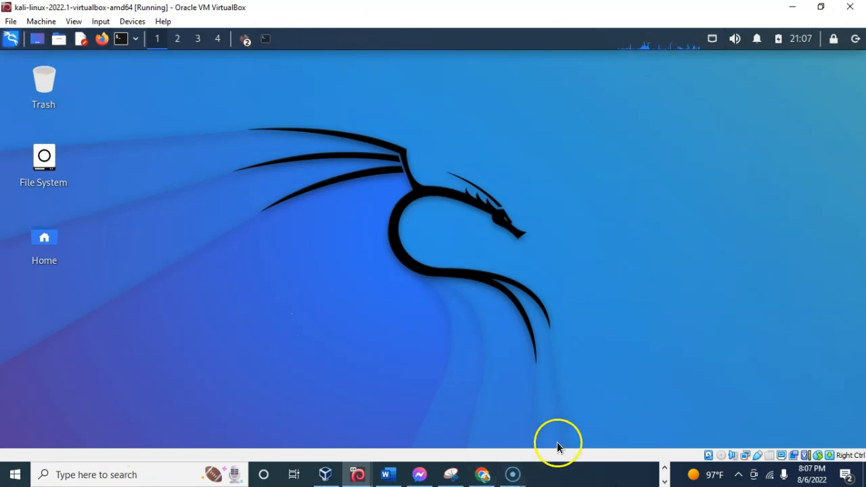
pyautogui.moveTo(450, 475)
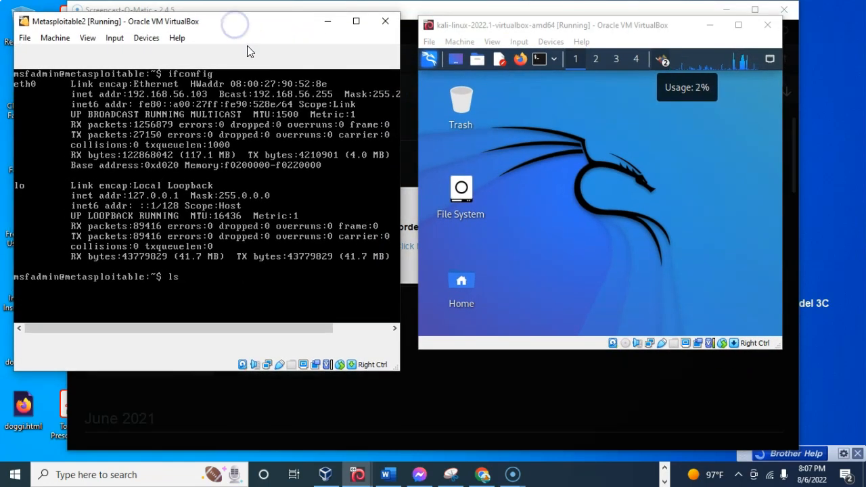
pyautogui.moveTo(717, 397)
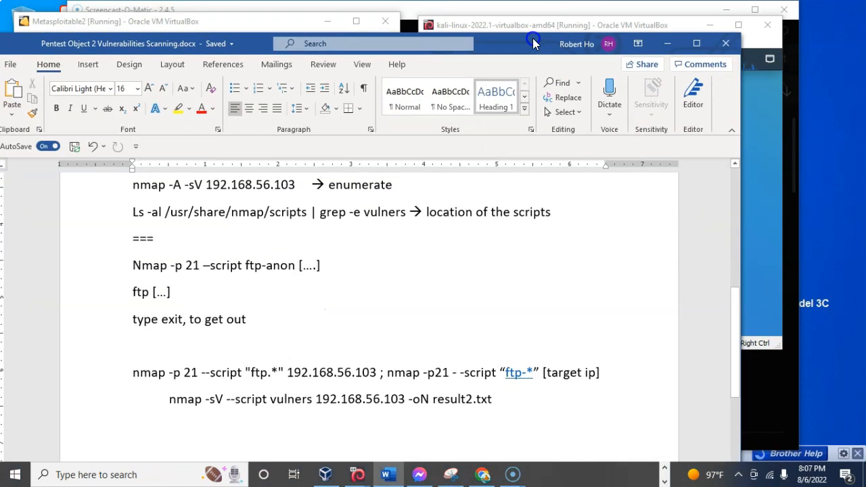
pyautogui.scroll(3)
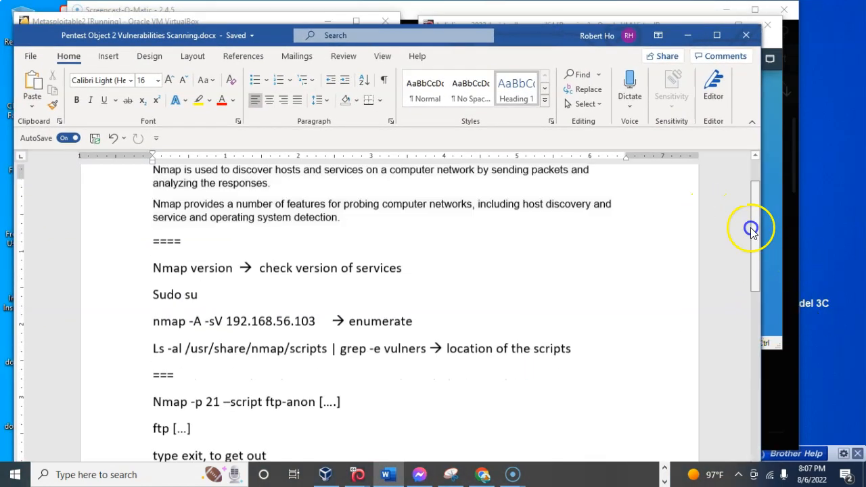
pyautogui.scroll(3)
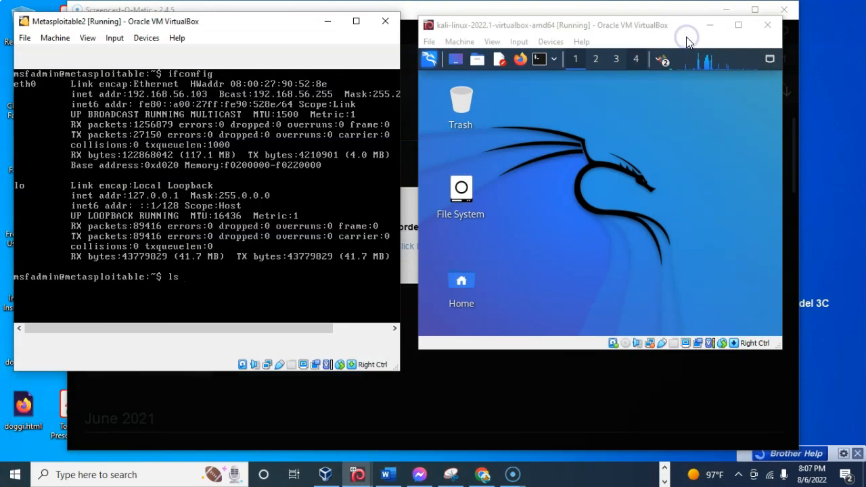
pyautogui.moveTo(513, 475)
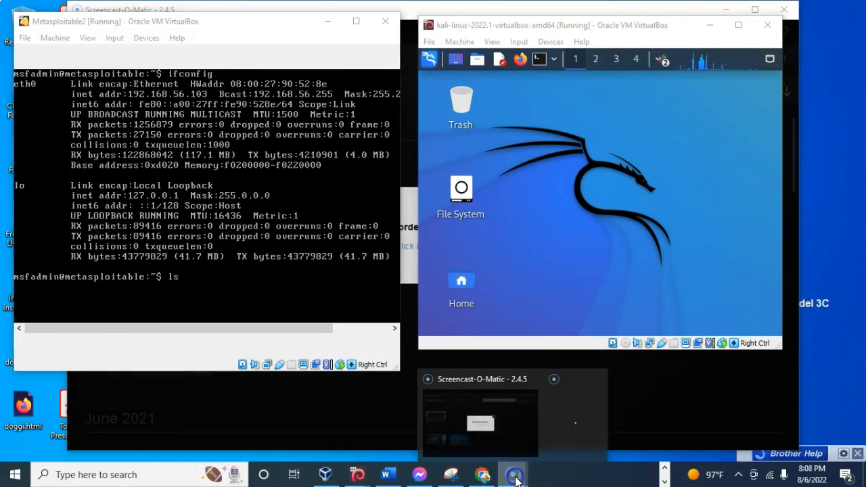